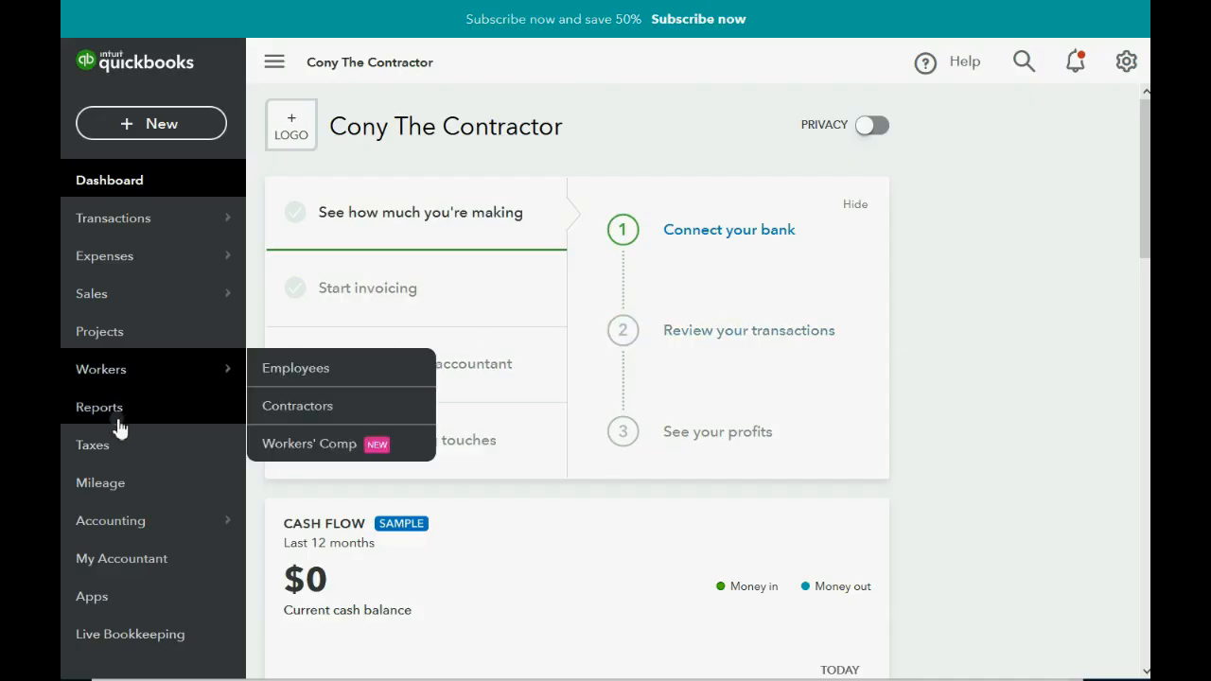
Show the standard reports list and scroll down to the Expenses and vendors reports.
click(98, 406)
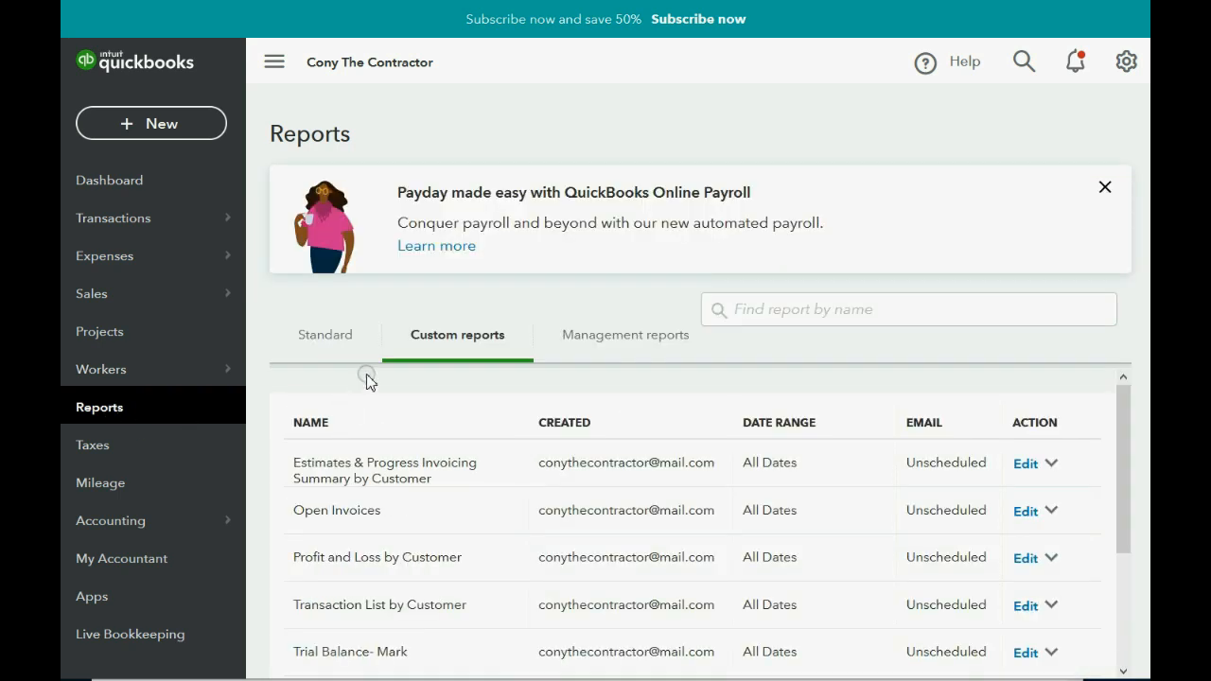
click(325, 335)
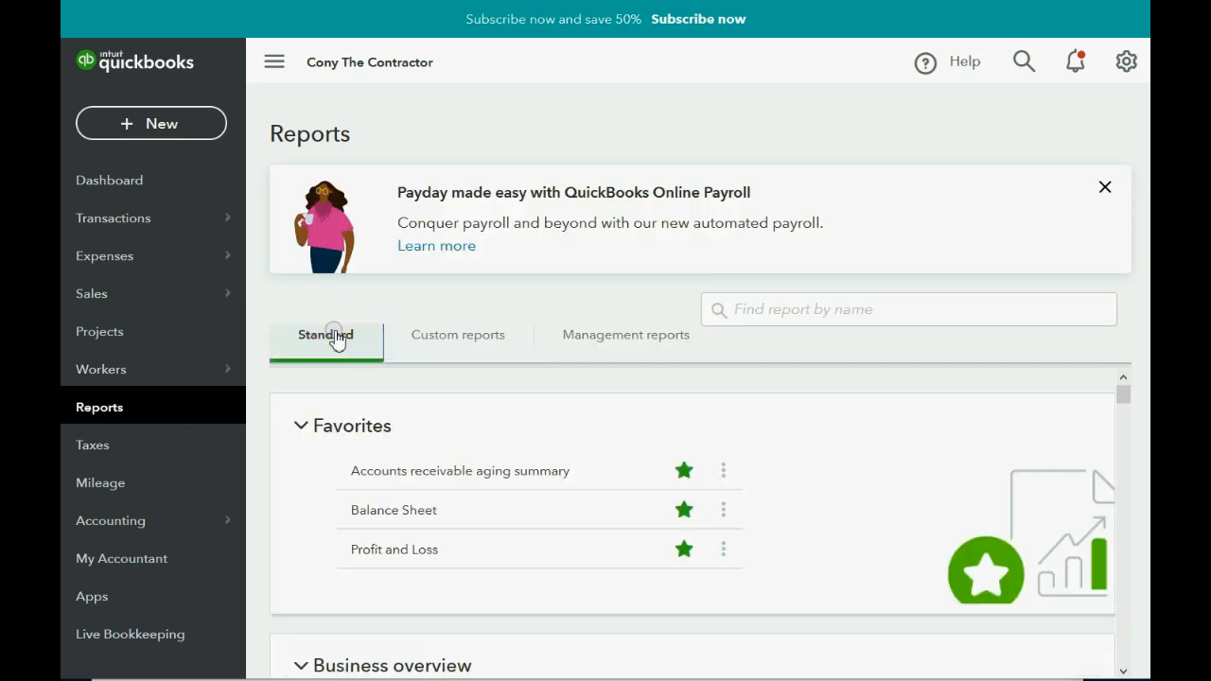
scroll(down, 3)
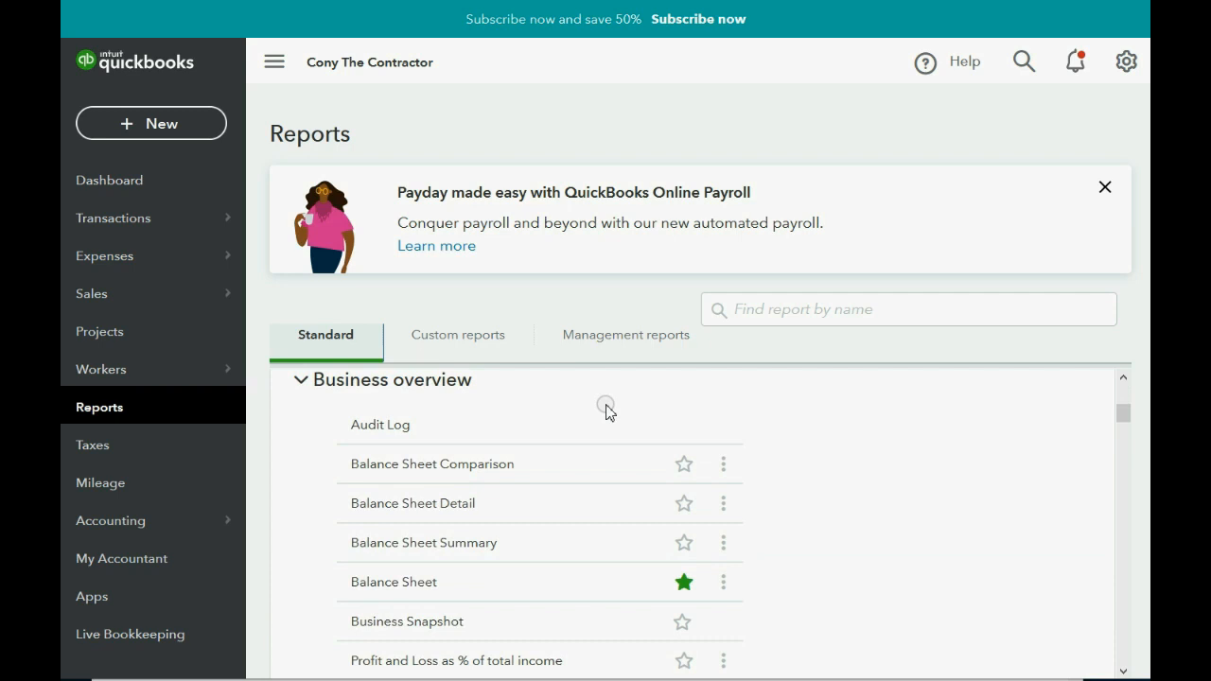
scroll(down, 3)
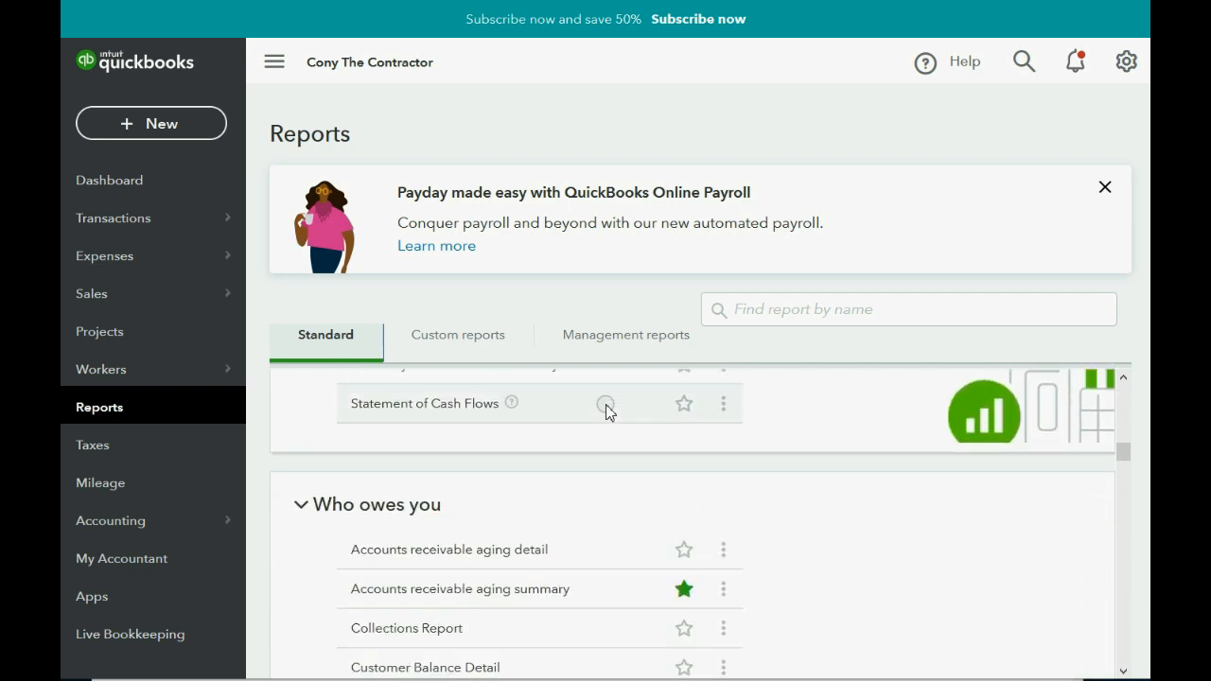
scroll(down, 3)
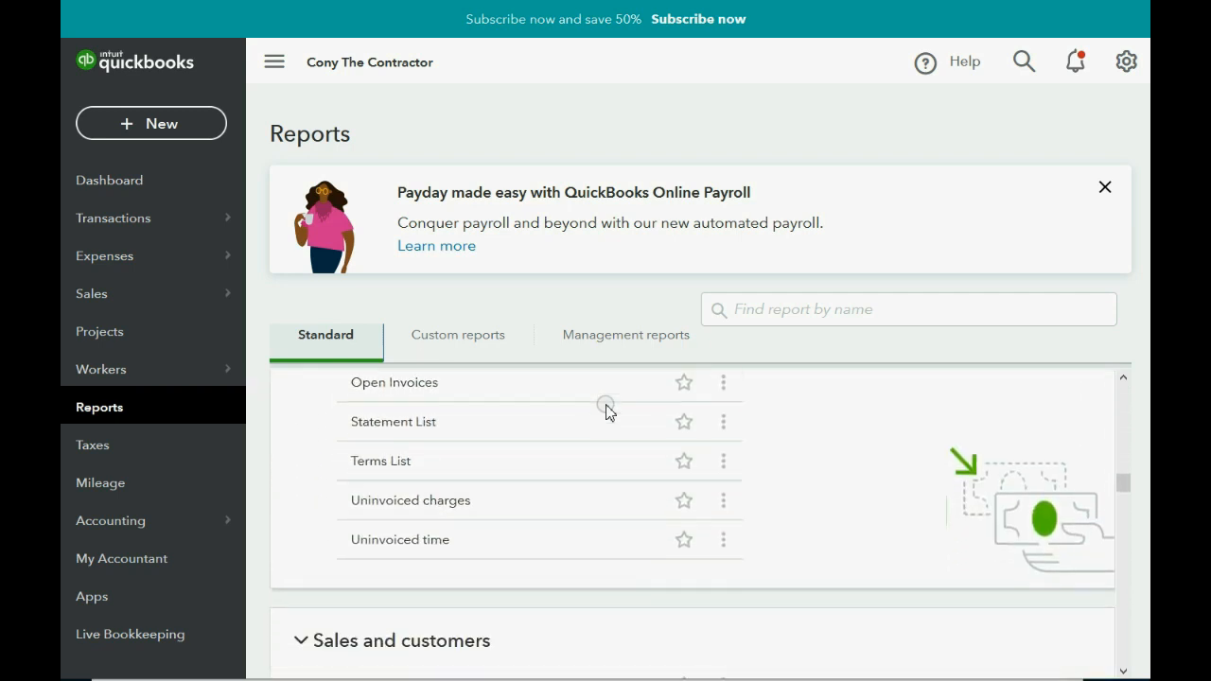
scroll(down, 3)
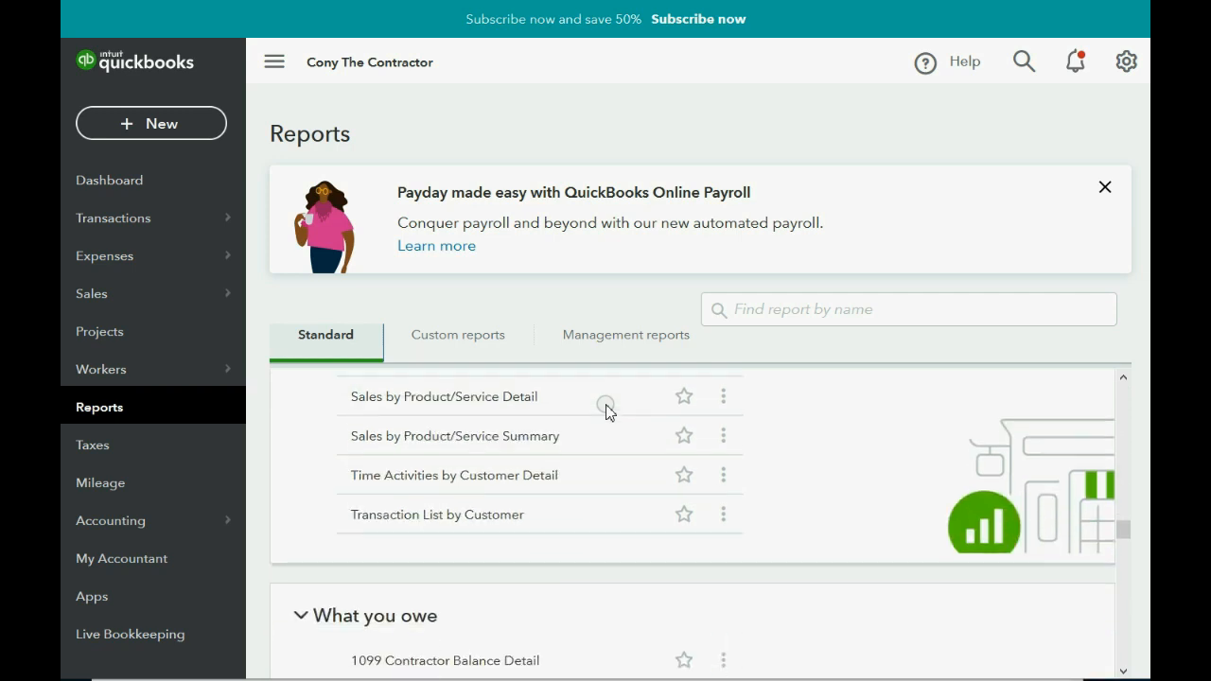
scroll(down, 3)
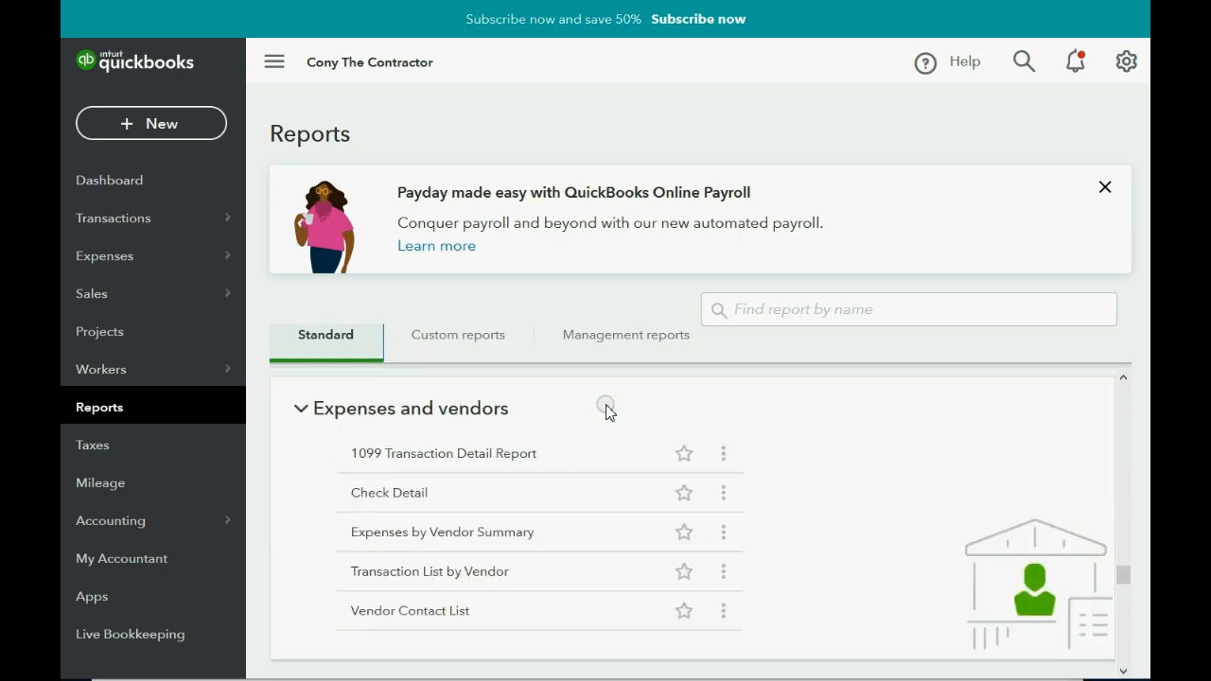
mouse_move(416, 657)
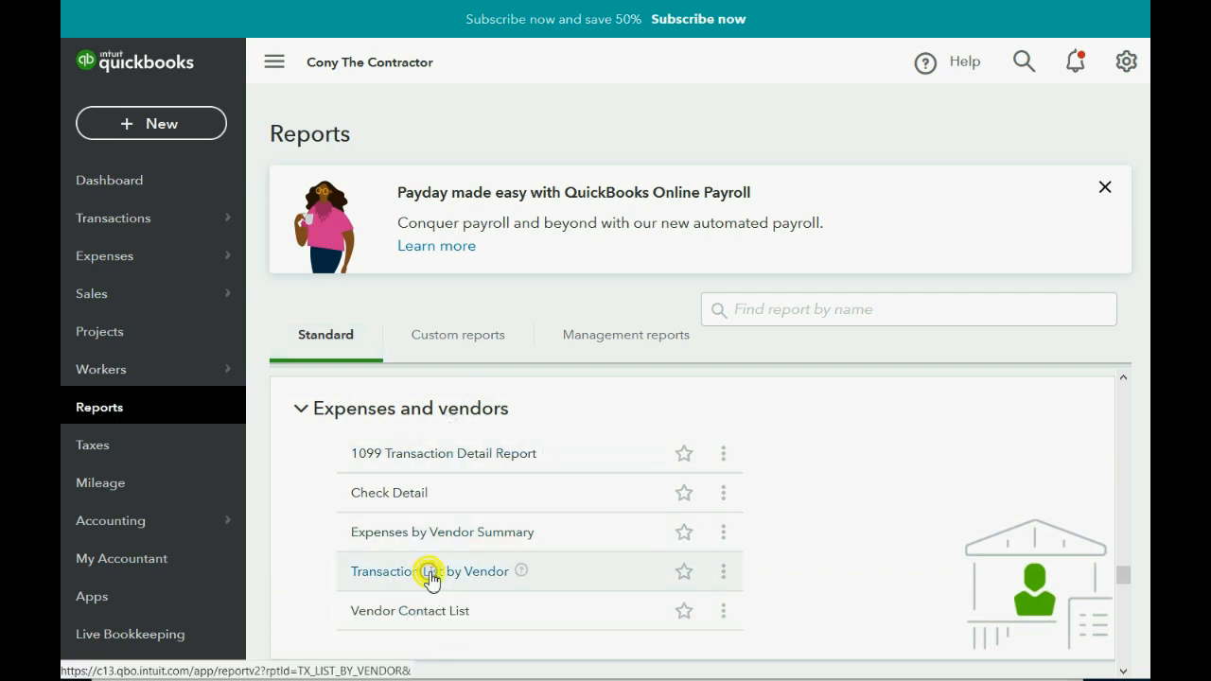
Run Transaction List by Vendor for All Dates and save it as a custom report.
click(429, 571)
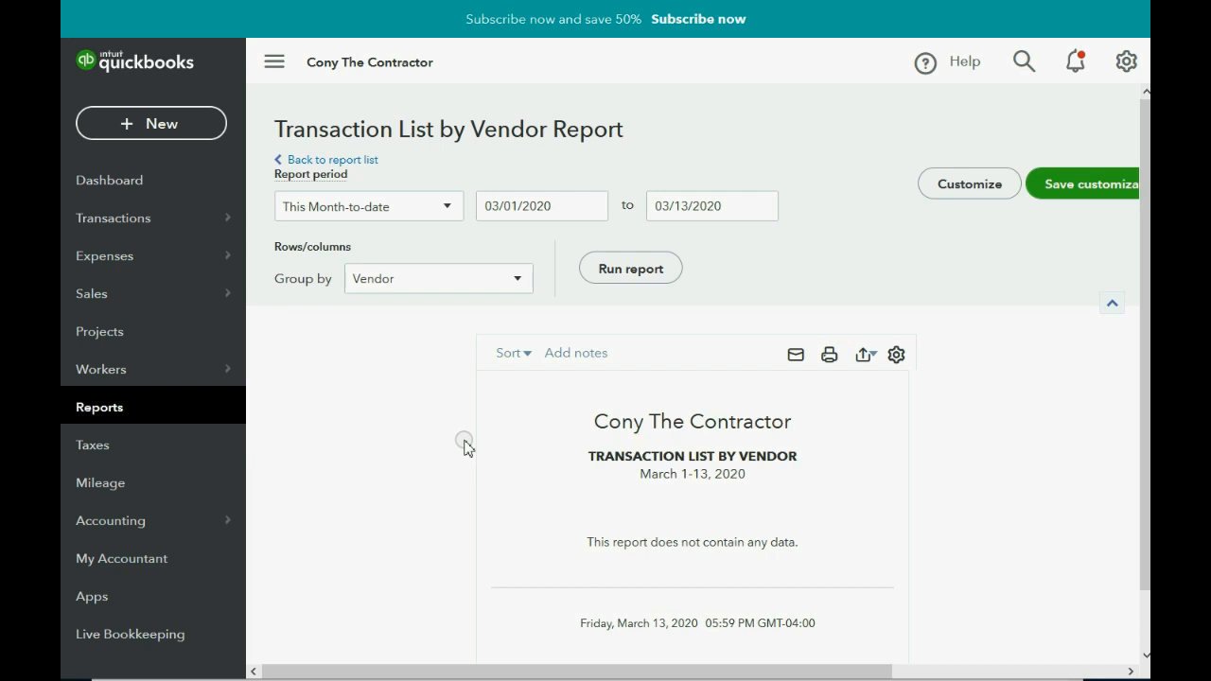
mouse_move(452, 206)
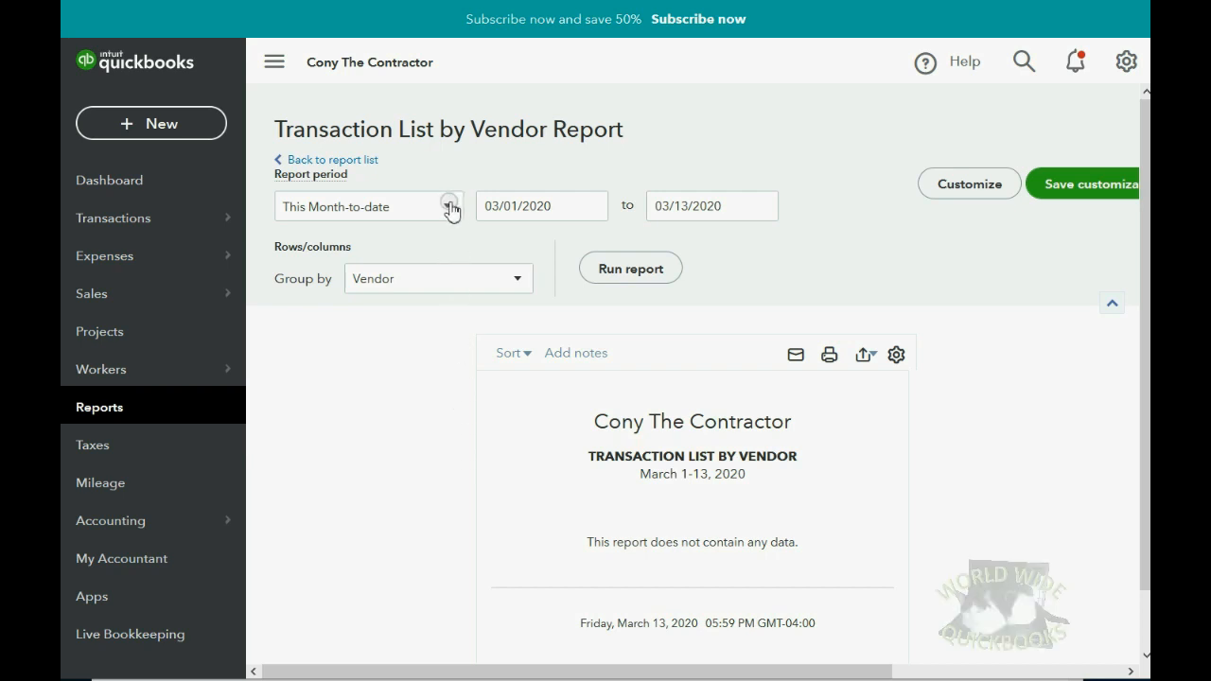
click(447, 205)
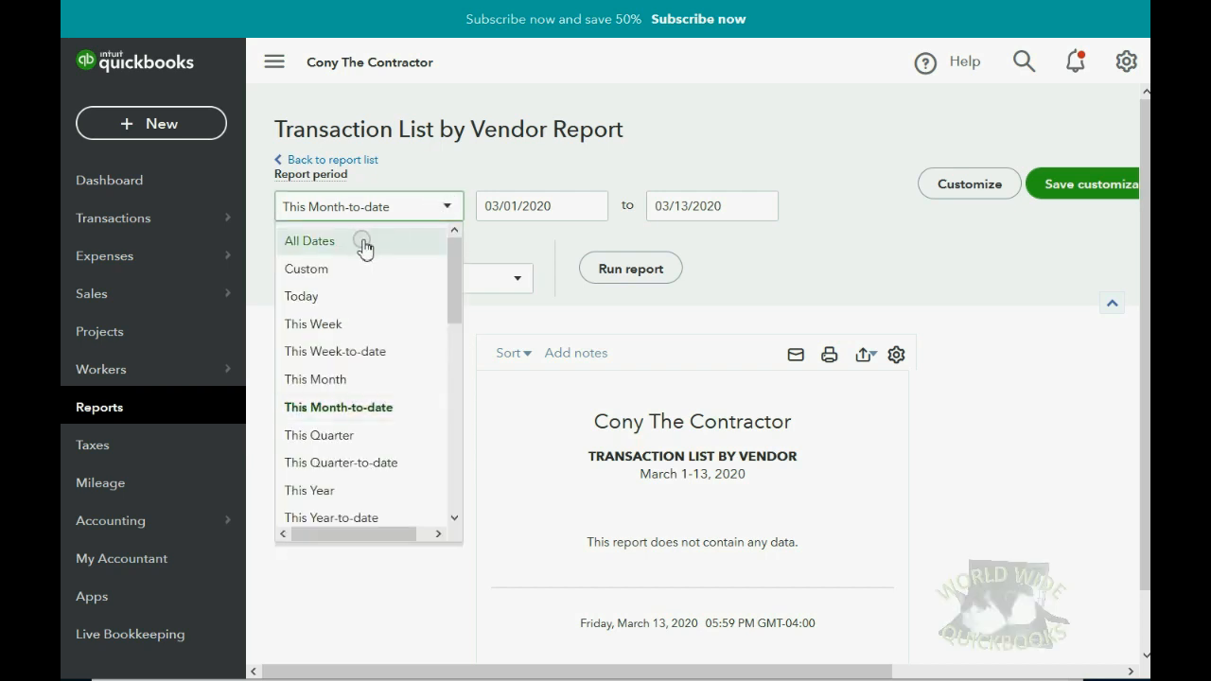
click(309, 240)
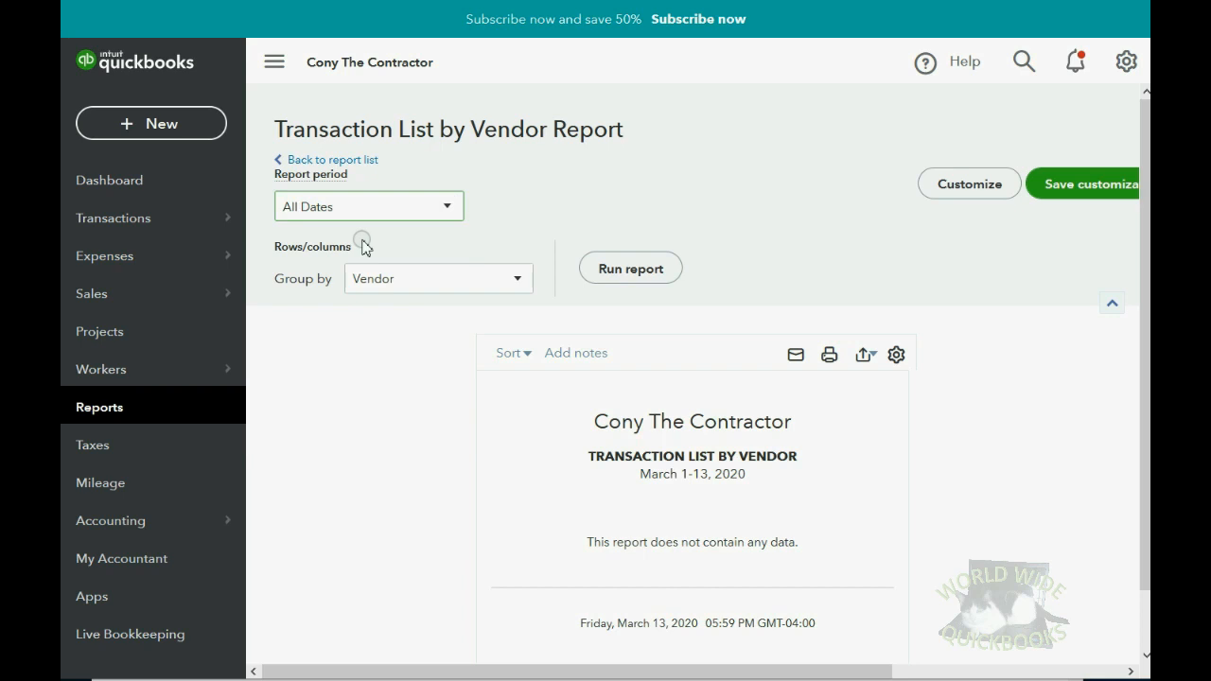
click(630, 268)
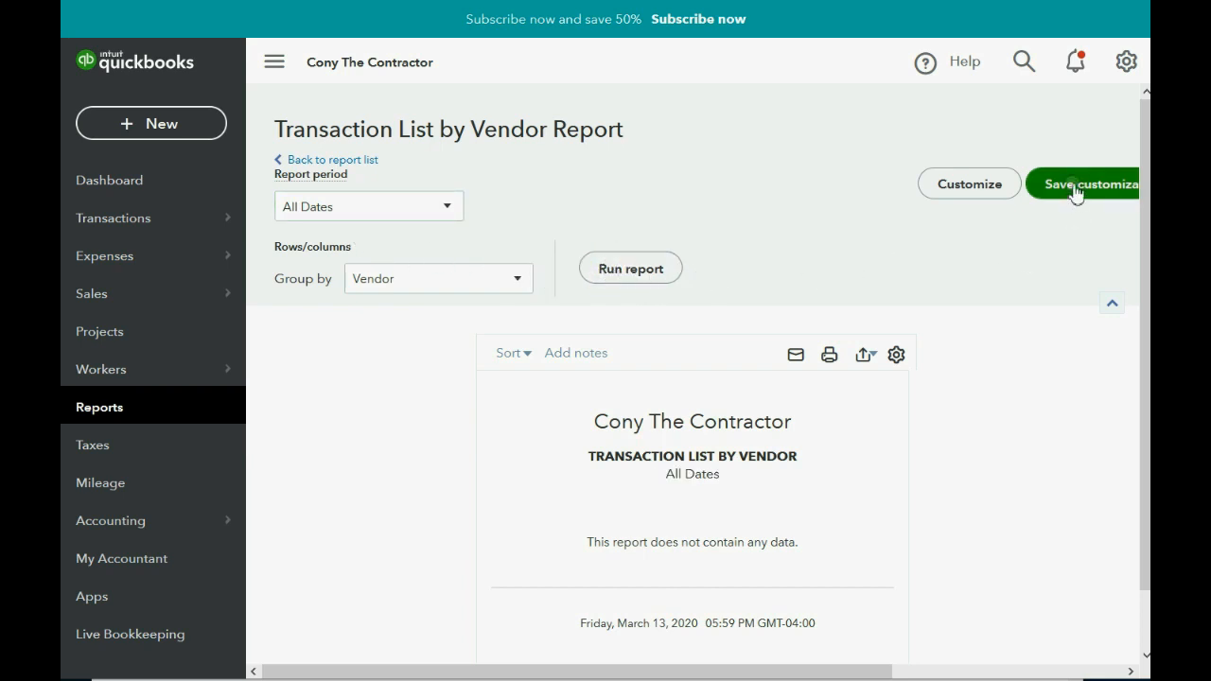
click(1086, 183)
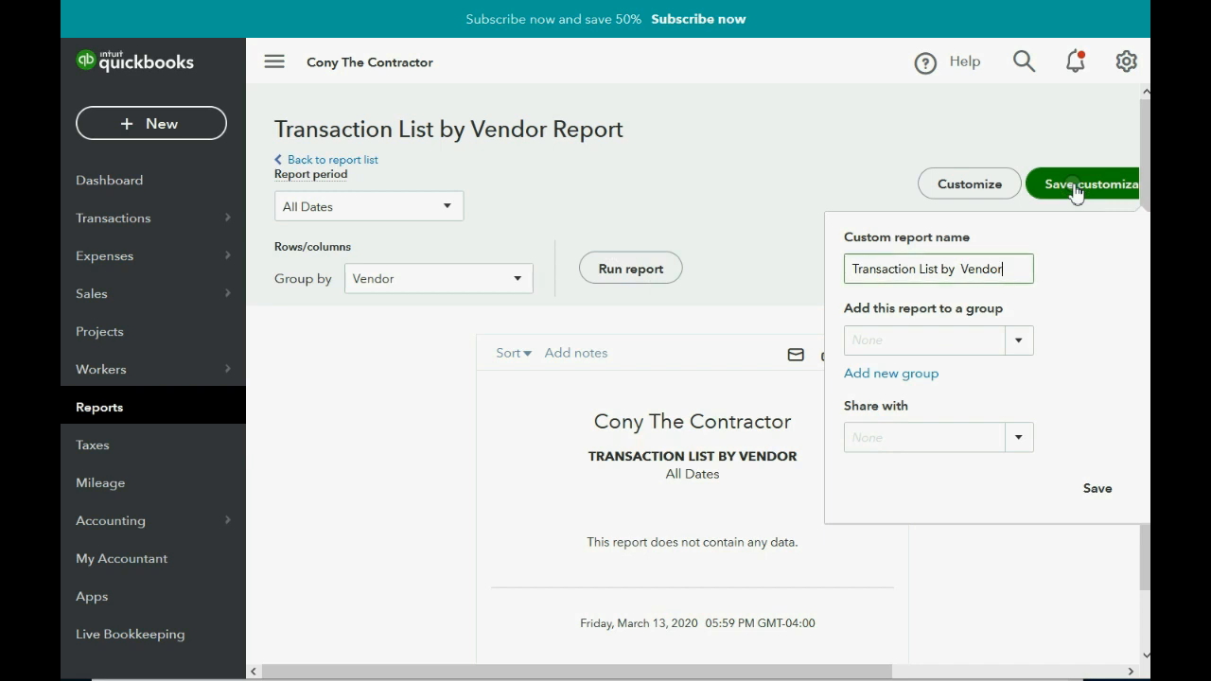
click(1097, 488)
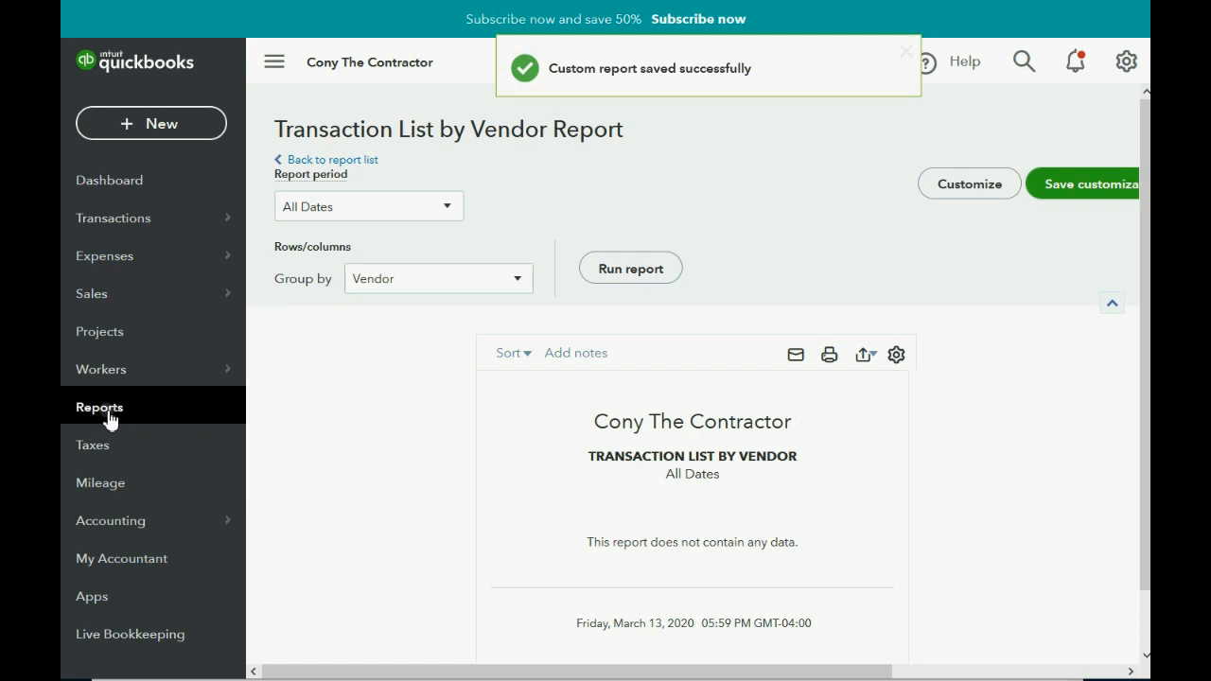
click(99, 406)
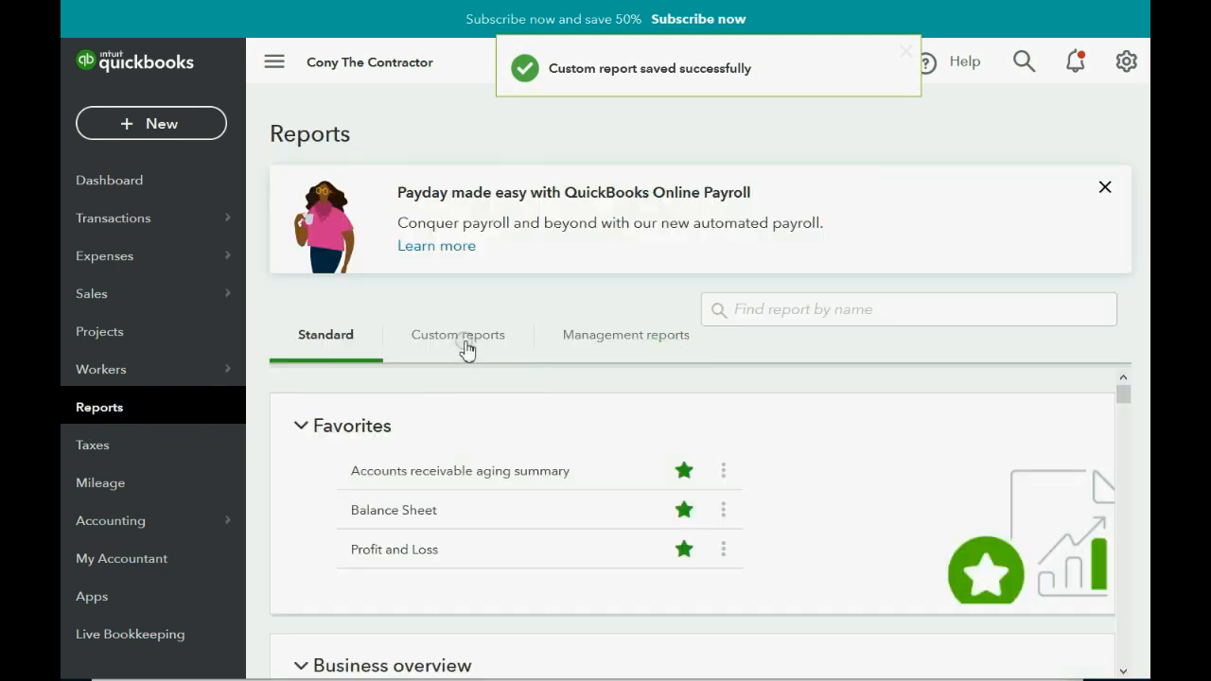
click(457, 334)
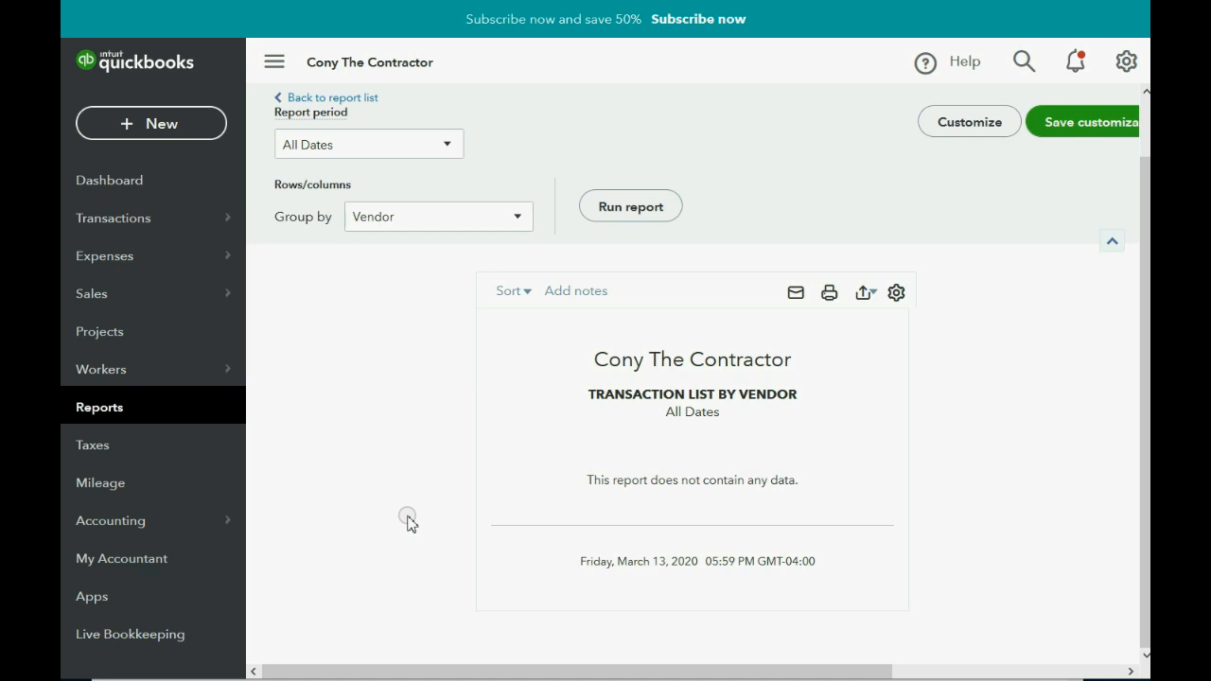
mouse_move(408, 517)
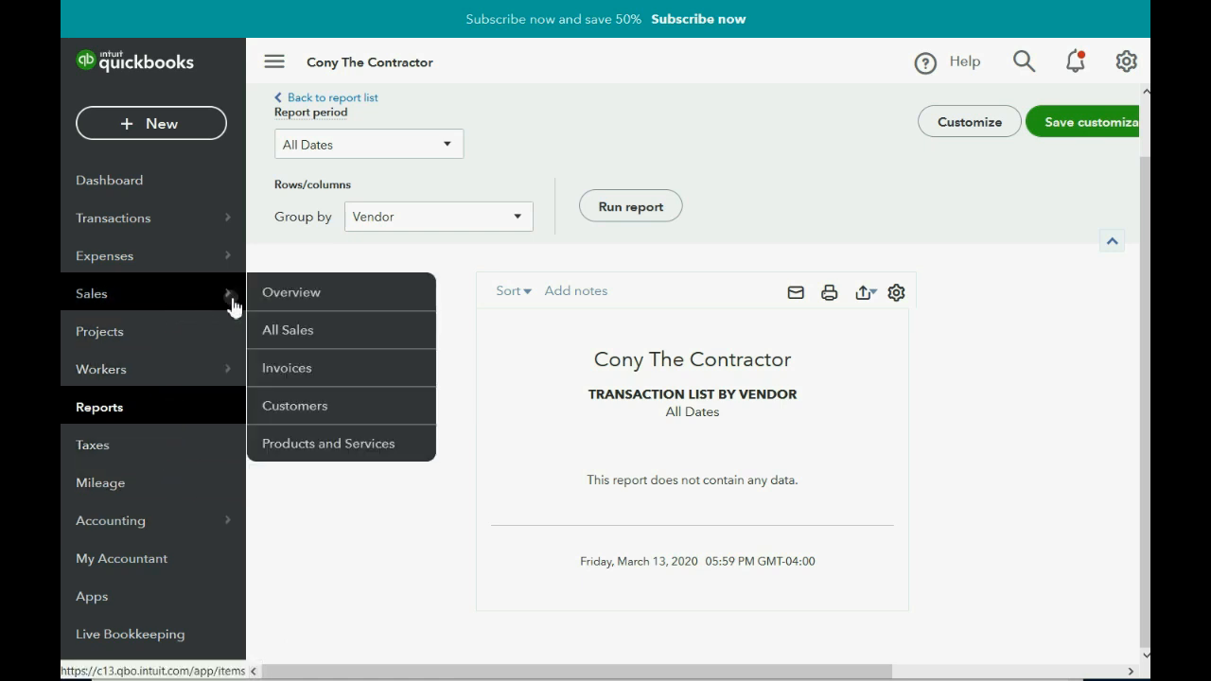
Visit the Customers list, then go to the empty Vendors list.
click(294, 405)
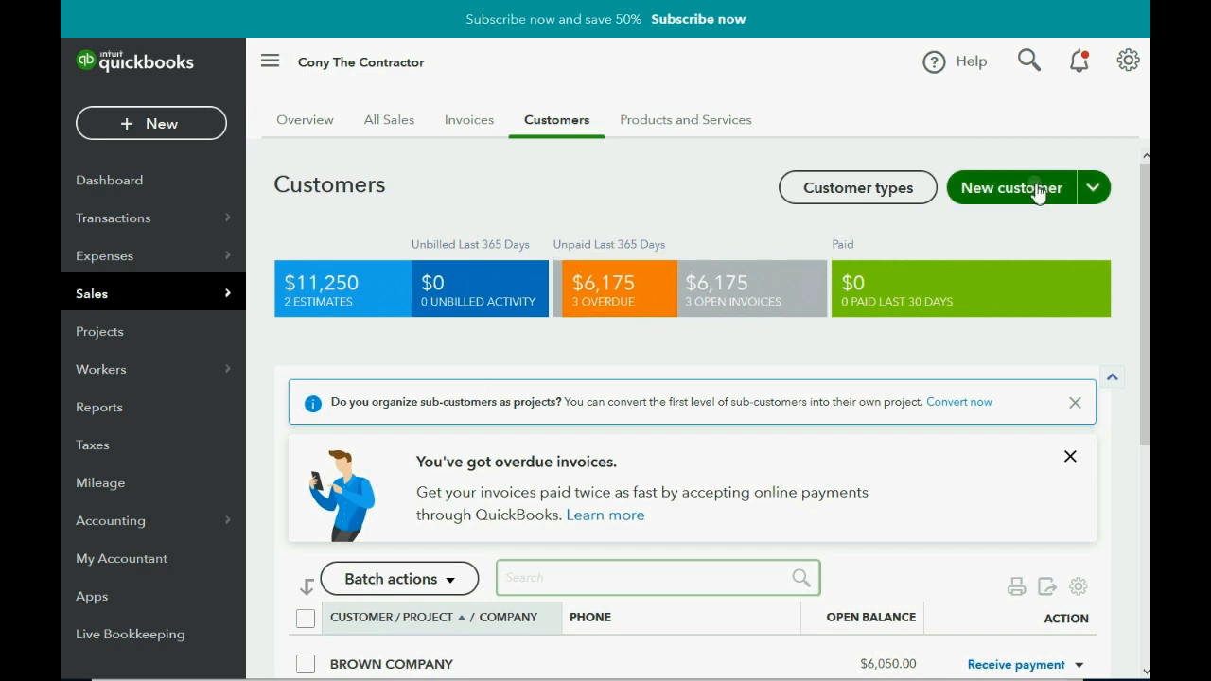
mouse_move(269, 327)
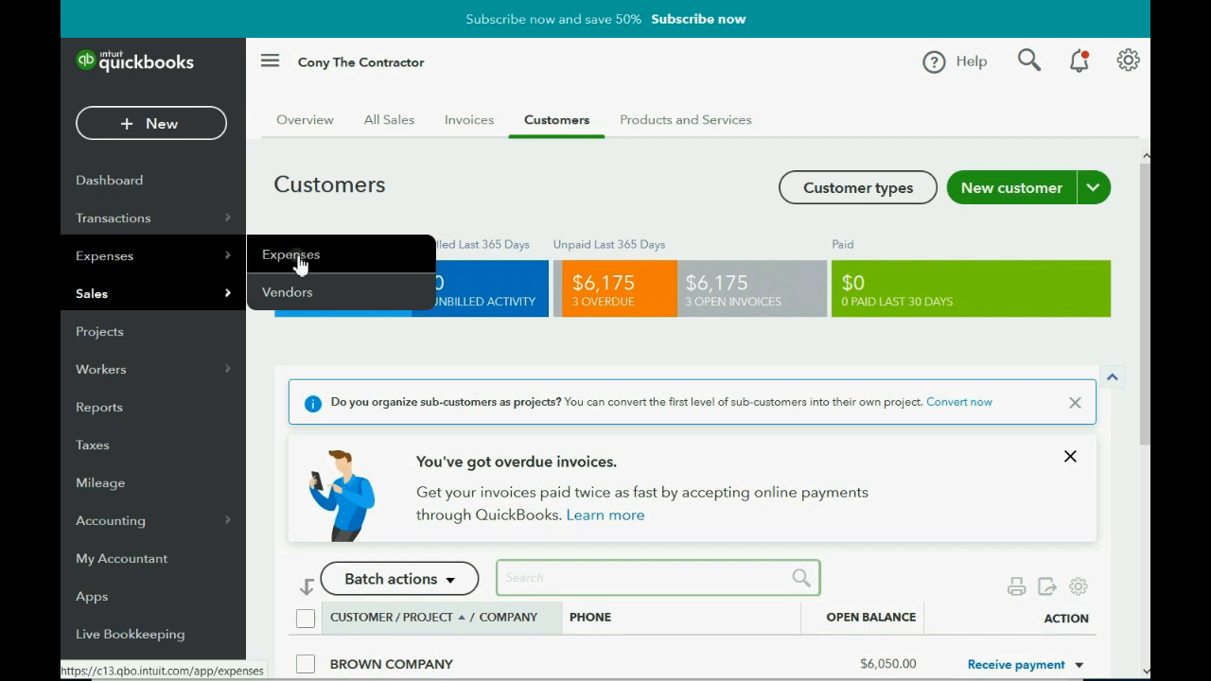
click(287, 291)
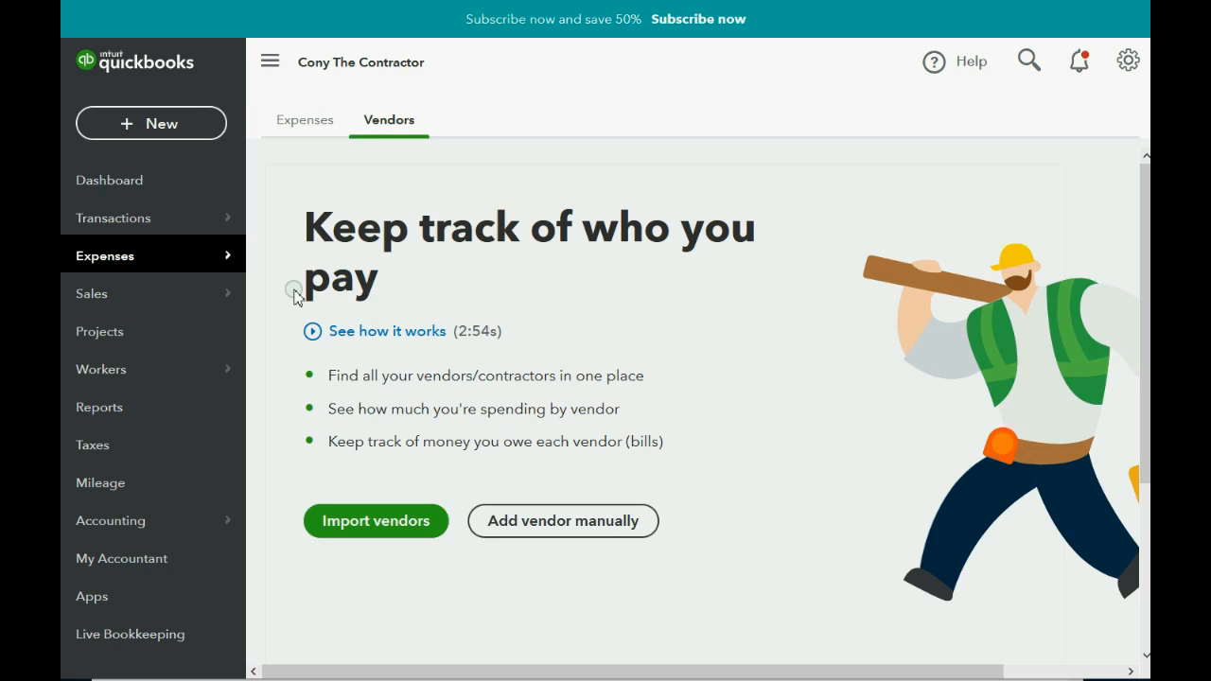
mouse_move(354, 351)
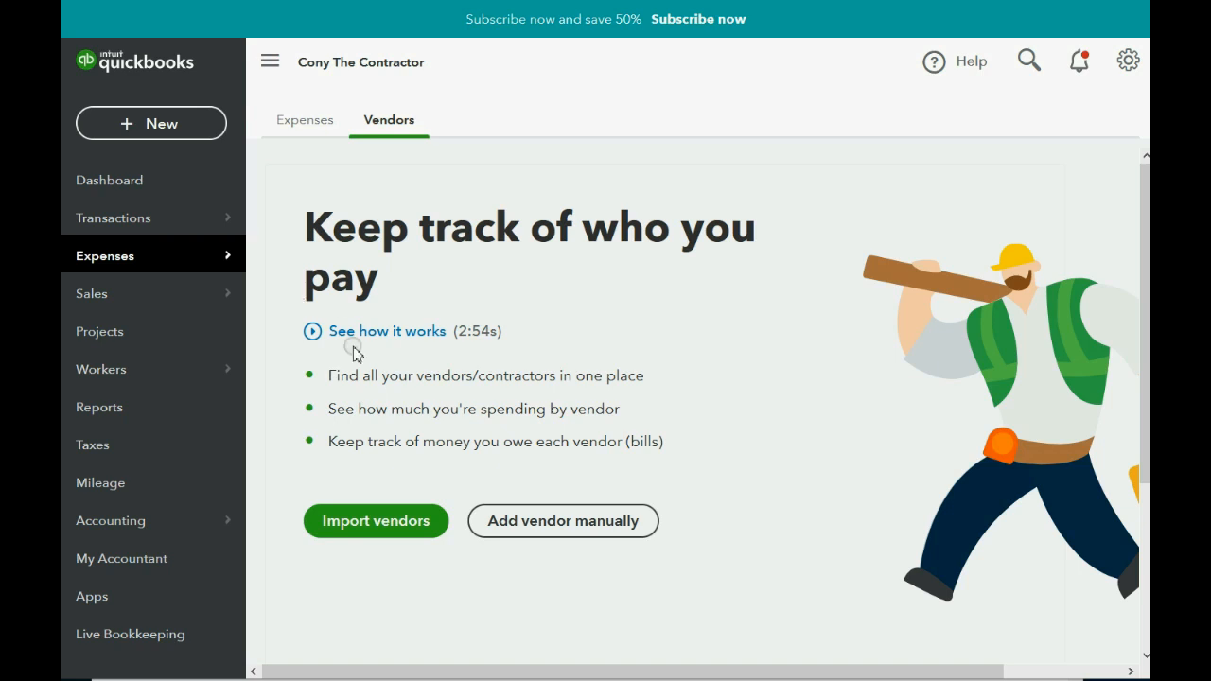
mouse_move(562, 520)
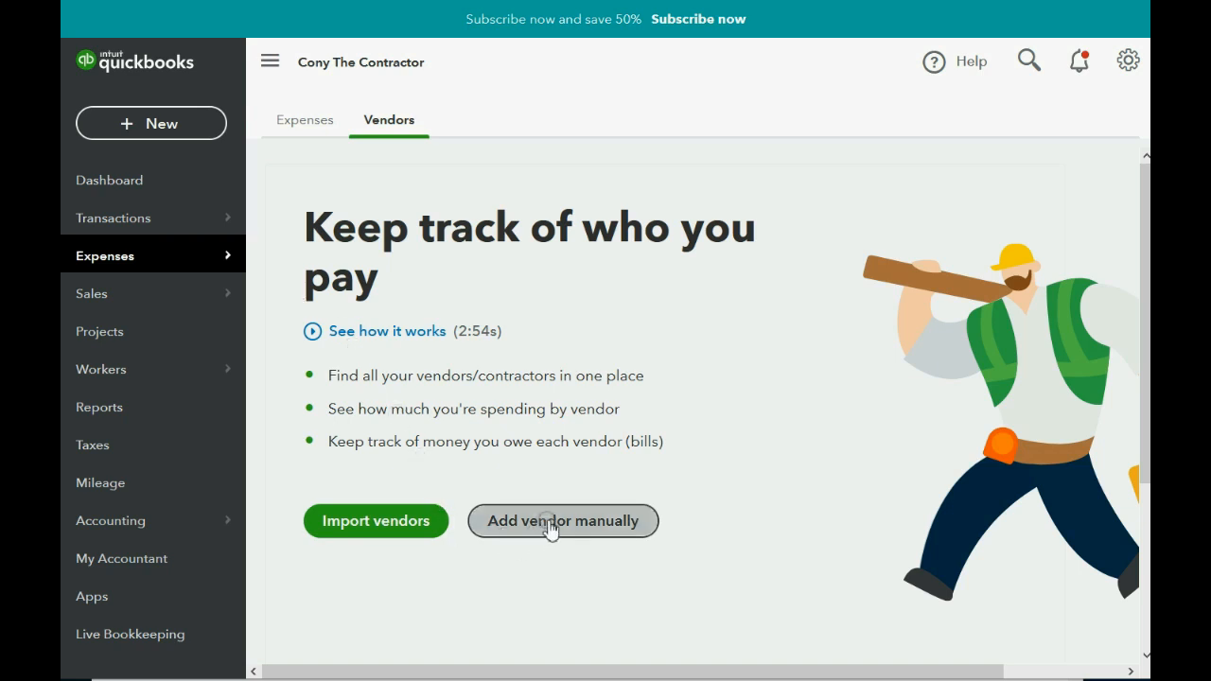
Create vendor REX REPAIR SHOP and check it is listed with a $0.00 balance.
click(562, 521)
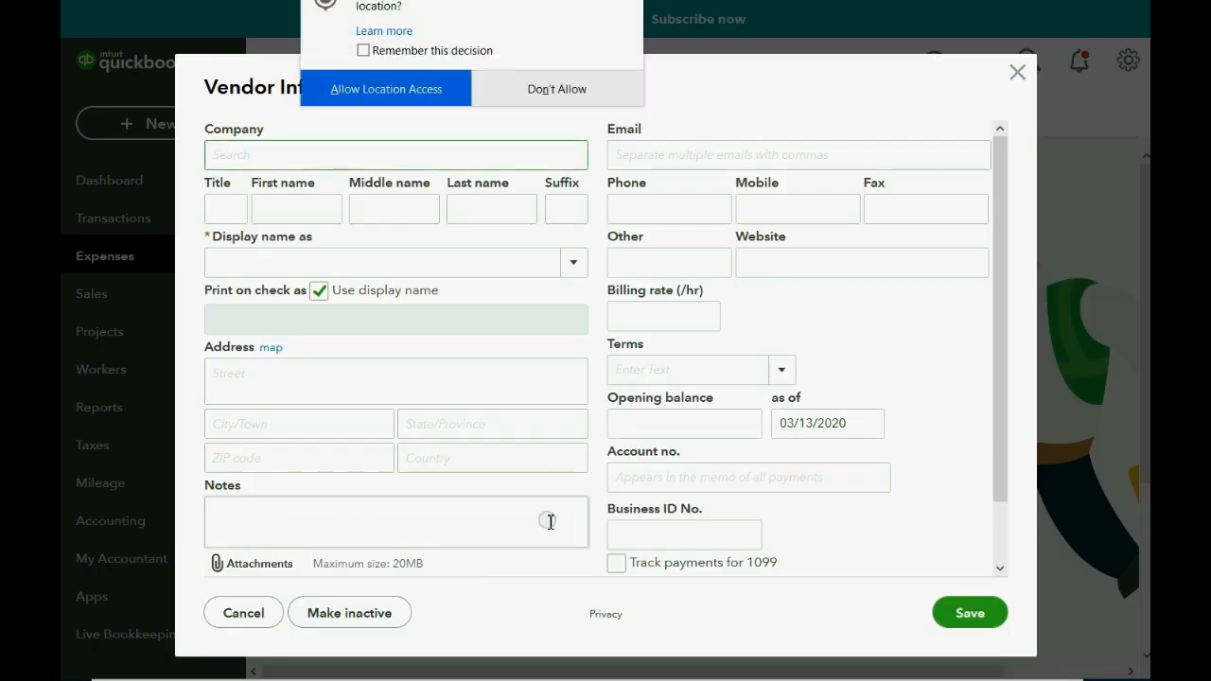
click(556, 88)
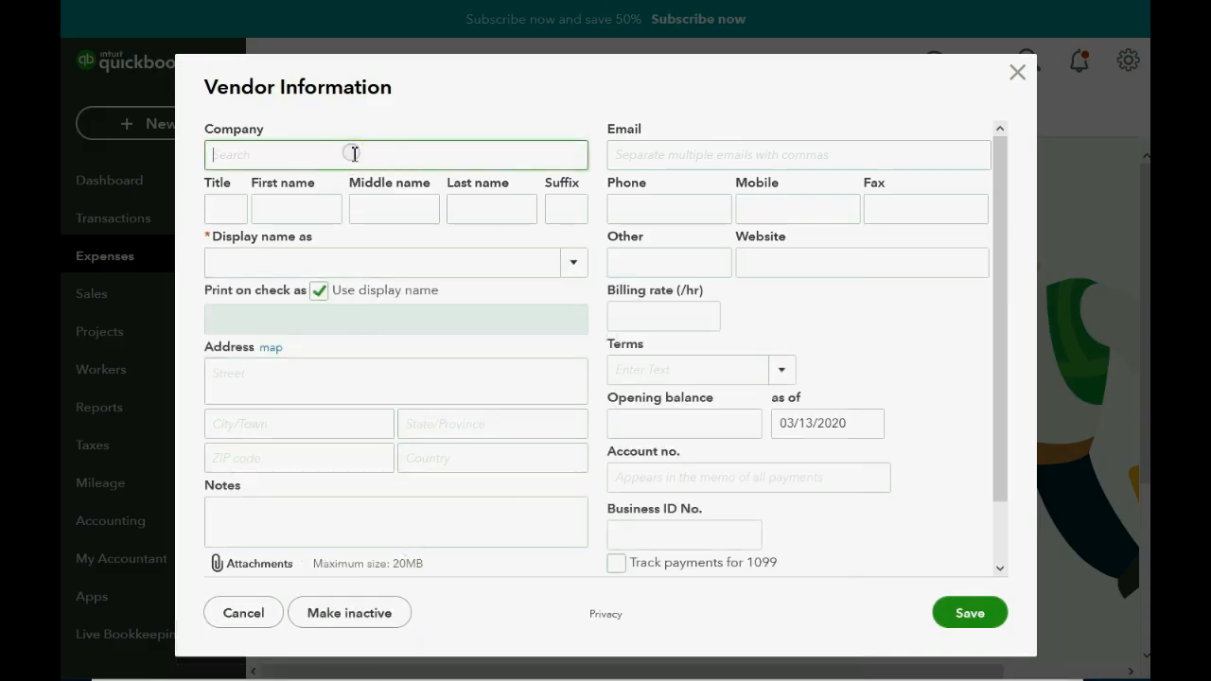
text(REX RE)
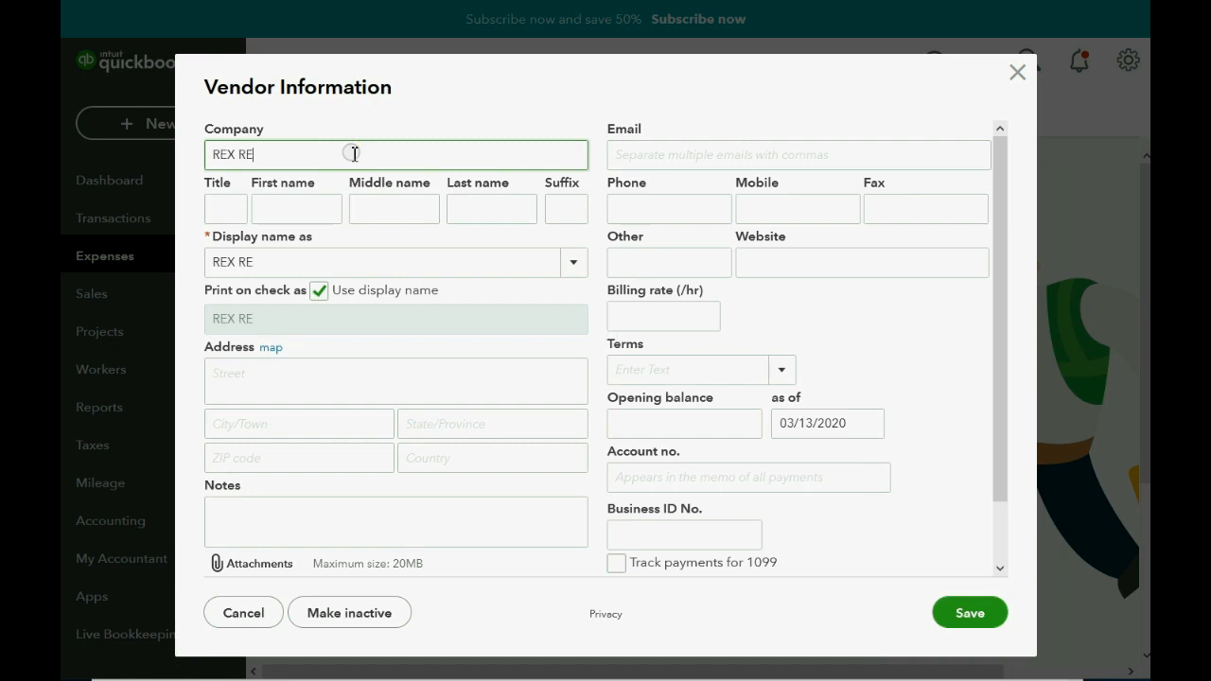
text(PAIR)
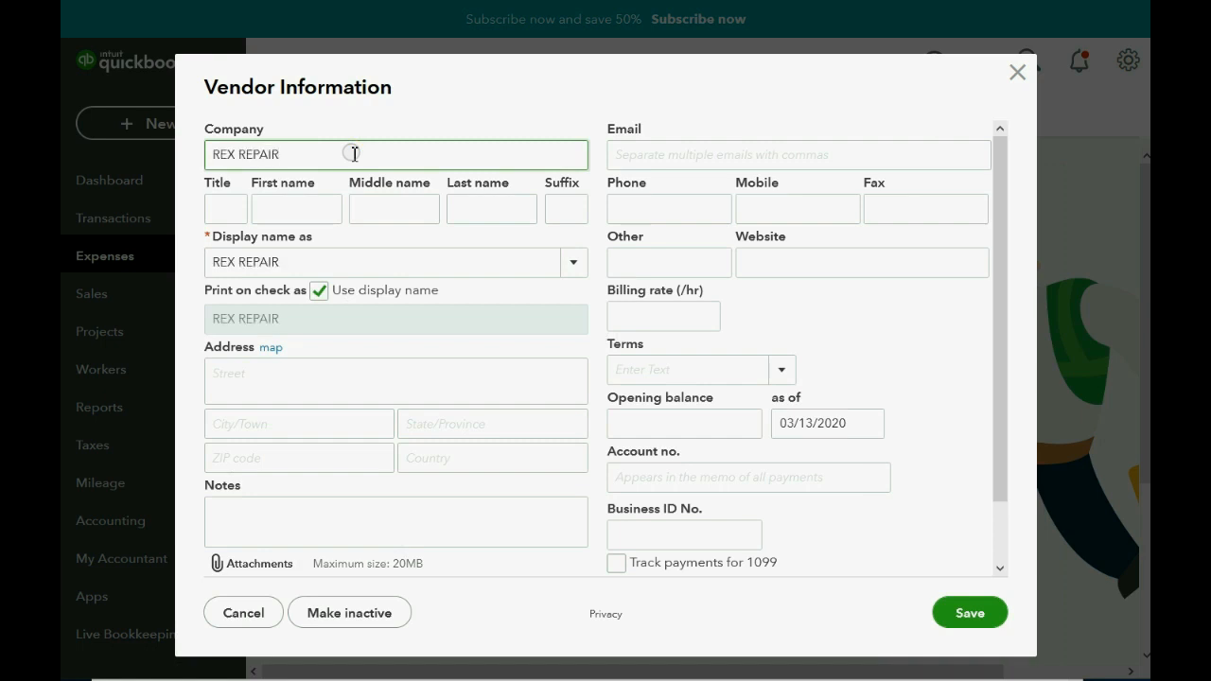
text(SHOP)
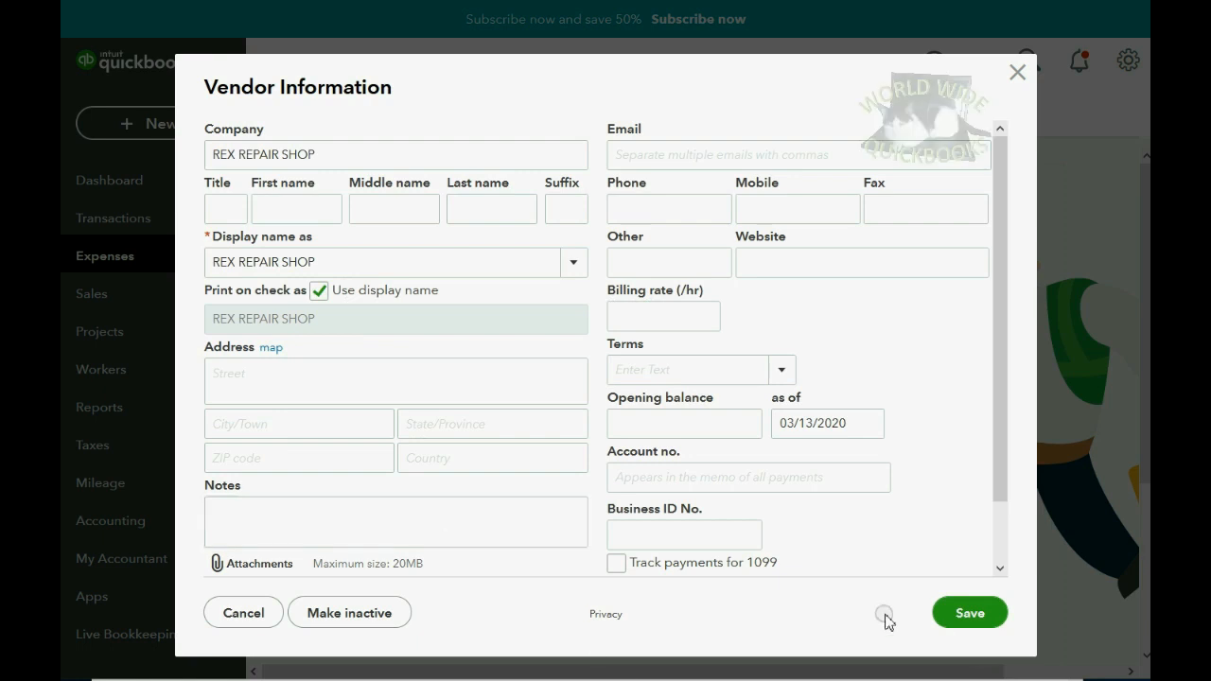
click(969, 612)
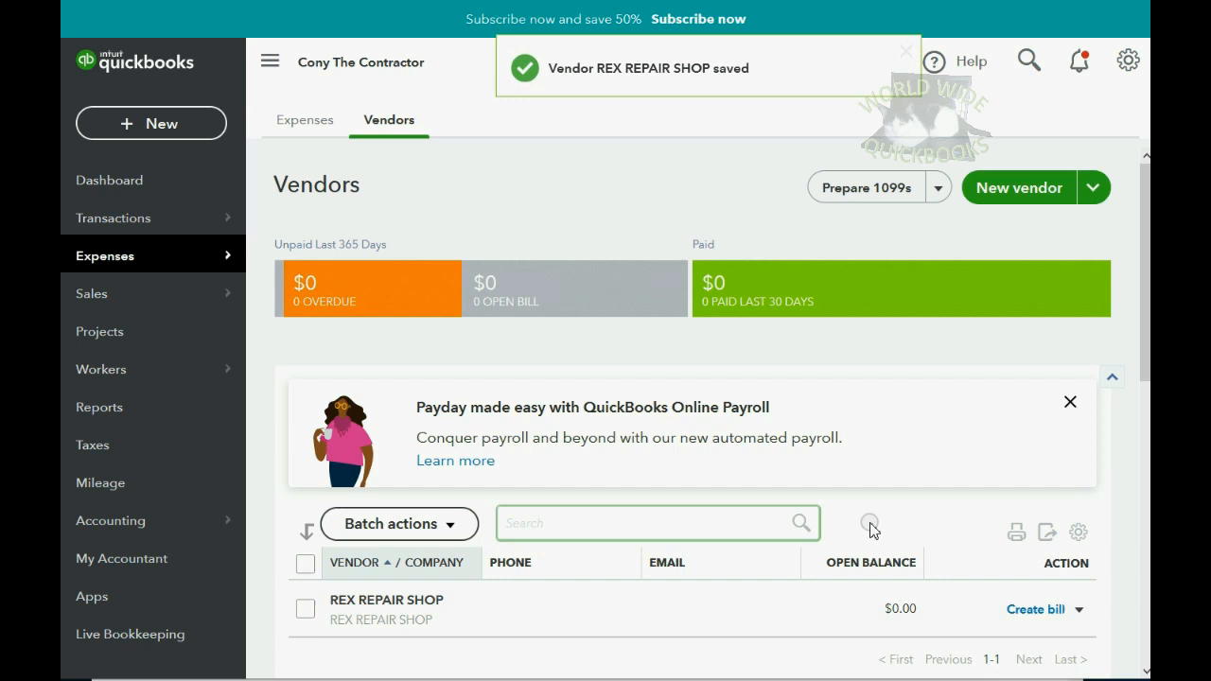
scroll(down, 3)
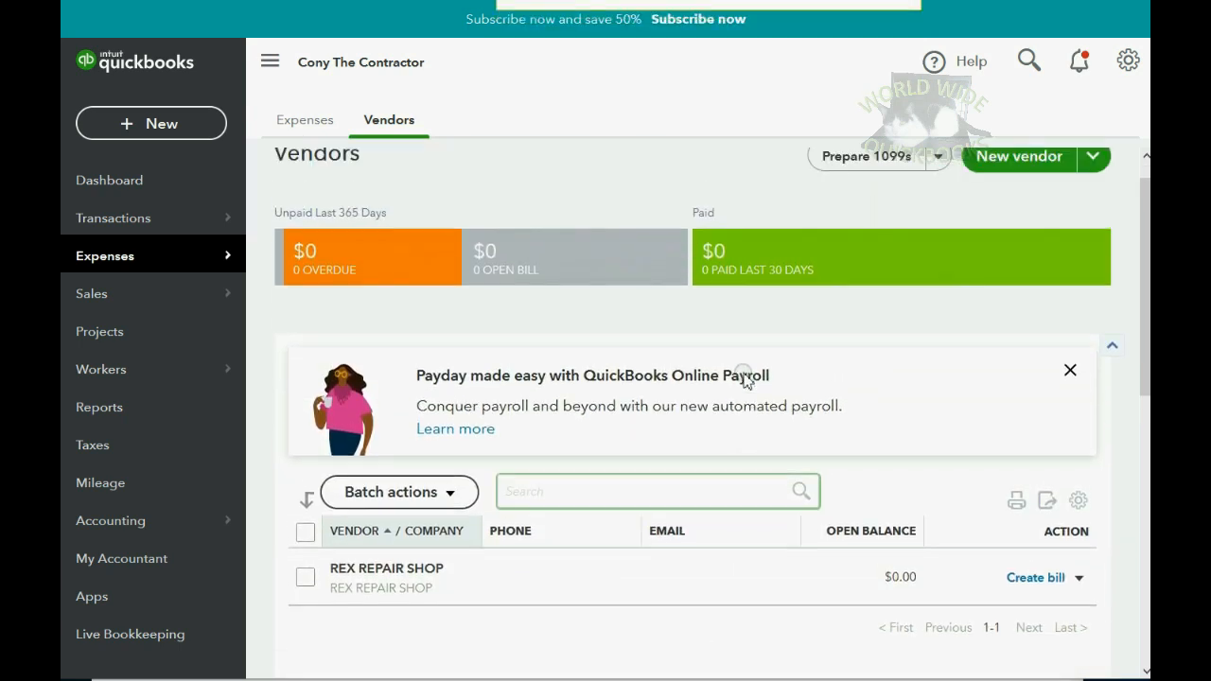
scroll(up, 3)
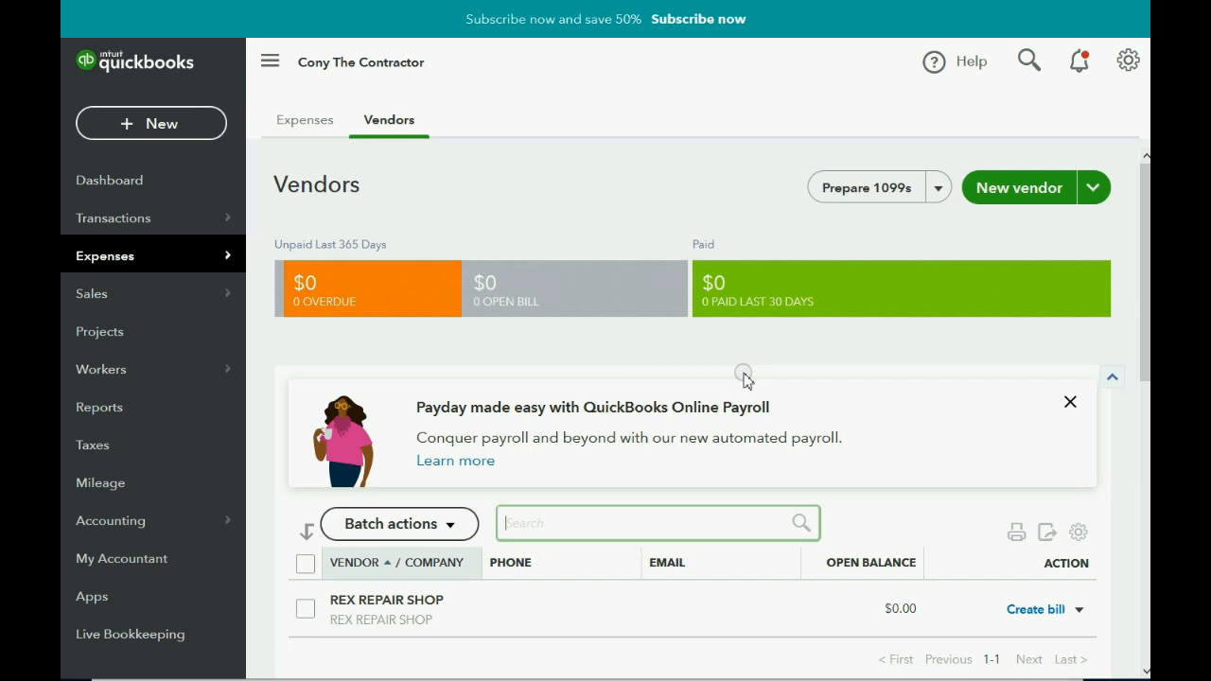
mouse_move(386, 599)
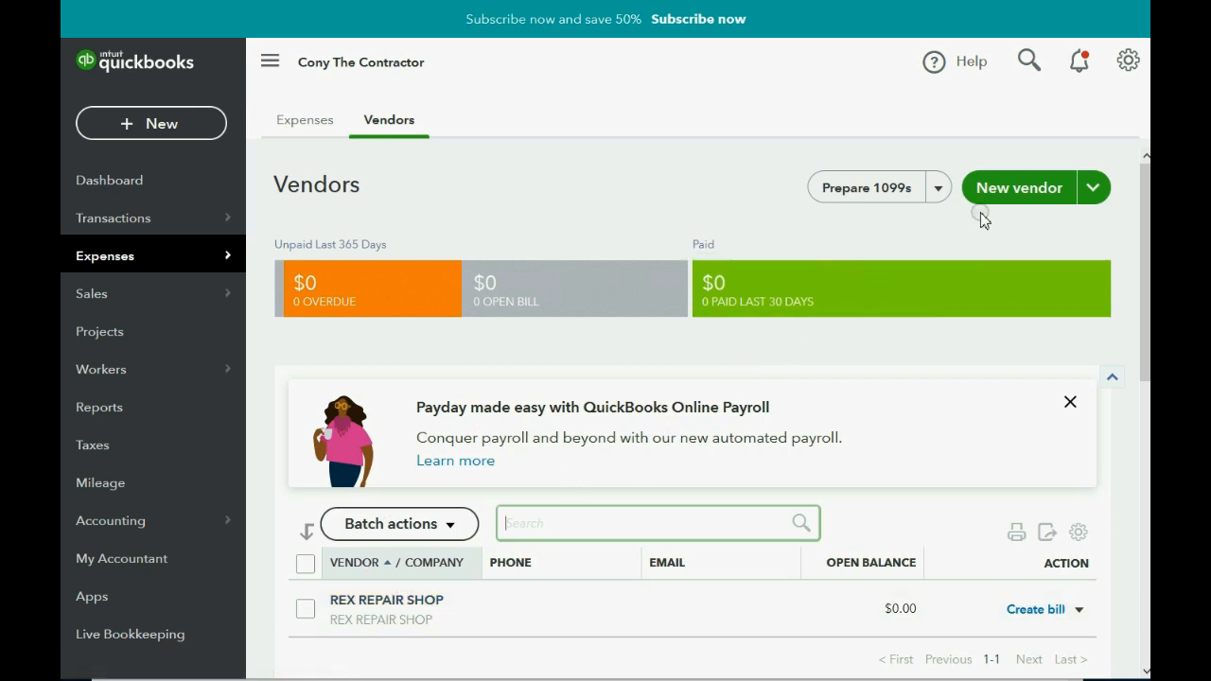
Enter LANNA THE LAWYER as a new vendor's company name and save it.
click(1019, 187)
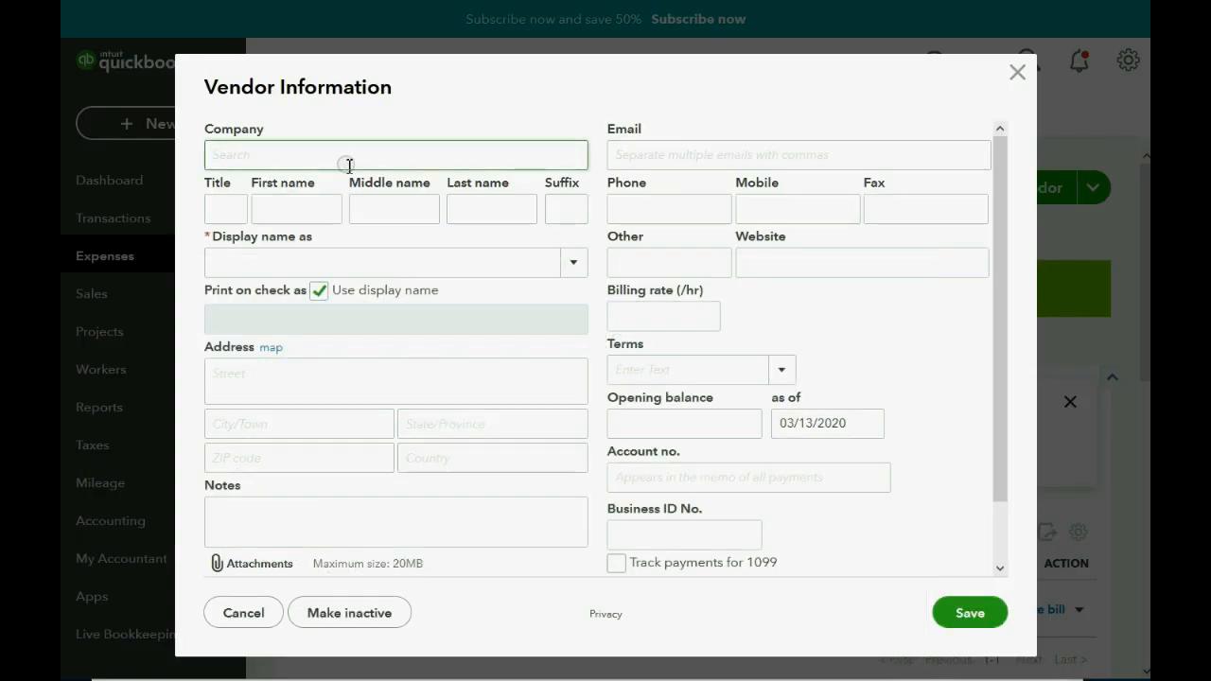
text(LANNA THE LAWY)
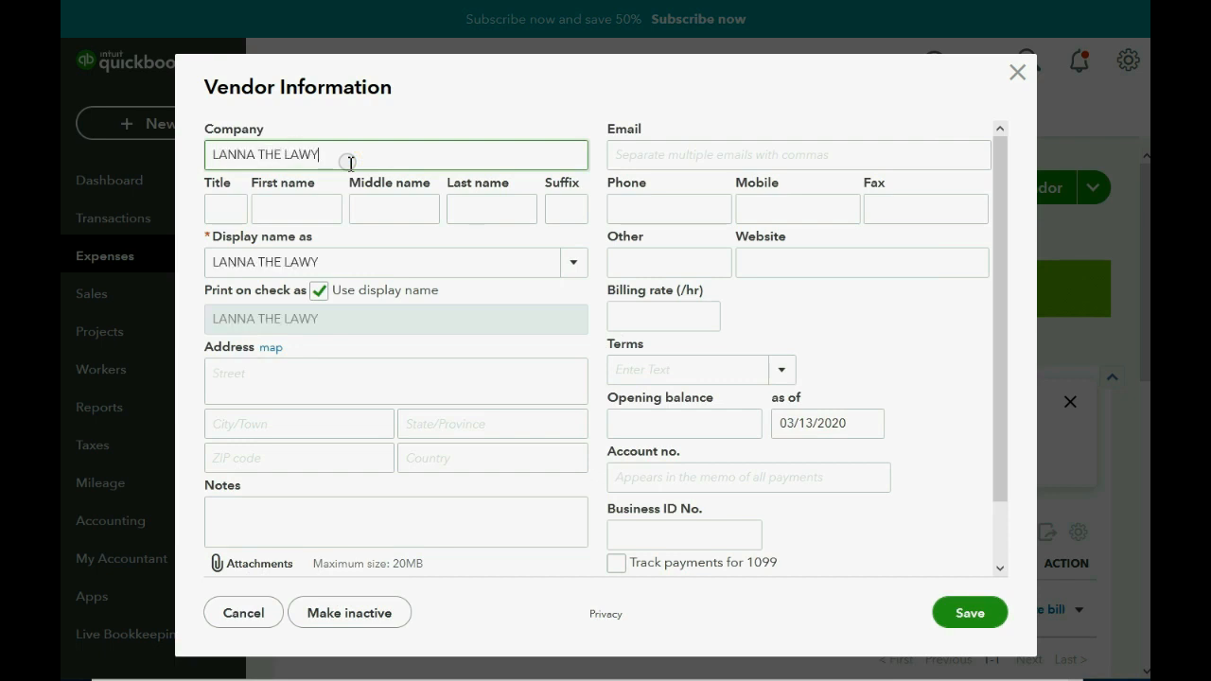
text(ER)
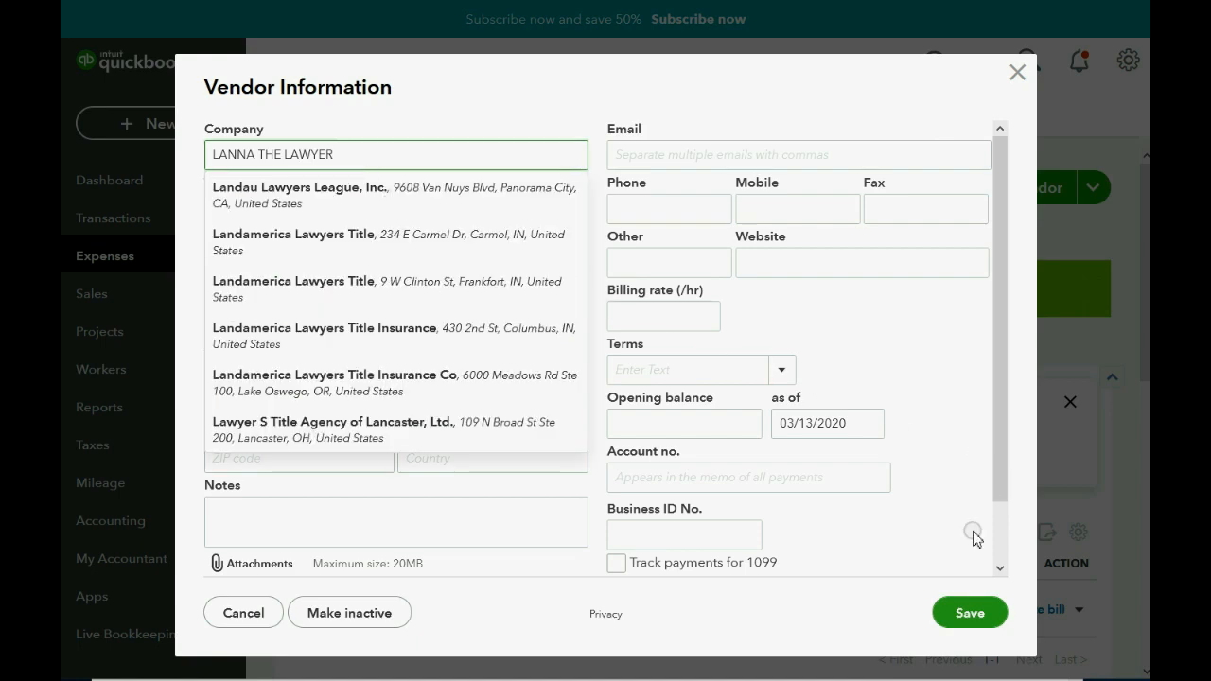
click(969, 613)
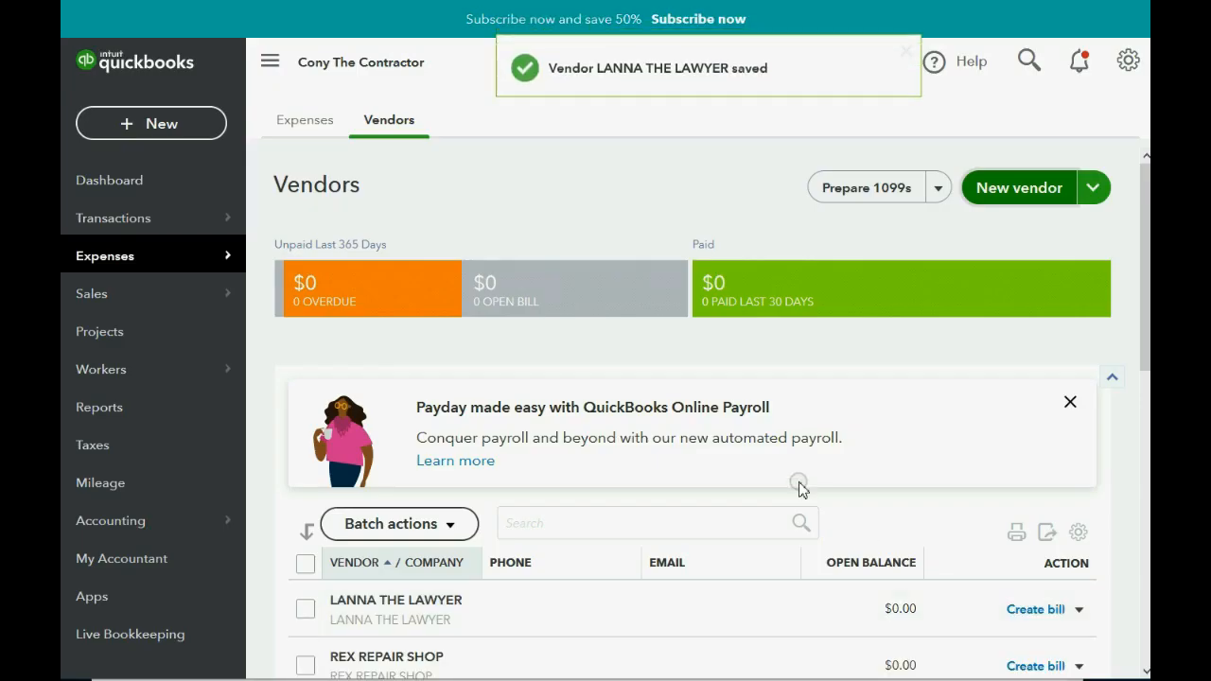
mouse_move(538, 674)
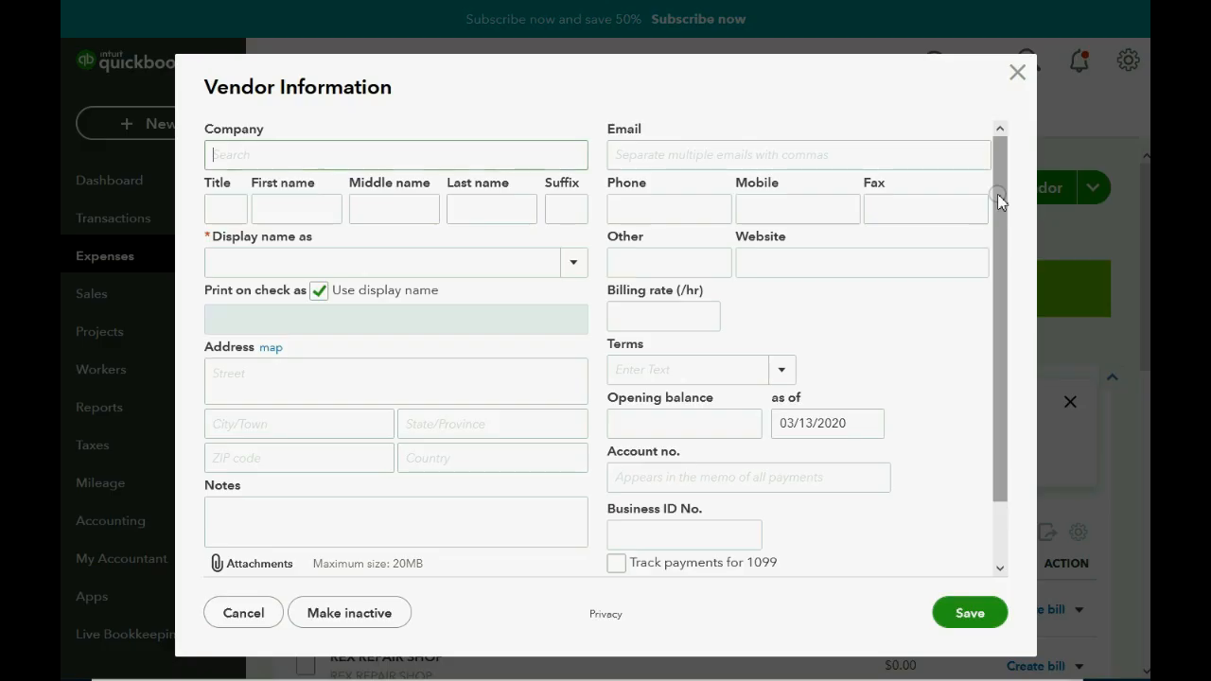
Save new vendors U.P.S and FED EX.
text(U.P.S)
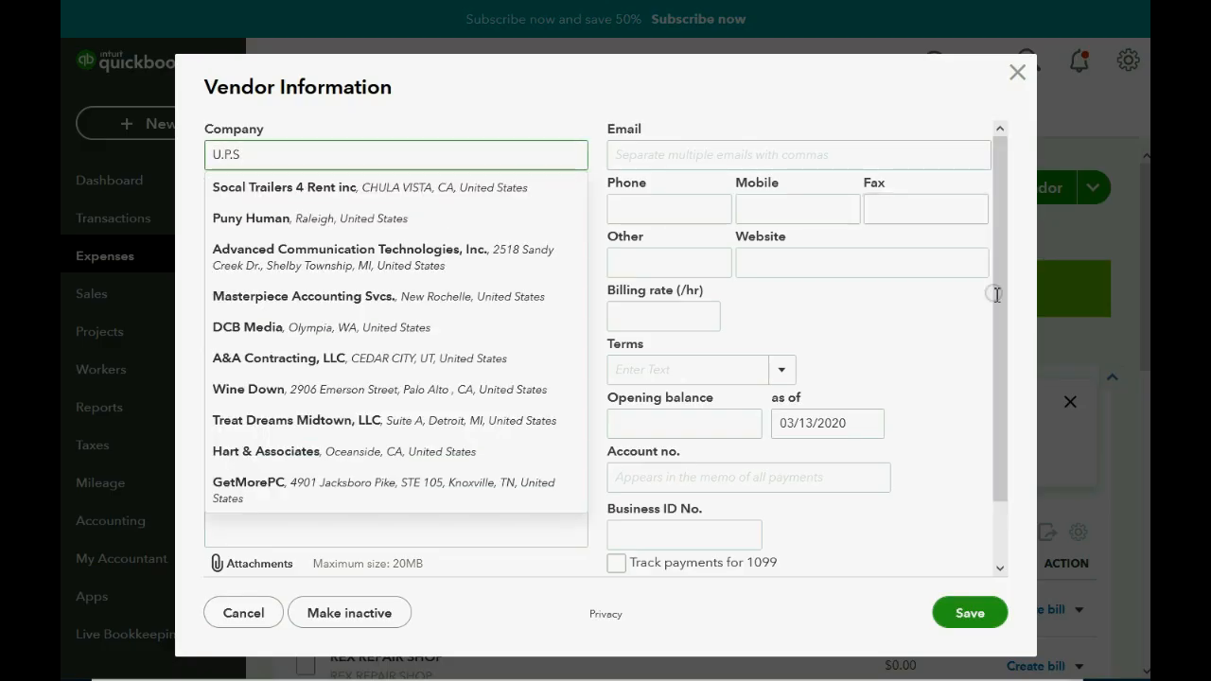
click(969, 612)
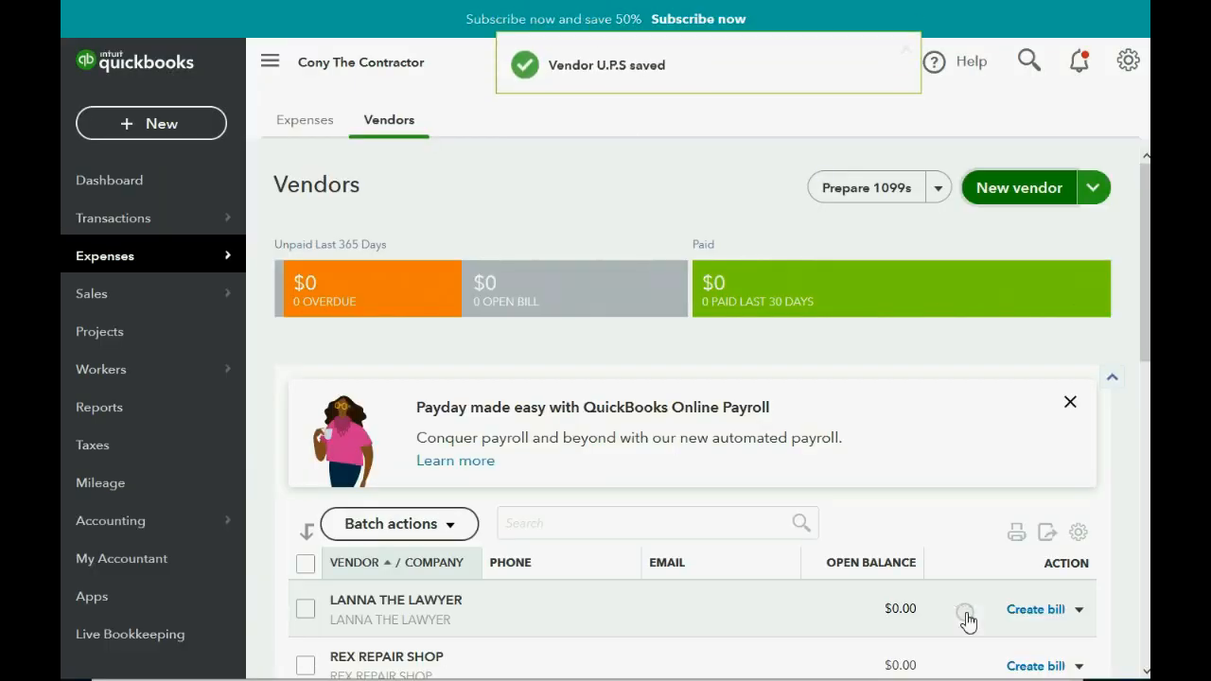
click(1020, 187)
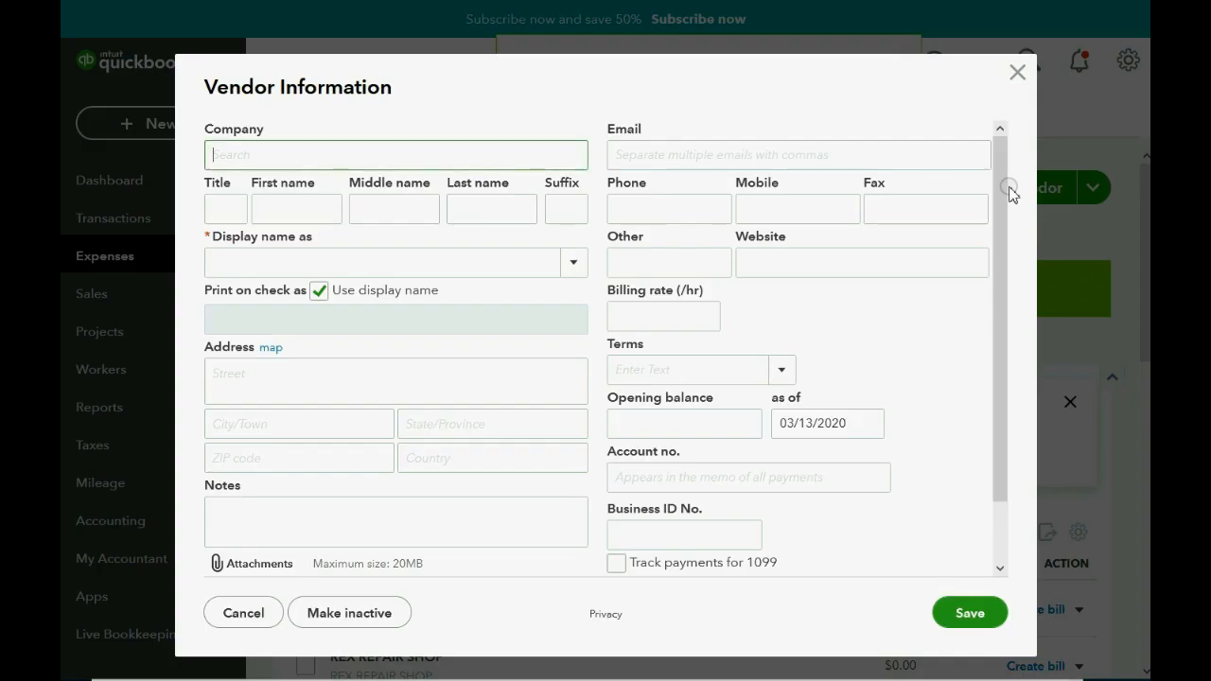
text(FED E)
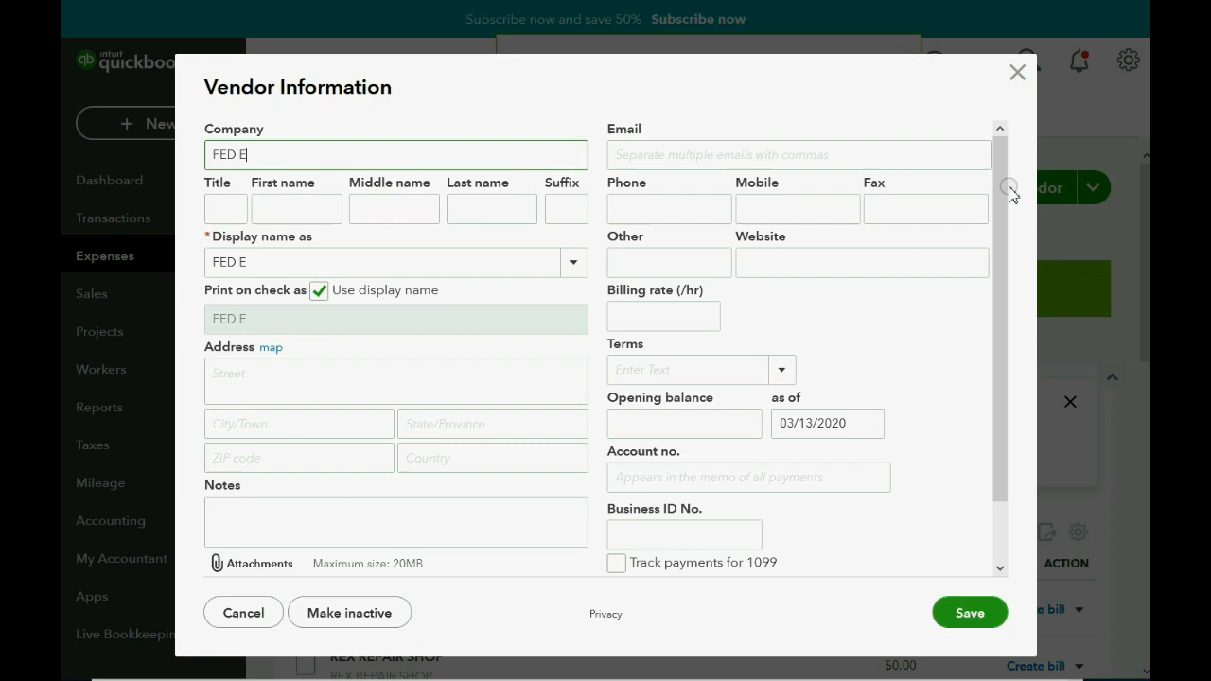
text(X)
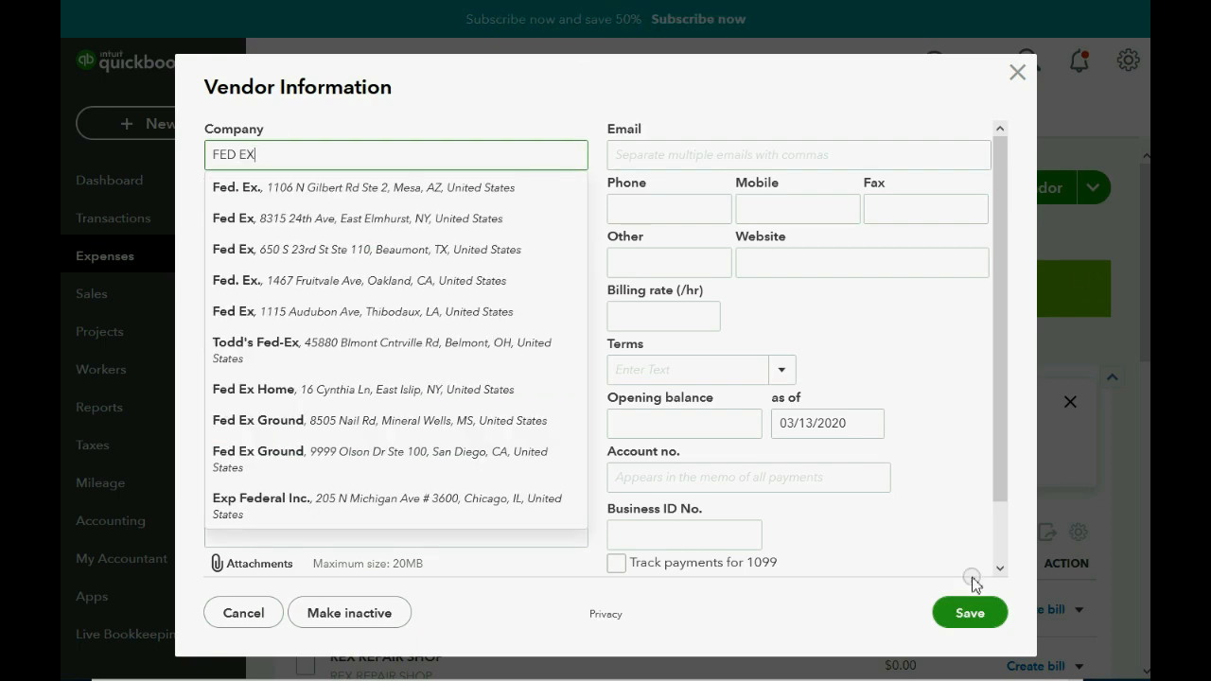
click(969, 612)
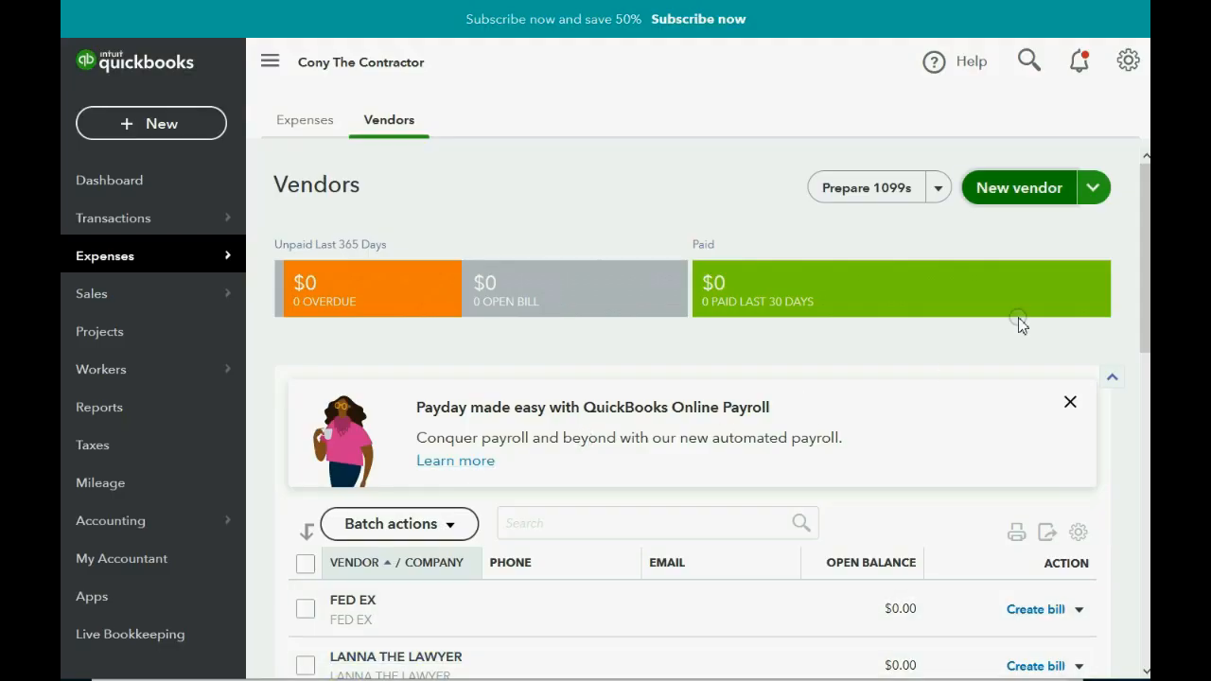
Add vendor BILL THE INDEPENDANT BUILDER.
click(1019, 187)
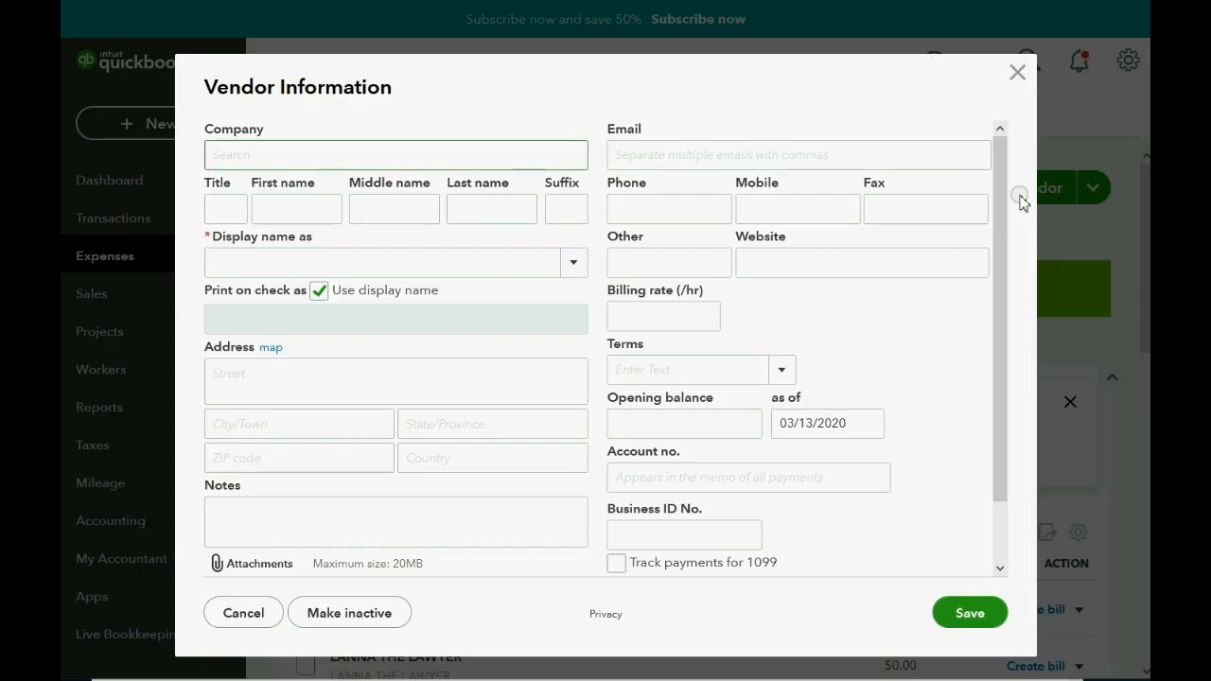
text(BILL)
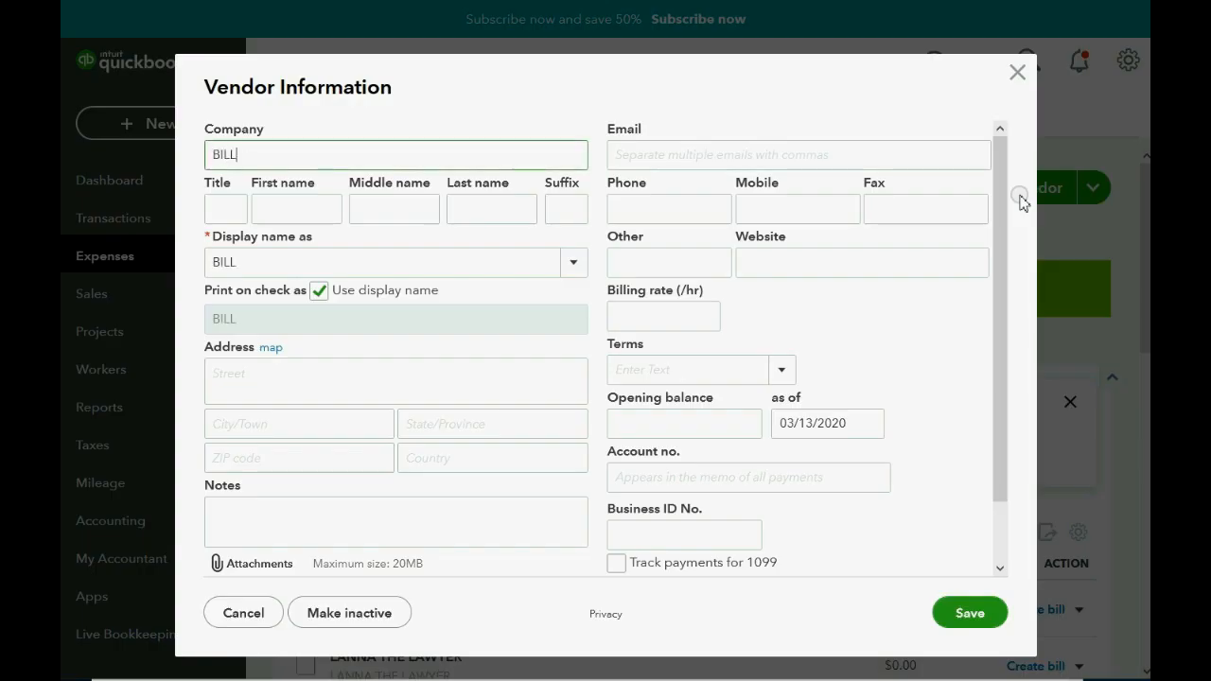
text(THE IN)
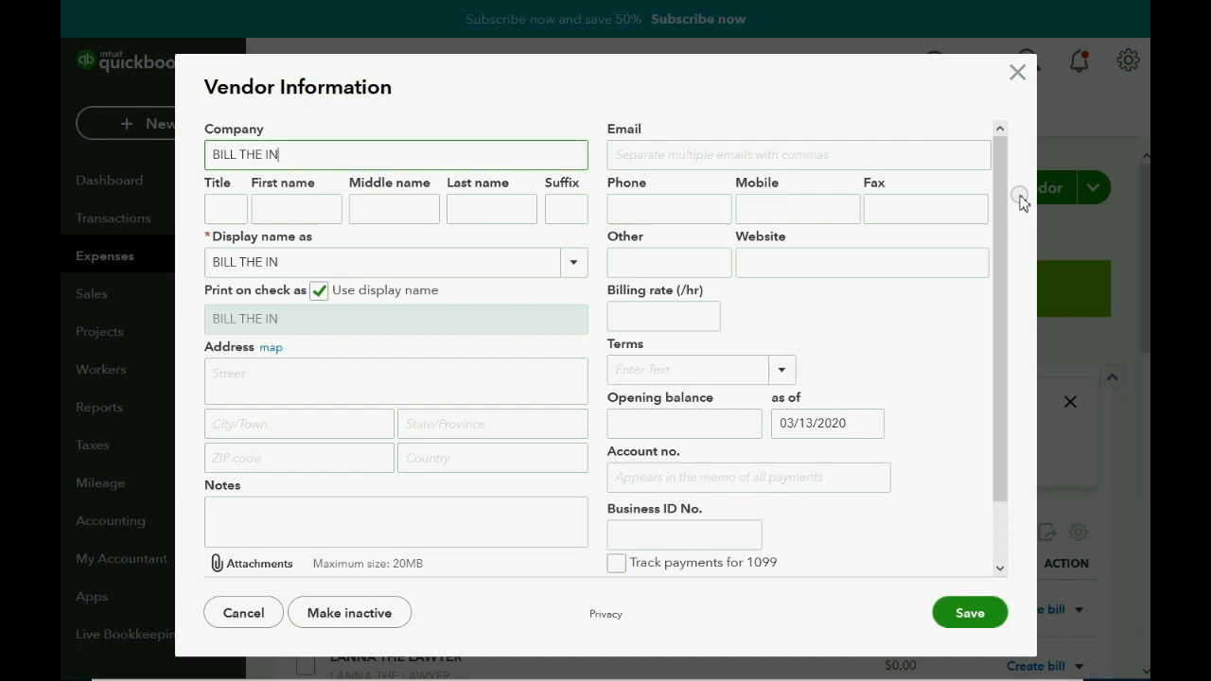
text(DEPEND)
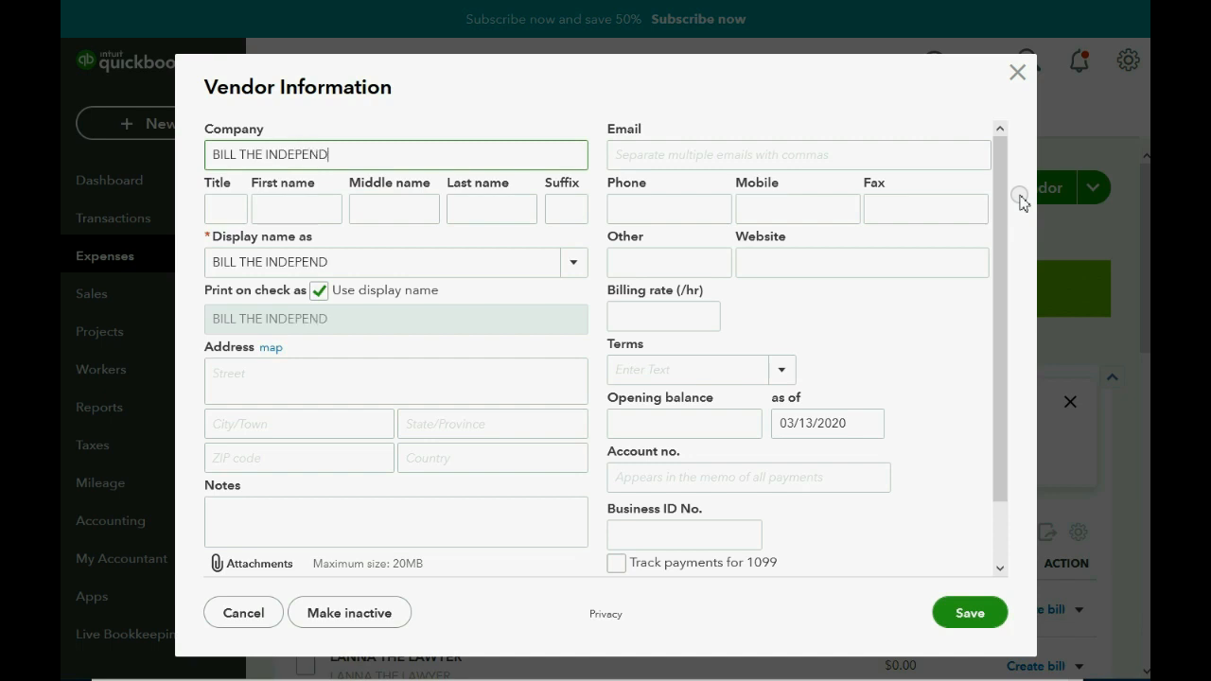
text(ANT BUI)
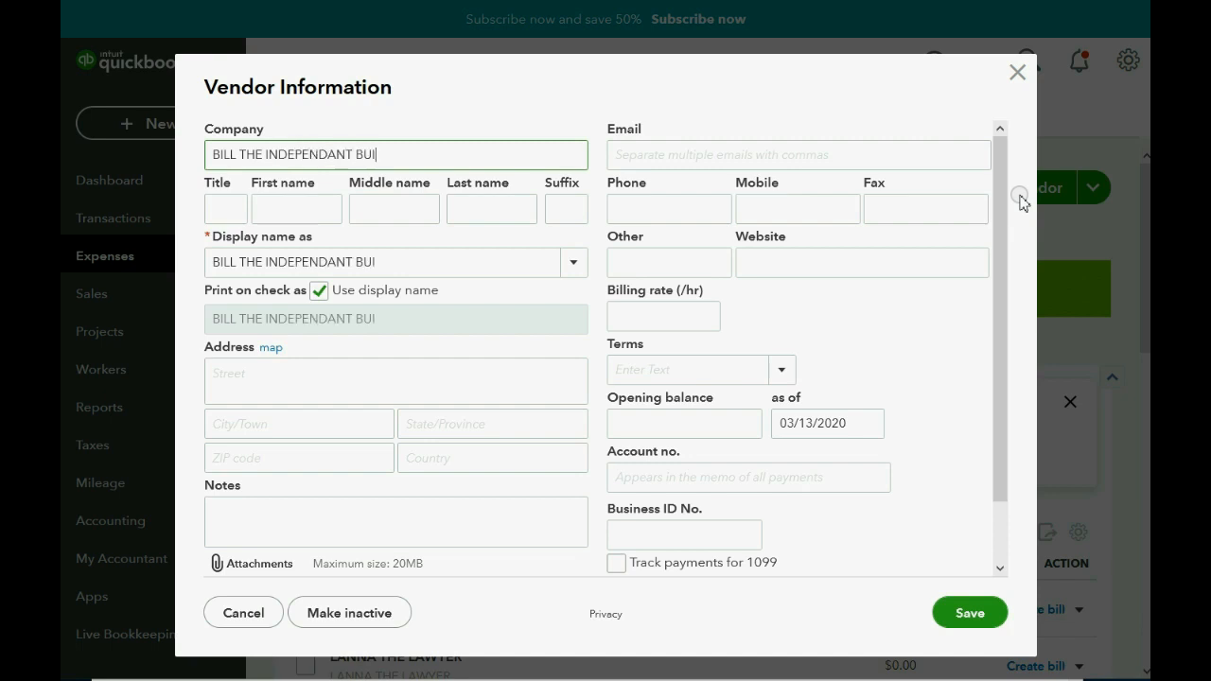
text(LDER)
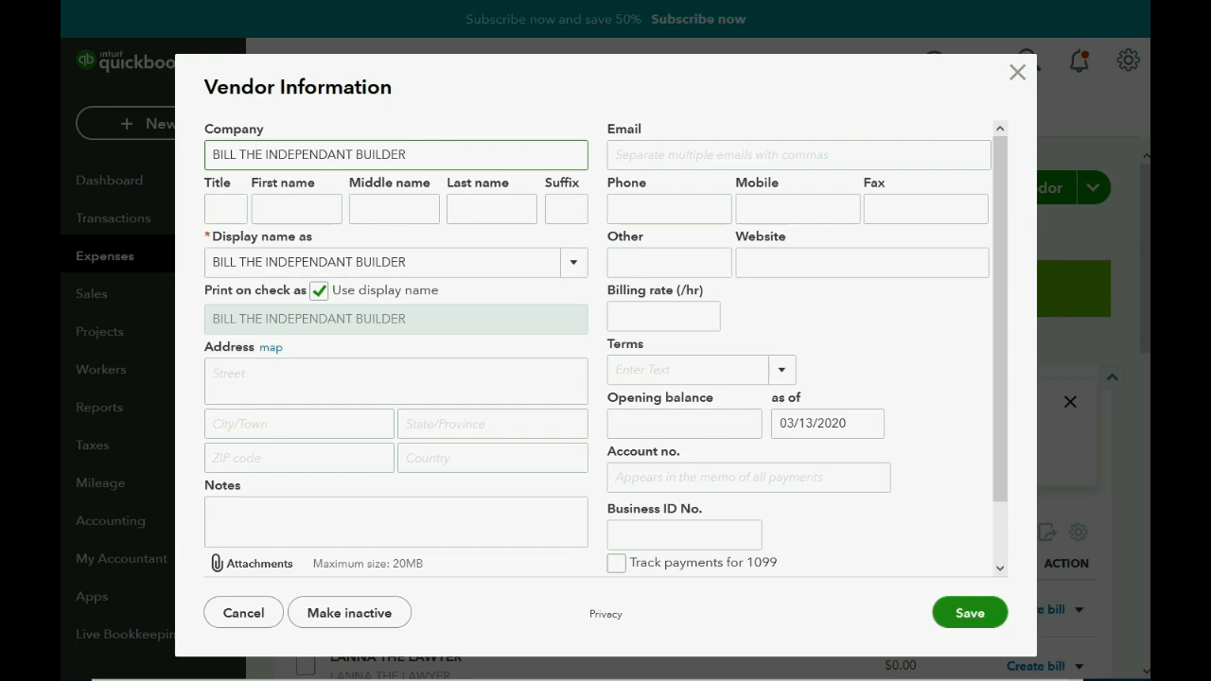
click(969, 612)
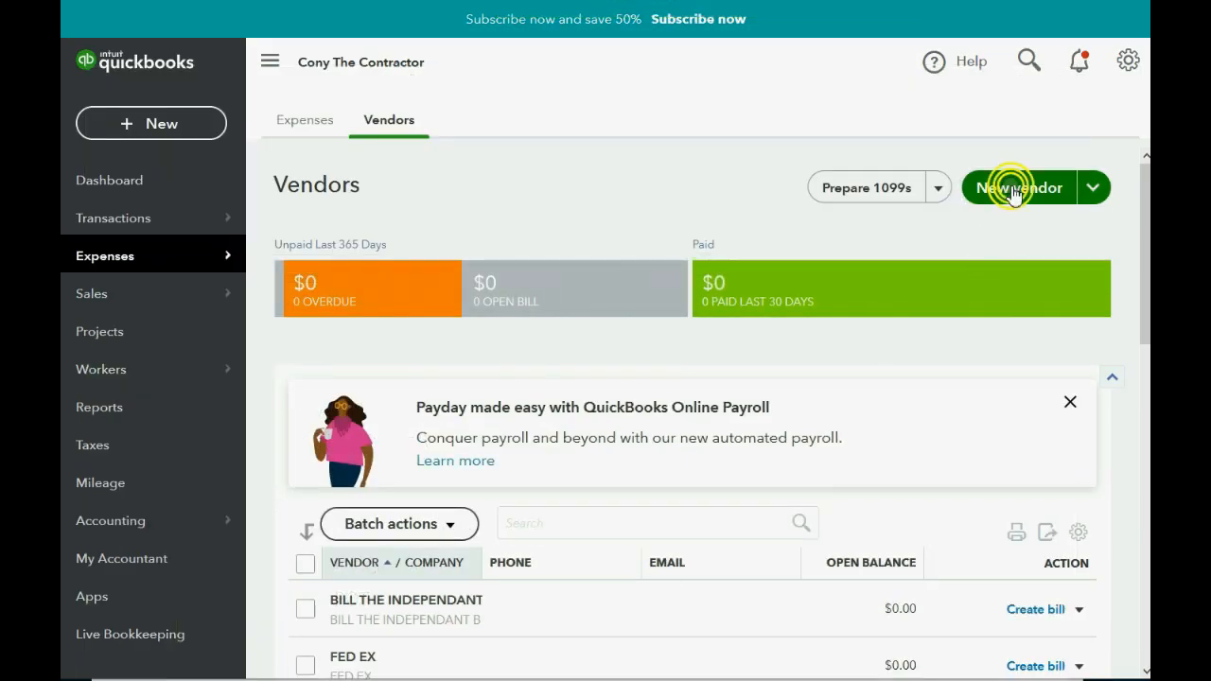
Add vendors STAPLES OFFICE SUPPLIES and HOME DEPOT.
click(1020, 187)
text(STAPLES O)
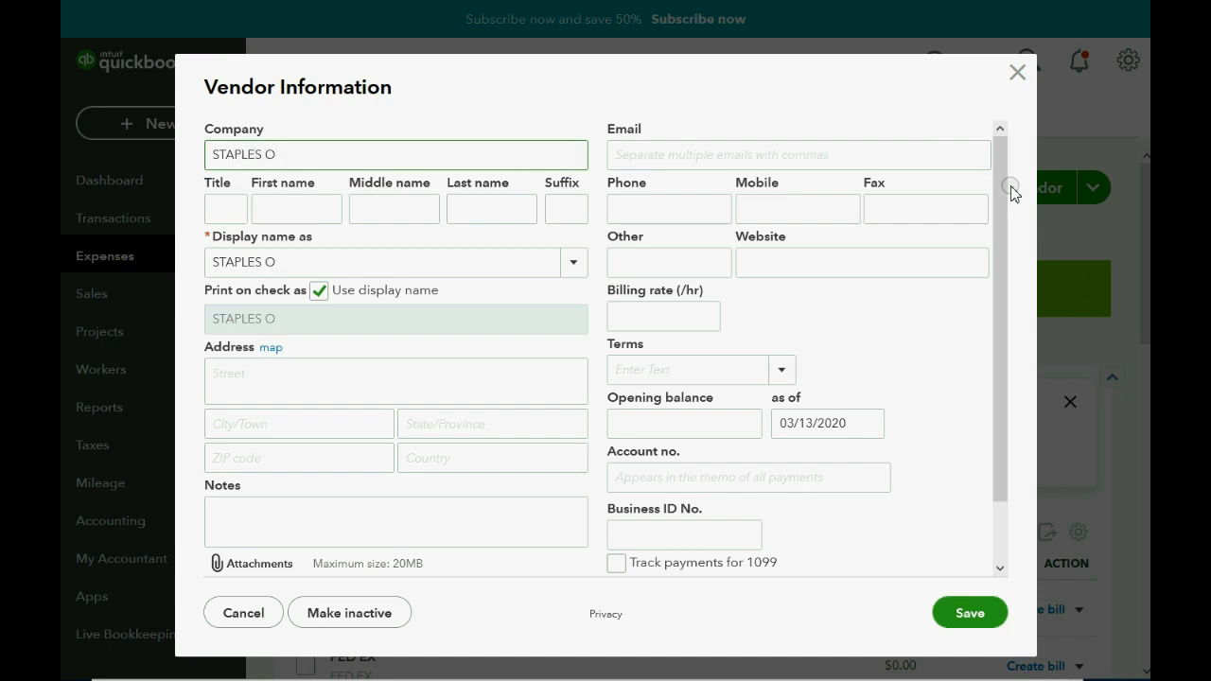
text(FFICE S)
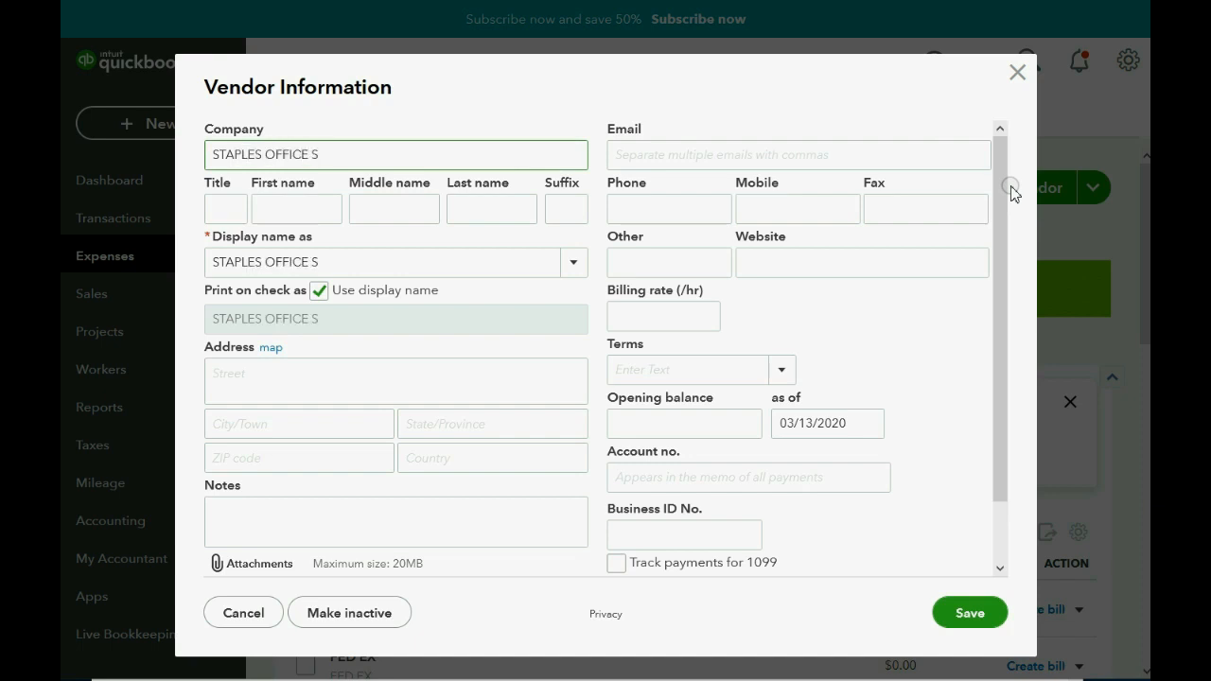
text(UPPLIES)
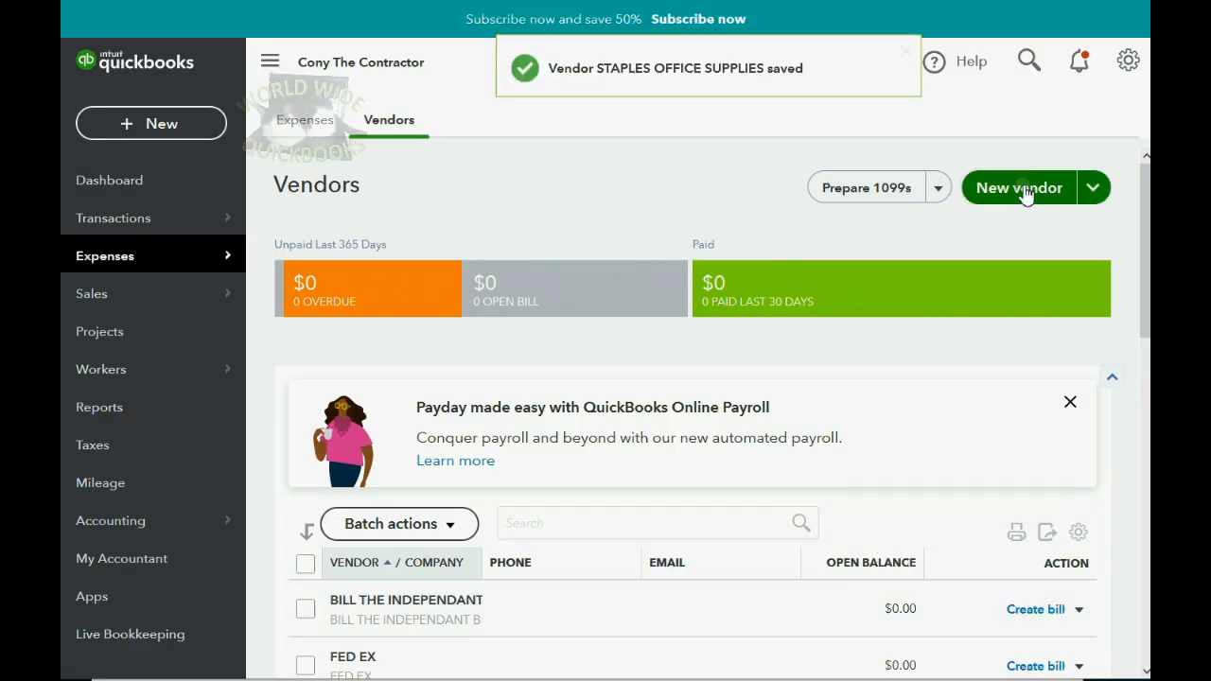
click(1018, 187)
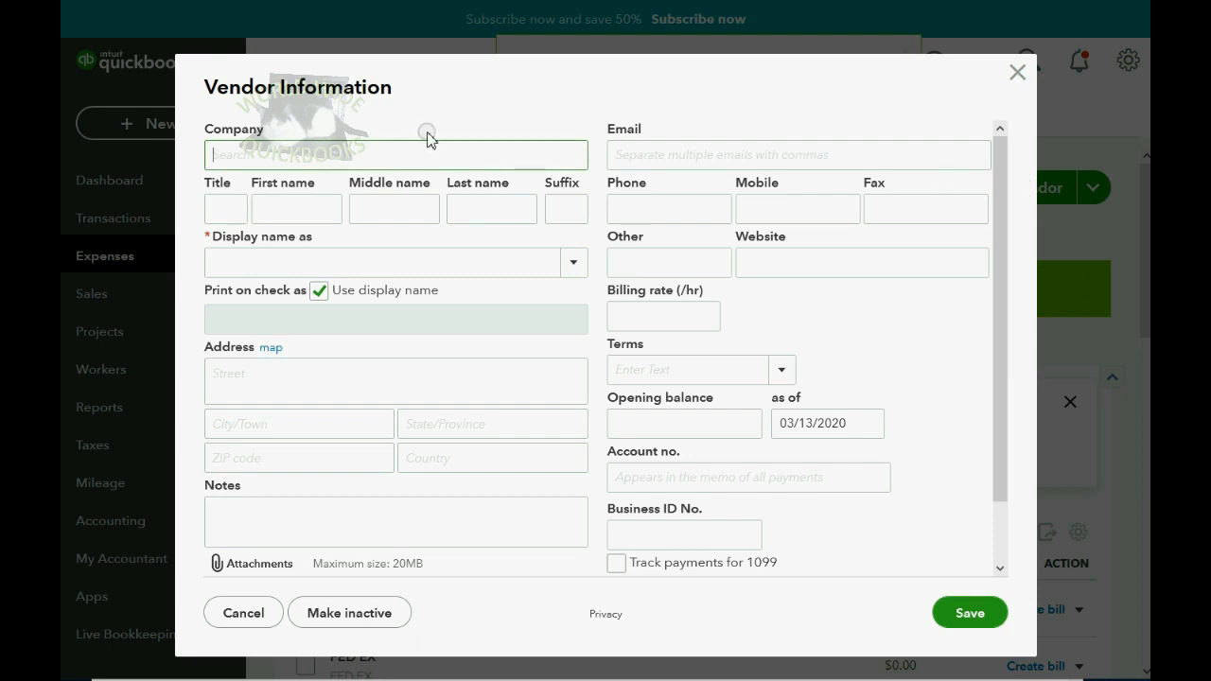
text(HOME DEPOT)
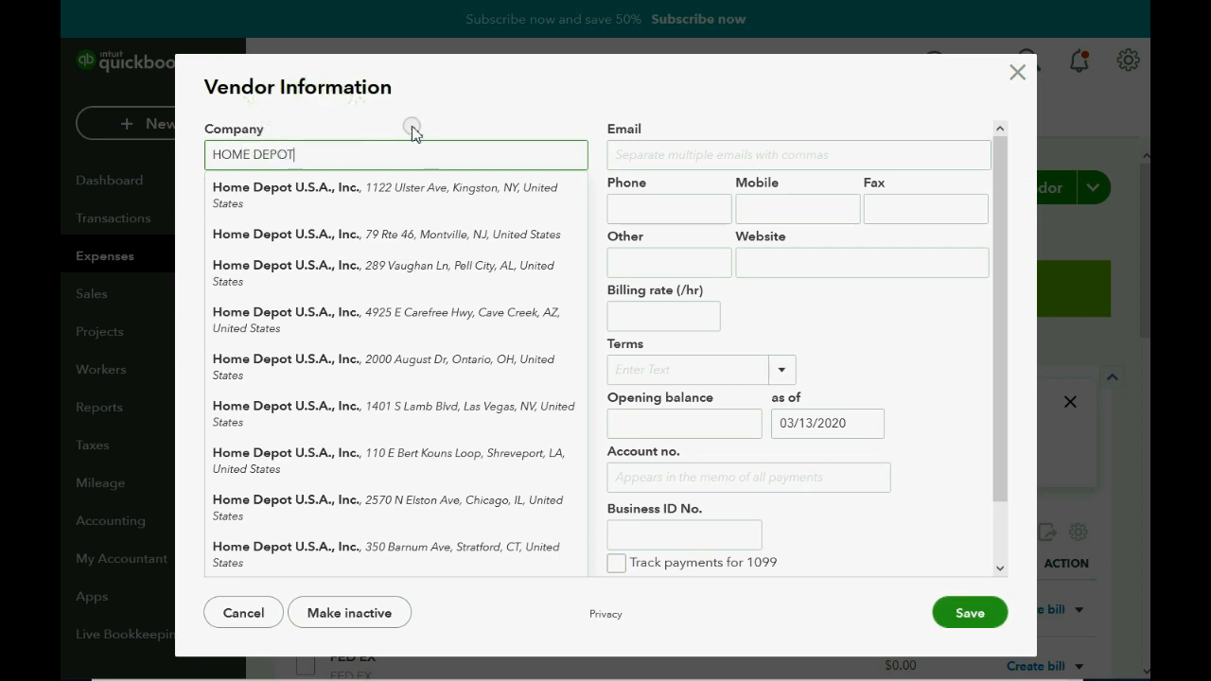
click(969, 612)
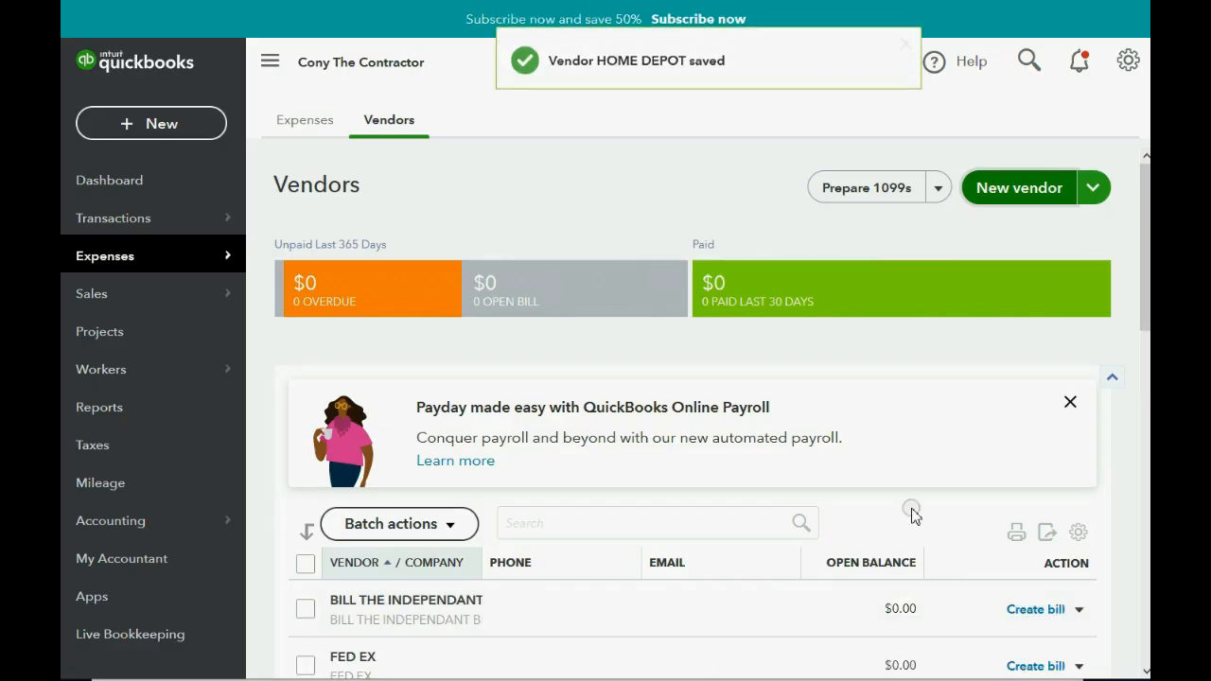
scroll(down, 3)
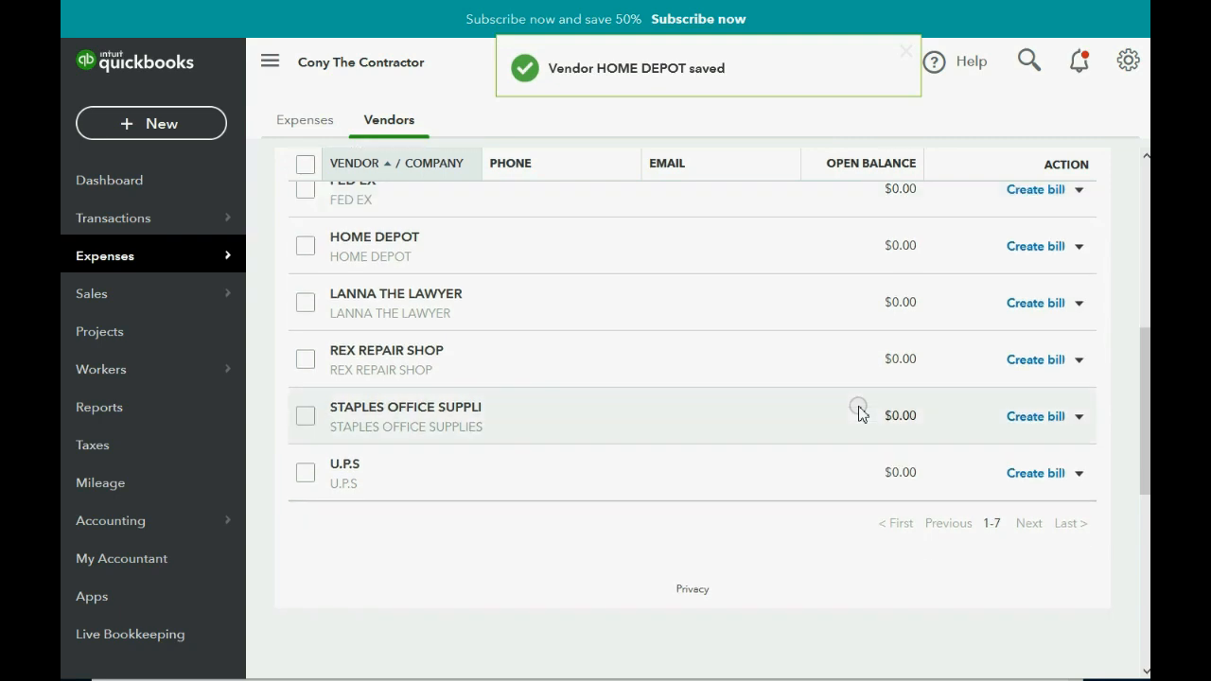
mouse_move(833, 424)
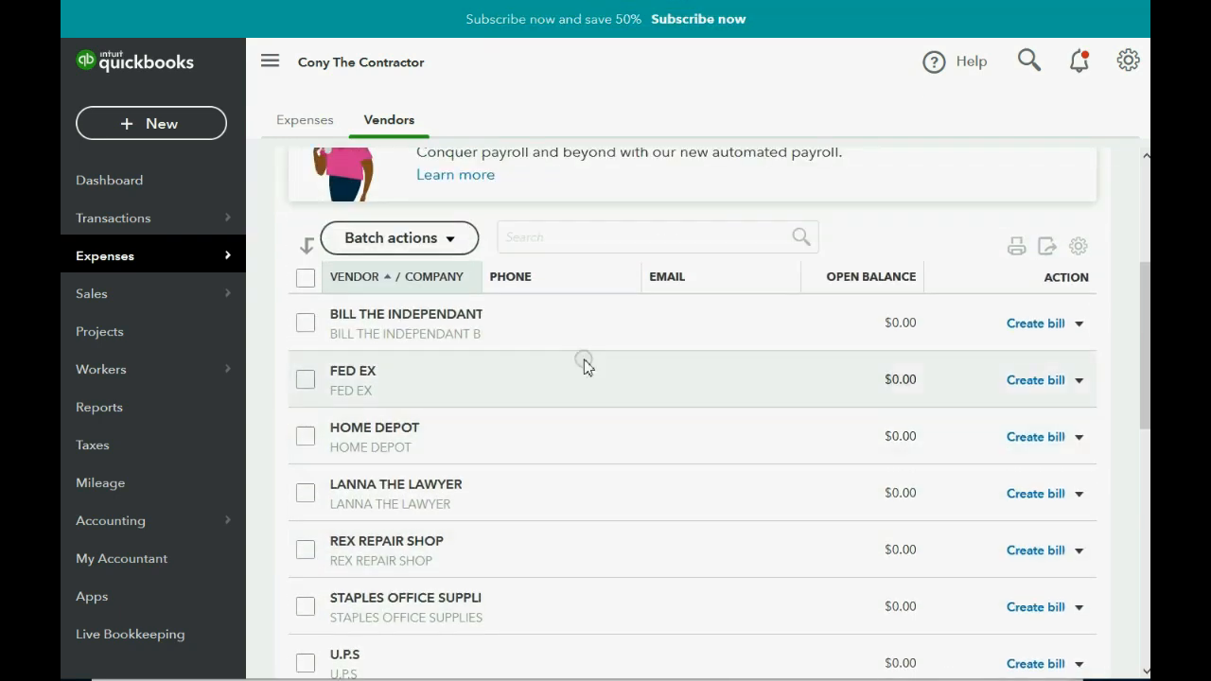
Open BILL THE INDEPENDANT BUILDER's vendor page and its Vendor Information form.
click(1080, 323)
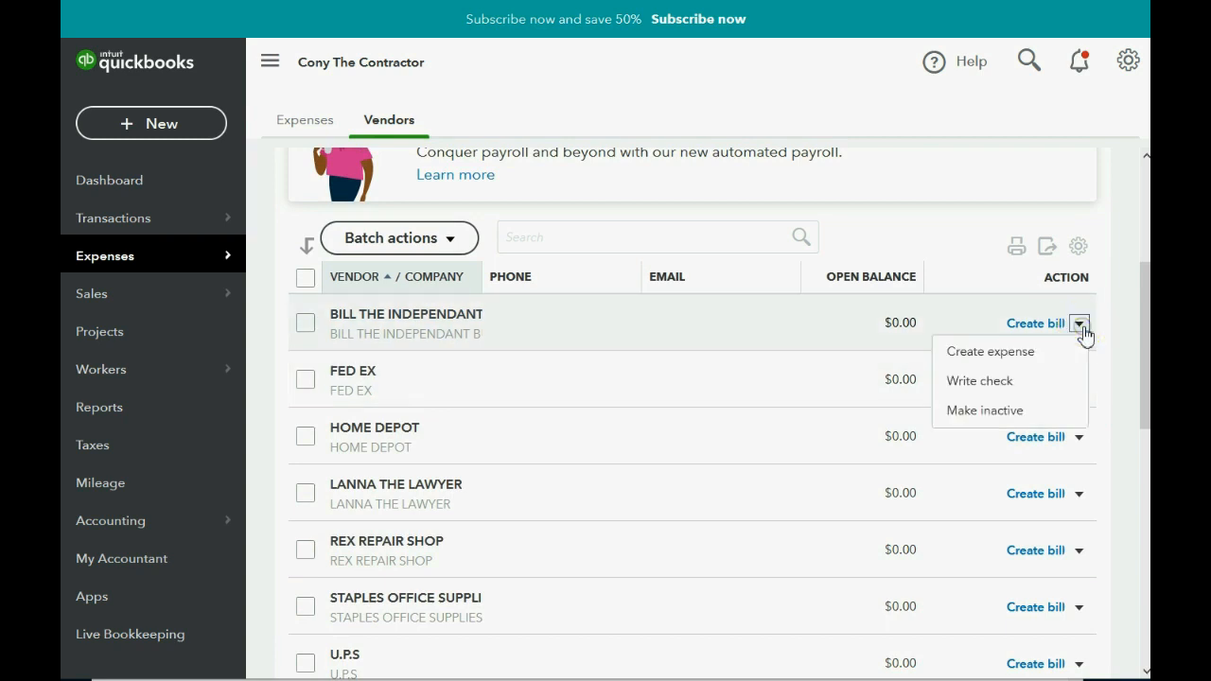
mouse_move(640, 342)
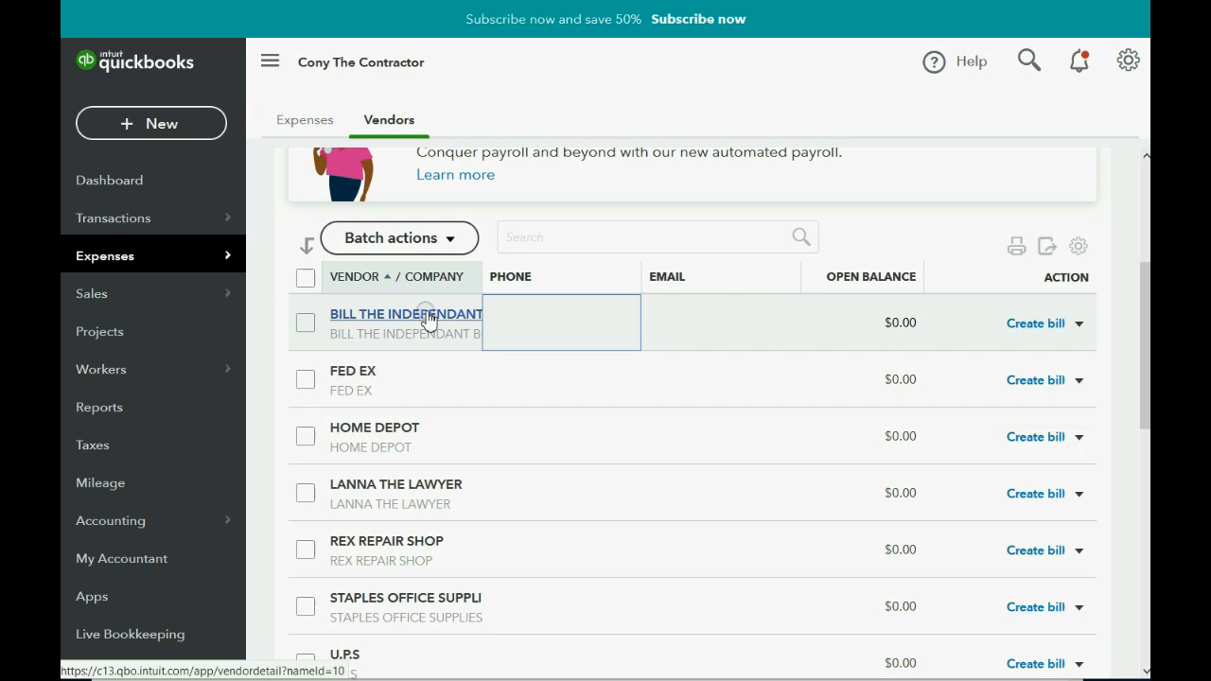
click(405, 313)
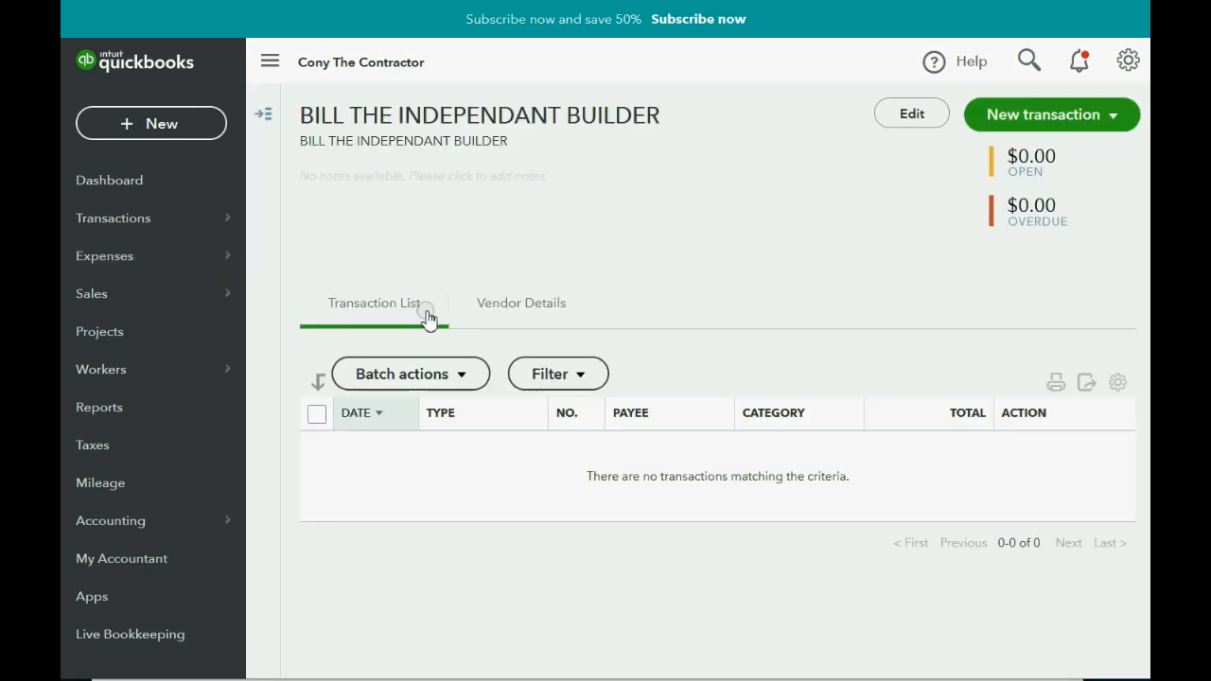
mouse_move(420, 169)
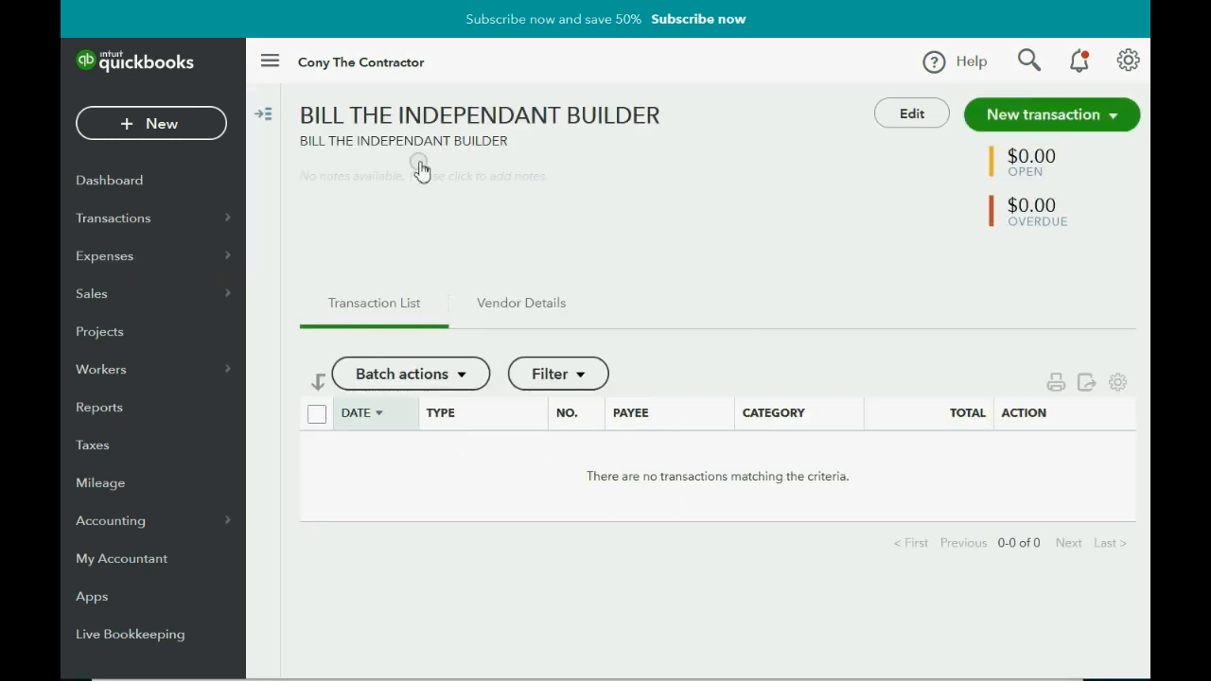
click(910, 113)
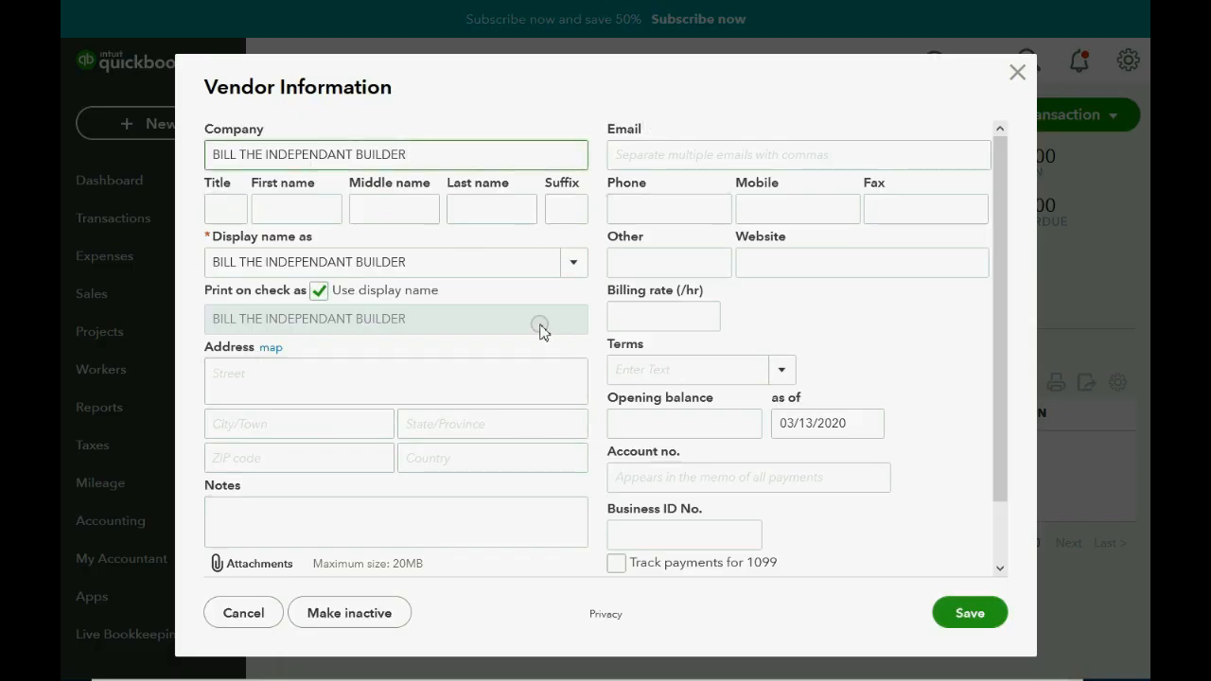
mouse_move(681, 369)
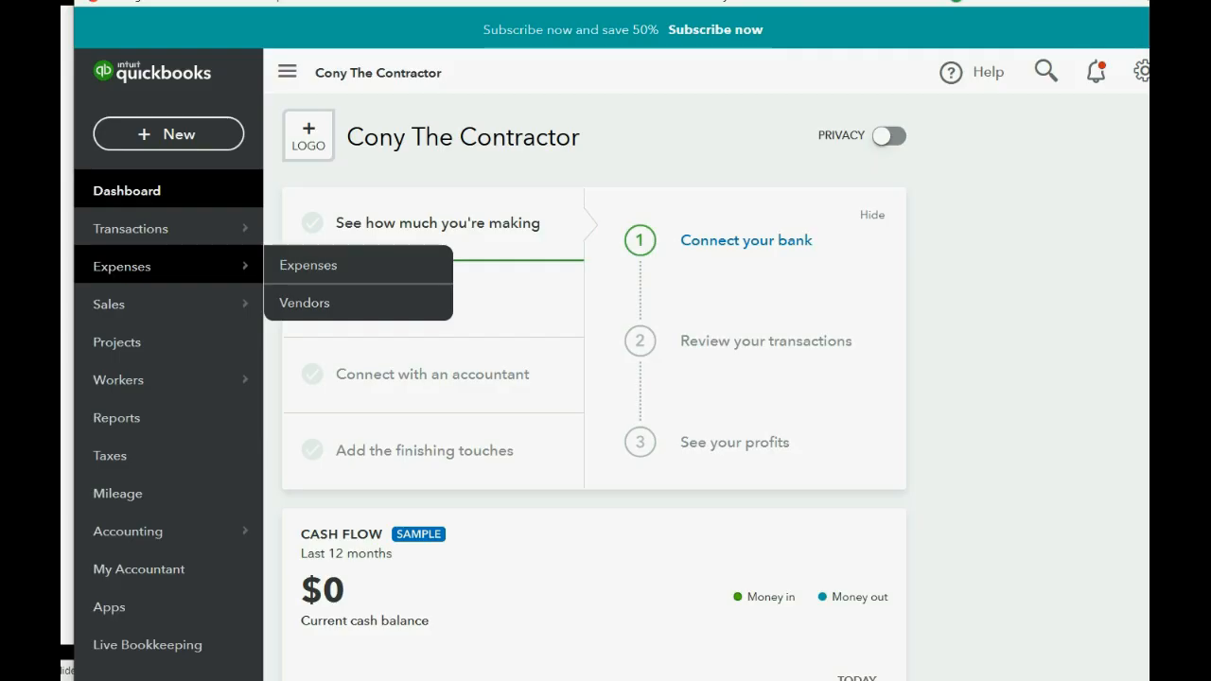
mouse_move(142, 266)
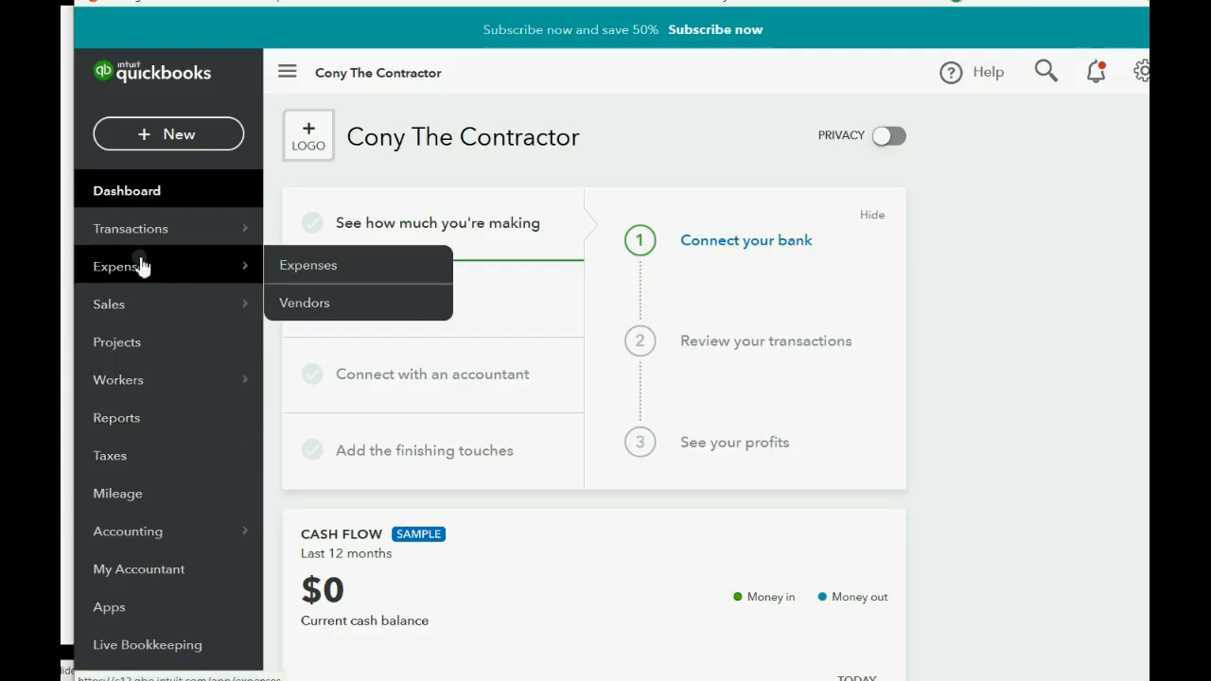
Go to the Expenses page and open a blank manual expense form.
click(307, 265)
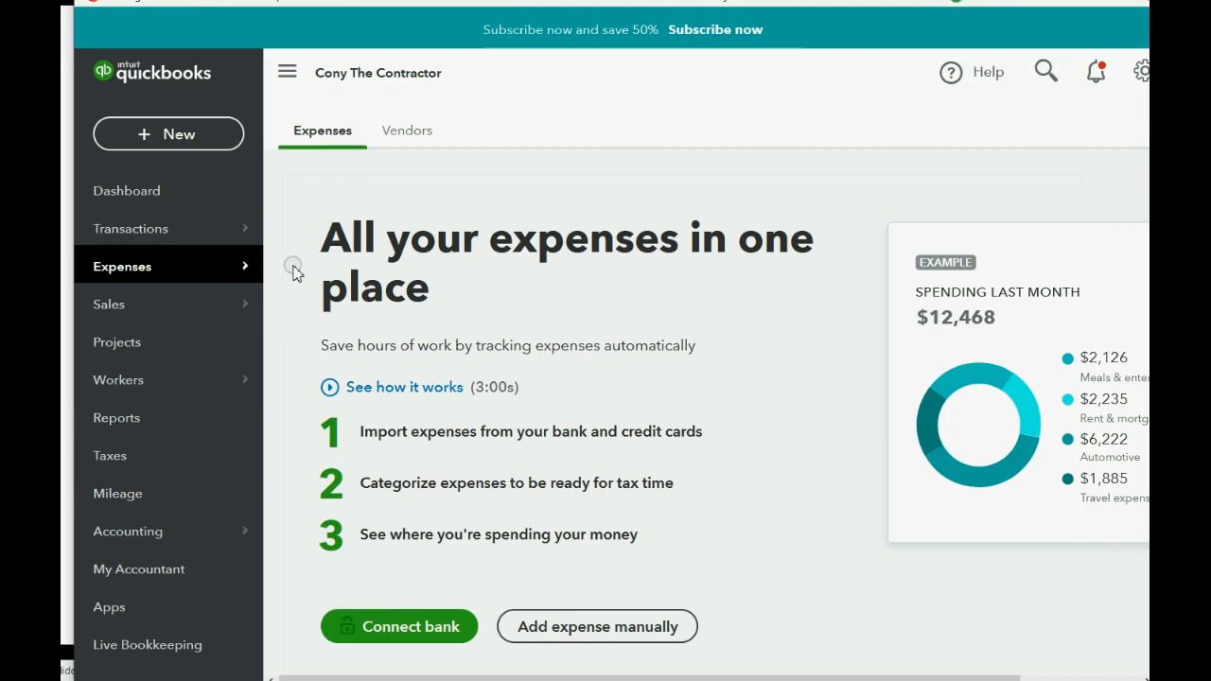
mouse_move(459, 305)
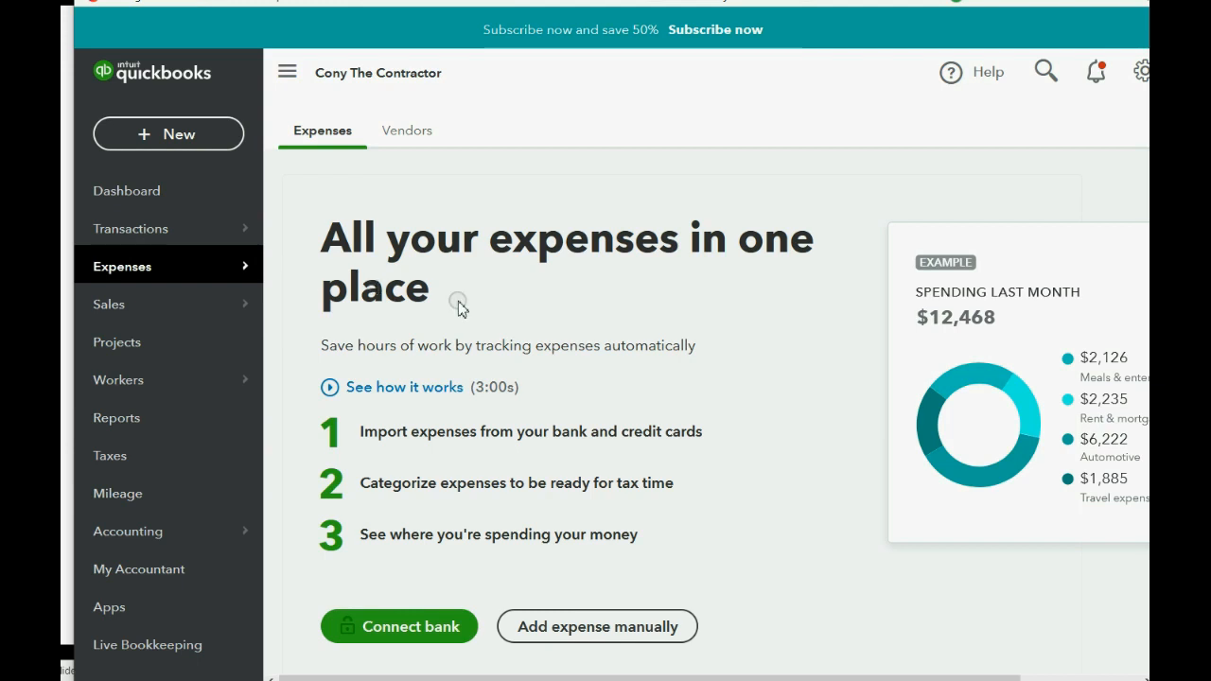
mouse_move(733, 259)
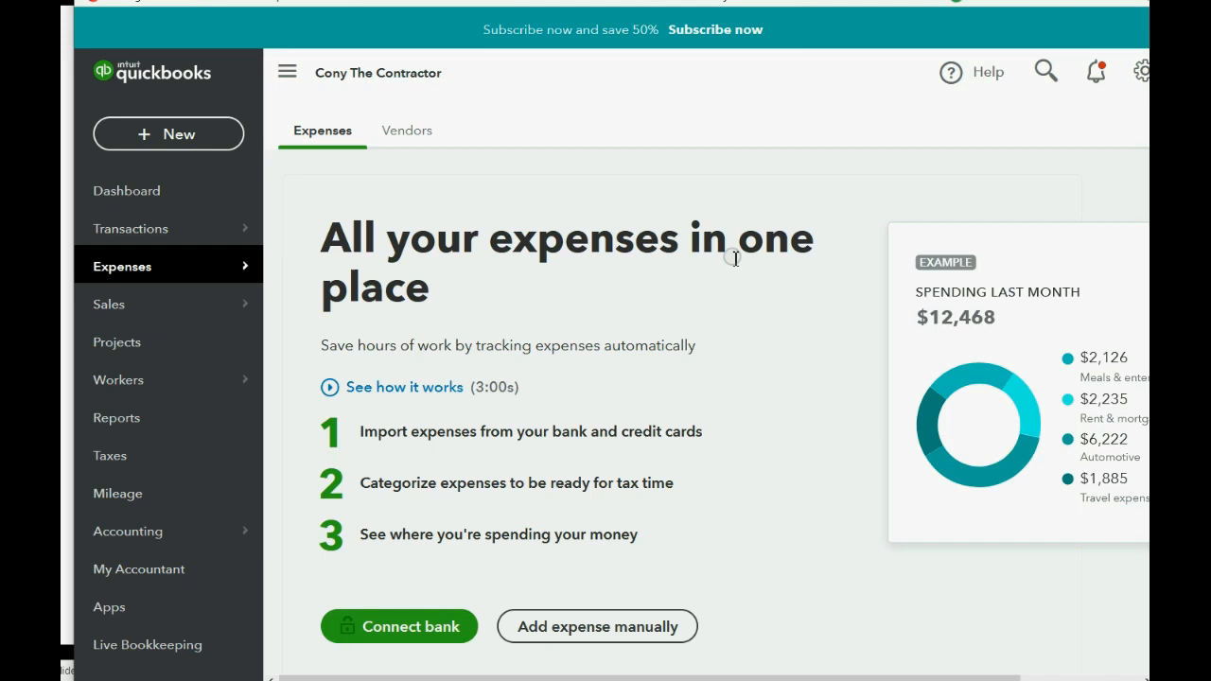
mouse_move(438, 475)
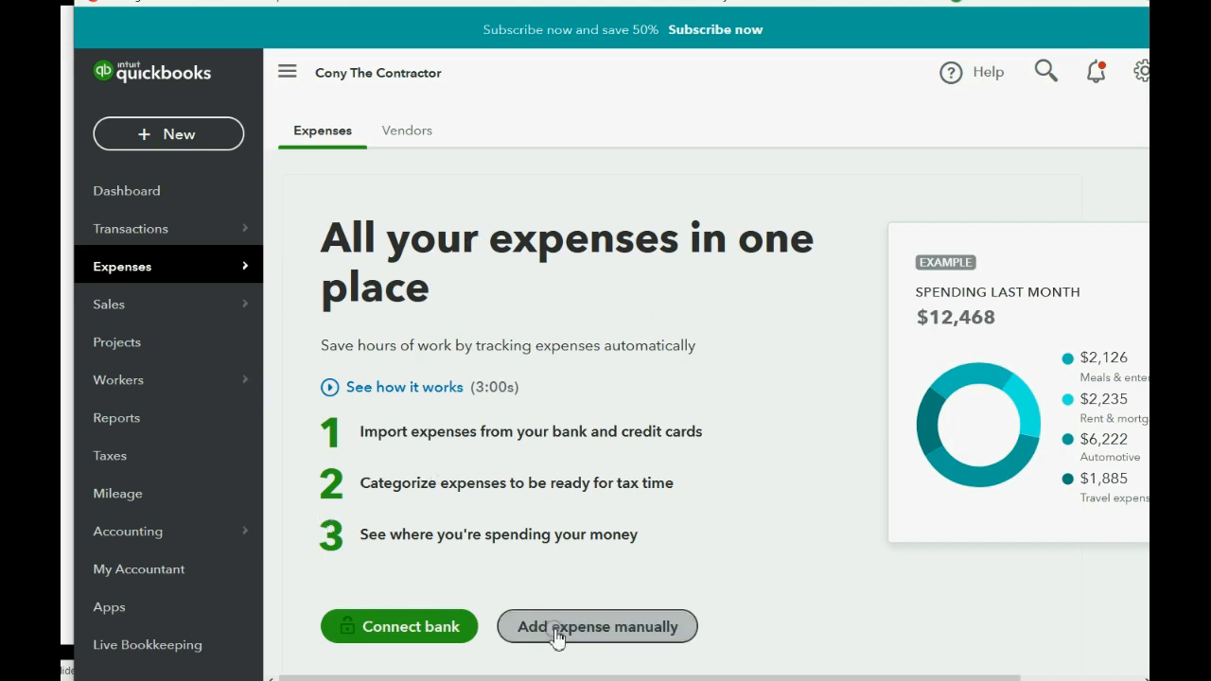
click(597, 626)
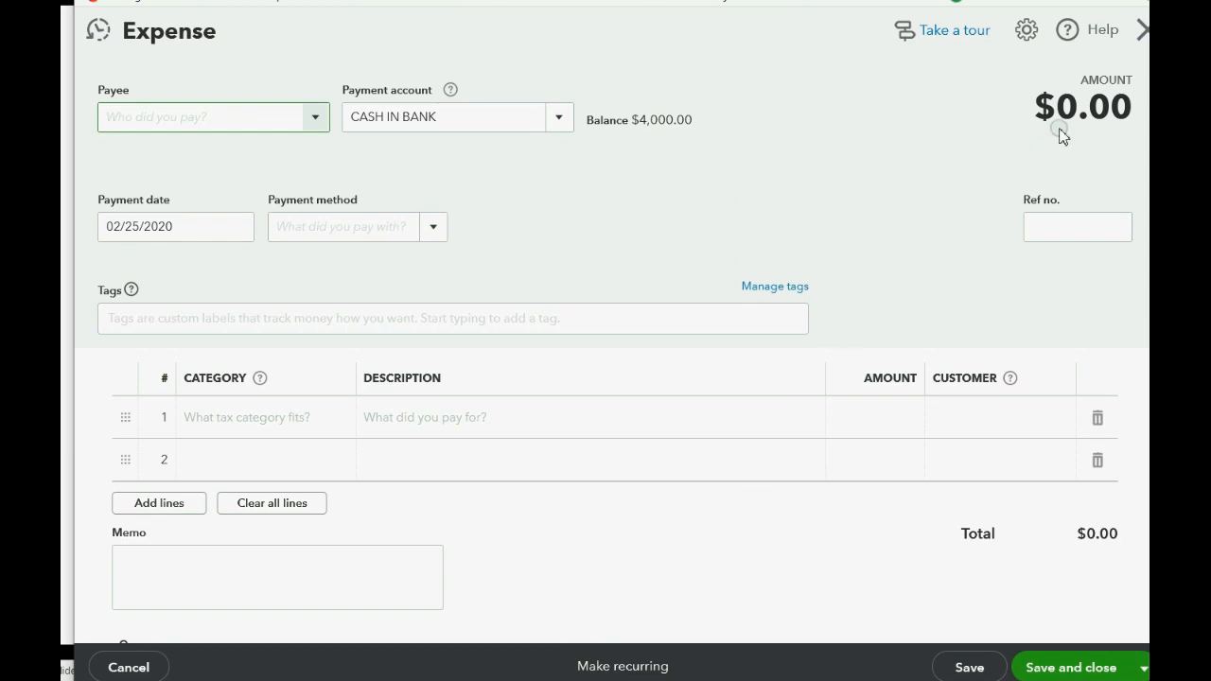
mouse_move(1102, 85)
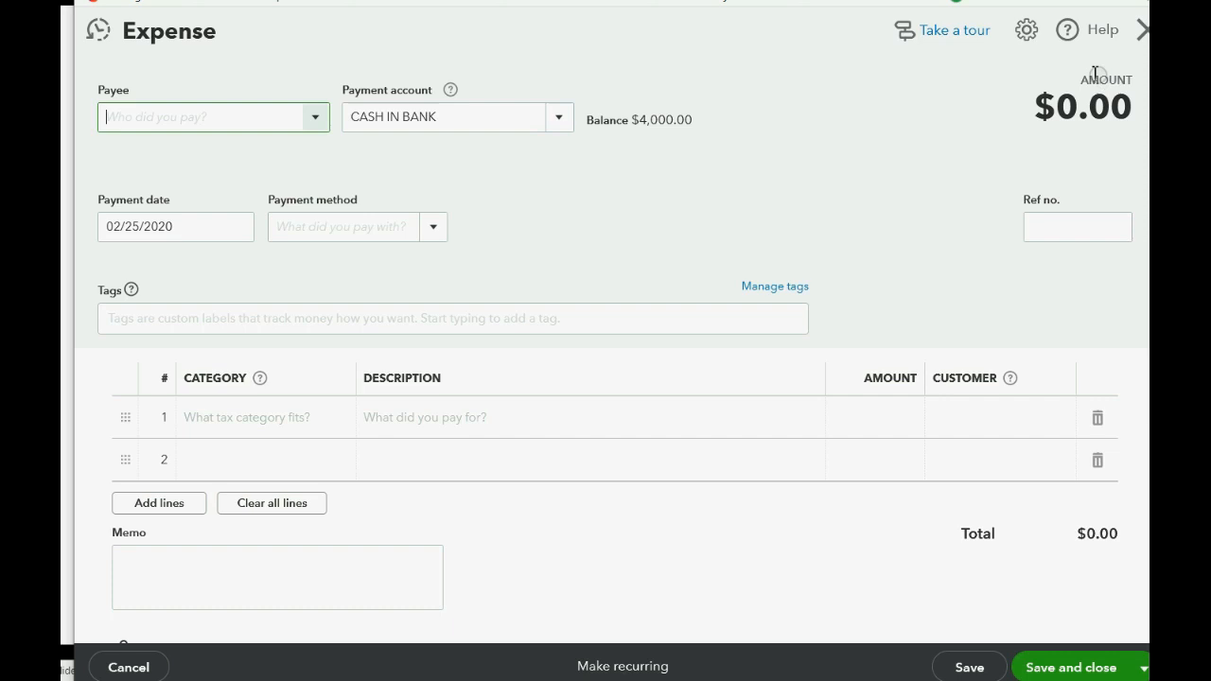
Set payee U.P.S, keep payment date 02/25/2020, and enter reference number 12345.
click(315, 117)
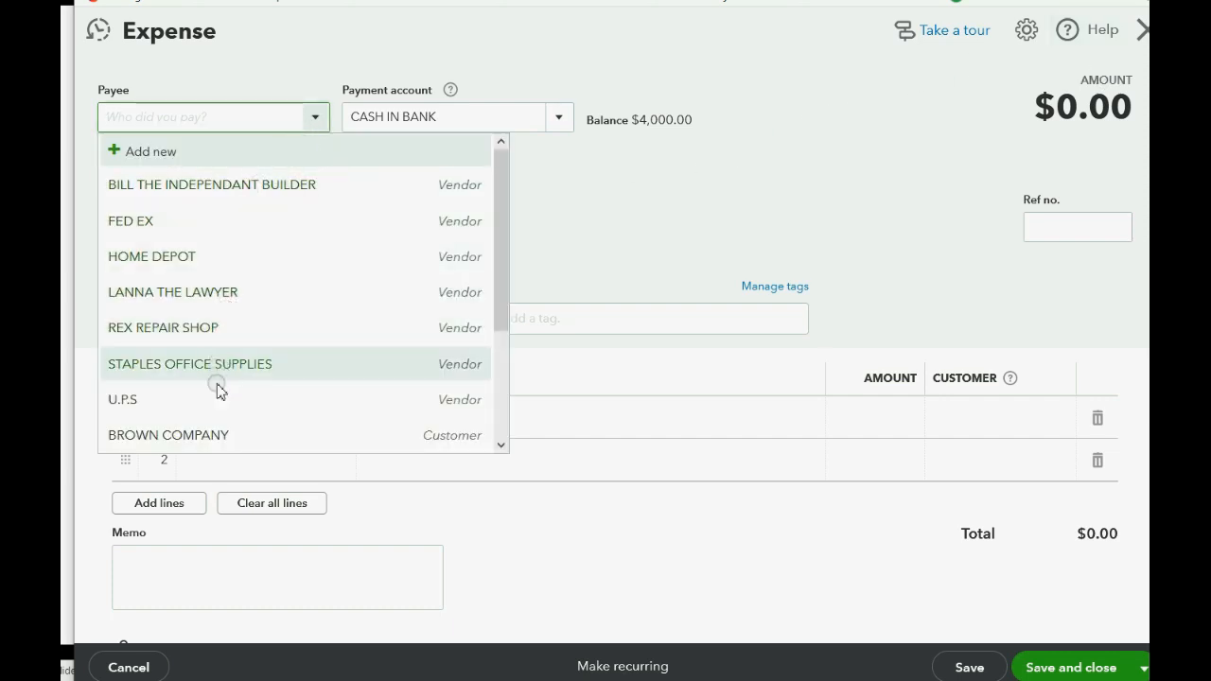
click(121, 400)
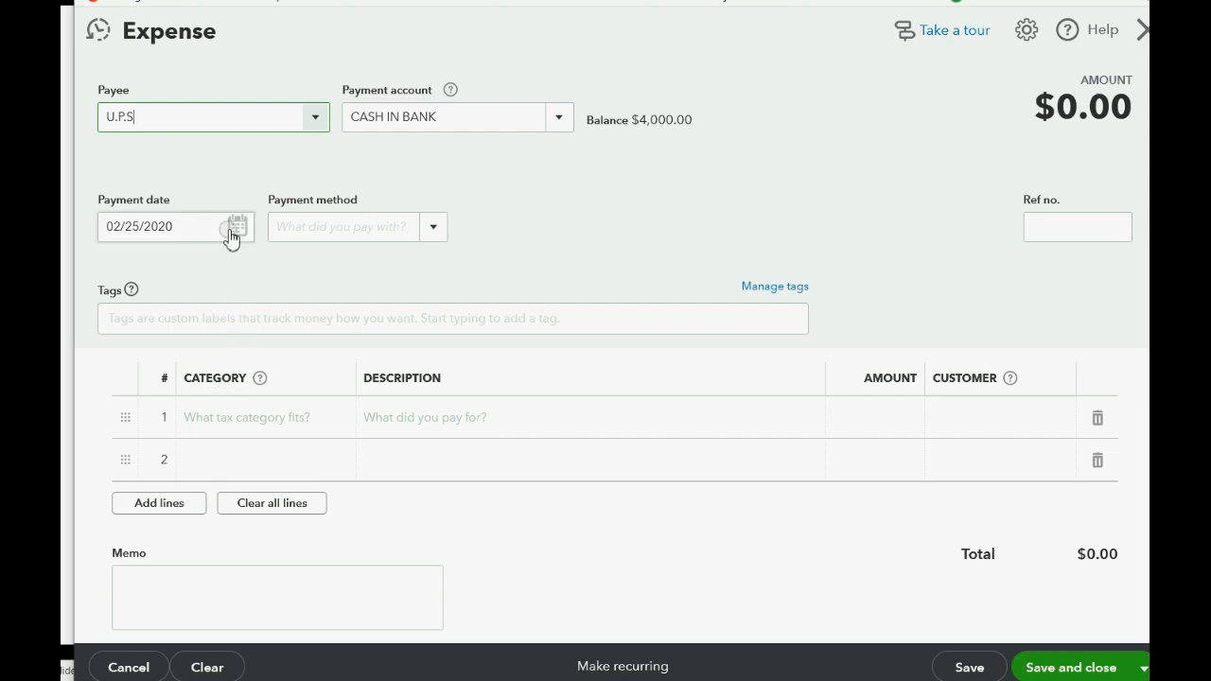
click(237, 226)
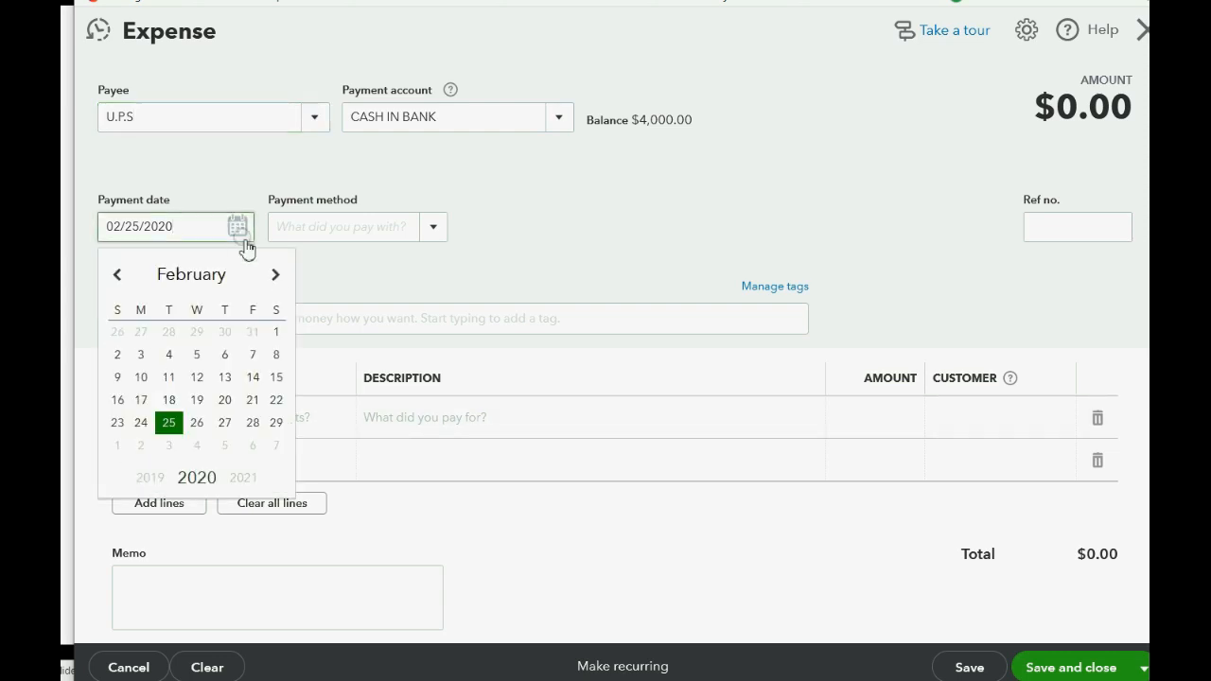
mouse_move(197, 399)
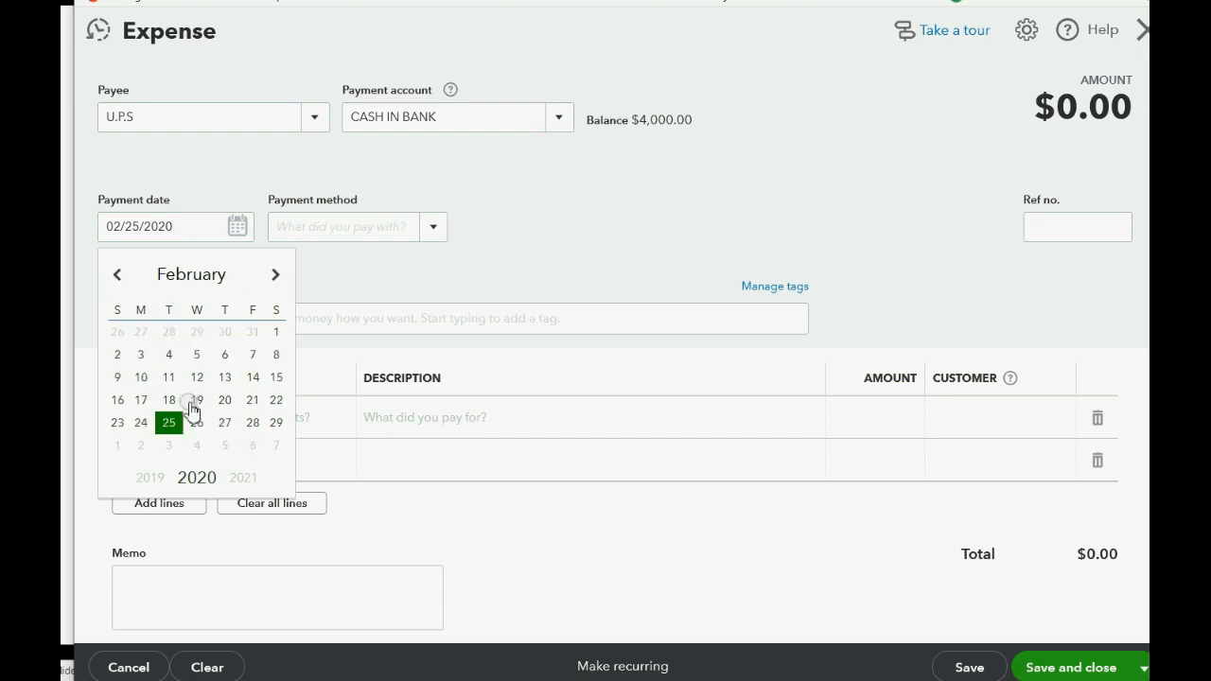
click(168, 422)
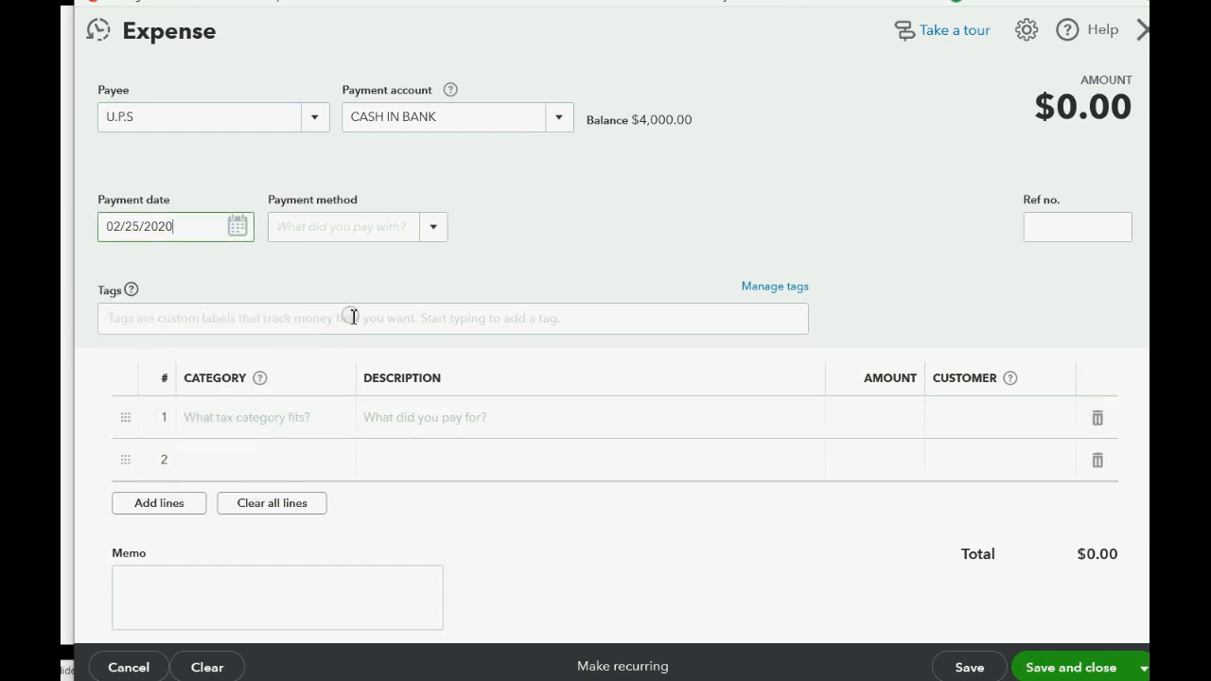
click(433, 226)
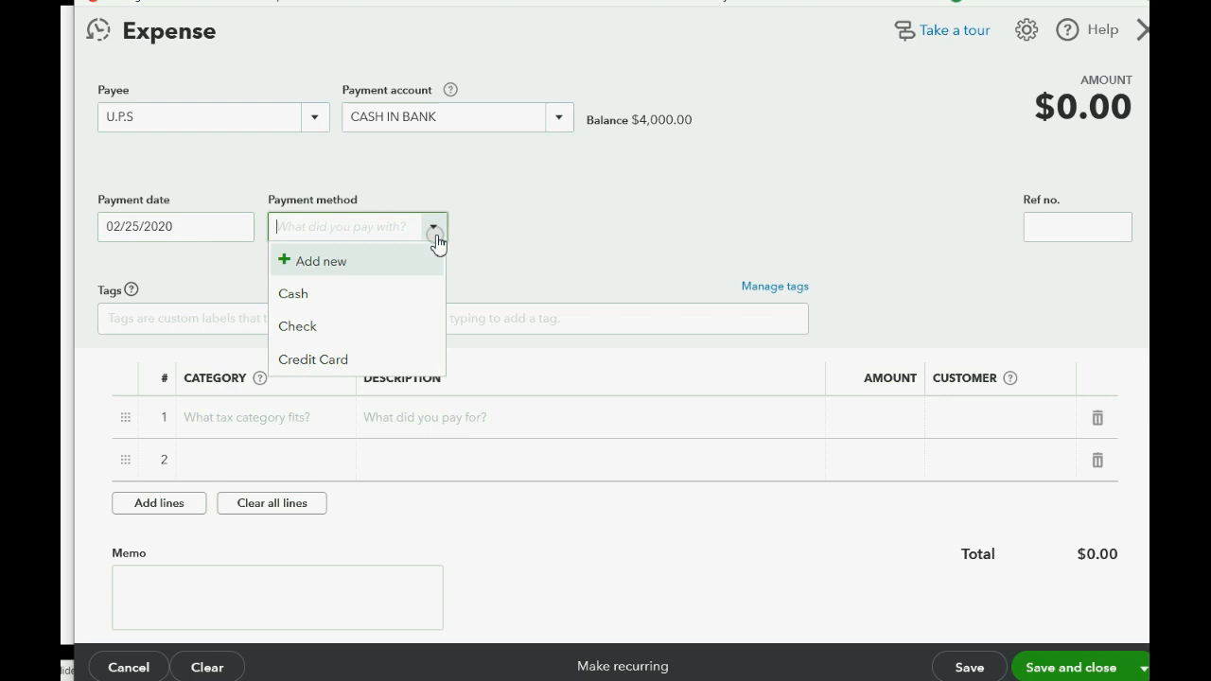
click(963, 232)
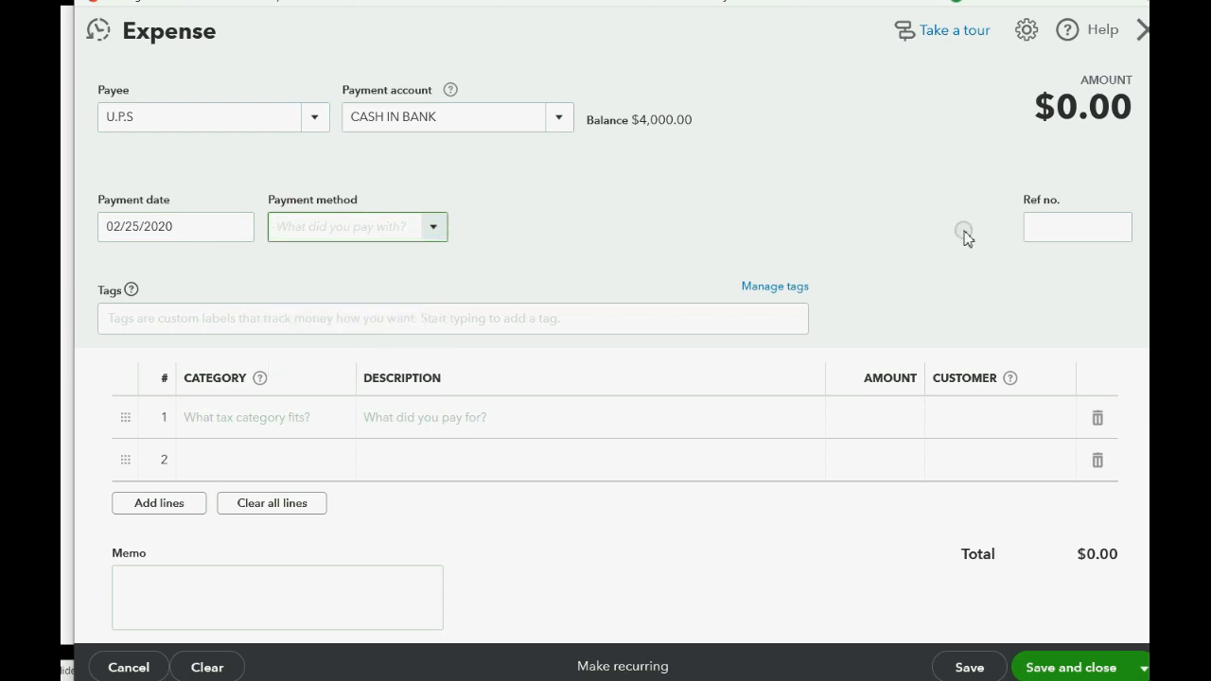
click(1077, 227)
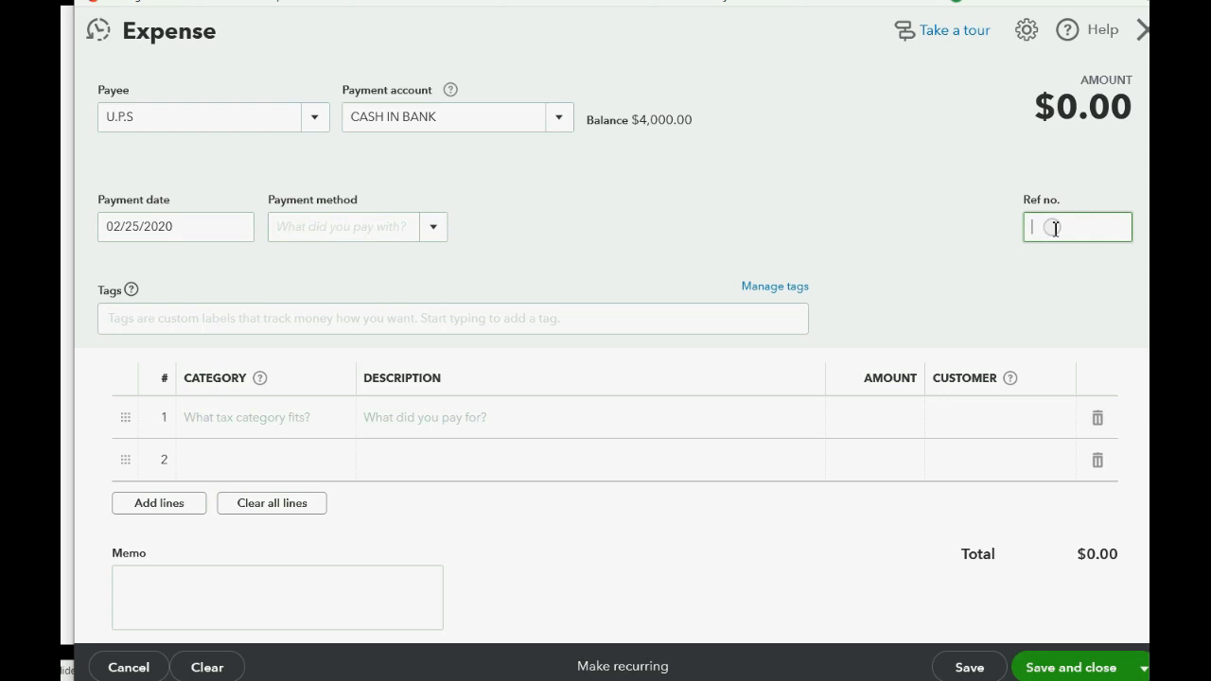
text(12345)
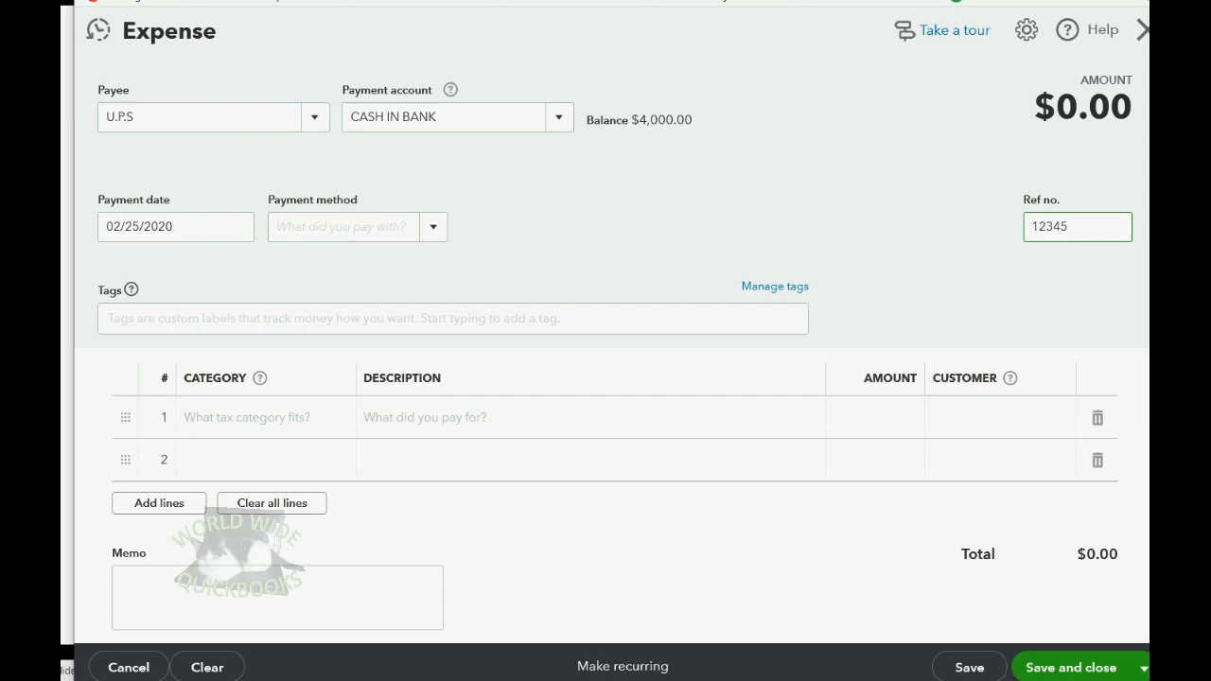
click(884, 420)
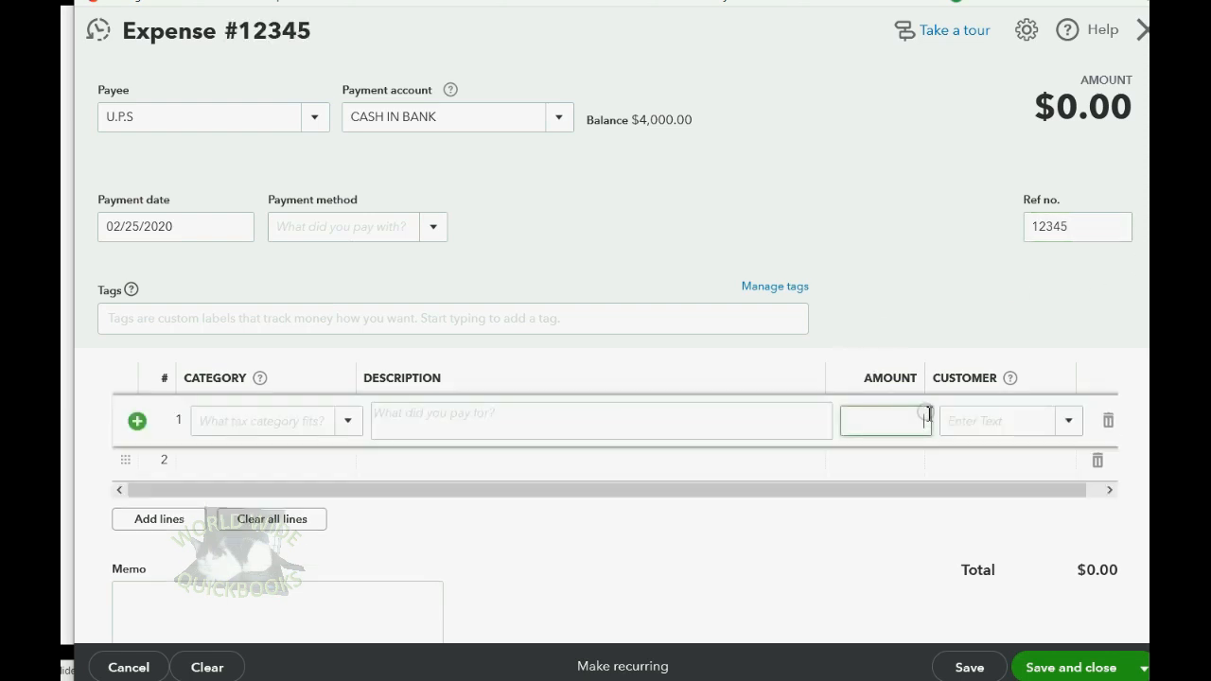
Enter a $300 DELIVERY EXPENSE line for Kirschbaum:Southwoods Road Building, then save and close.
text(300)
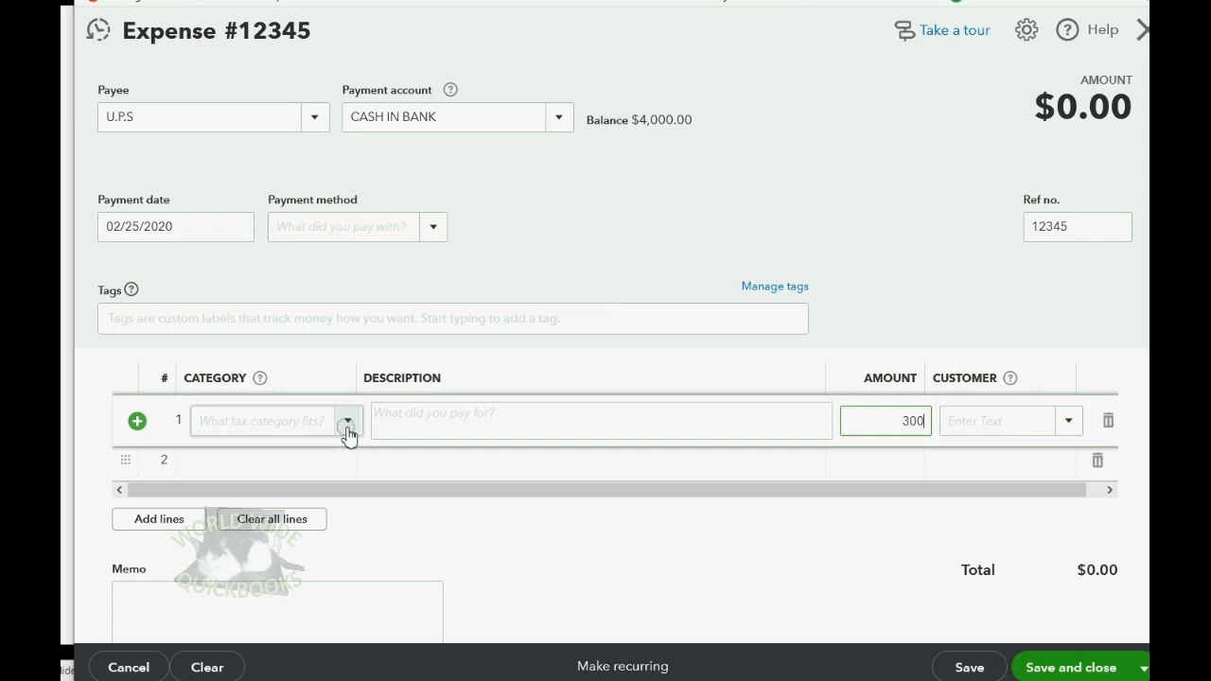
click(348, 420)
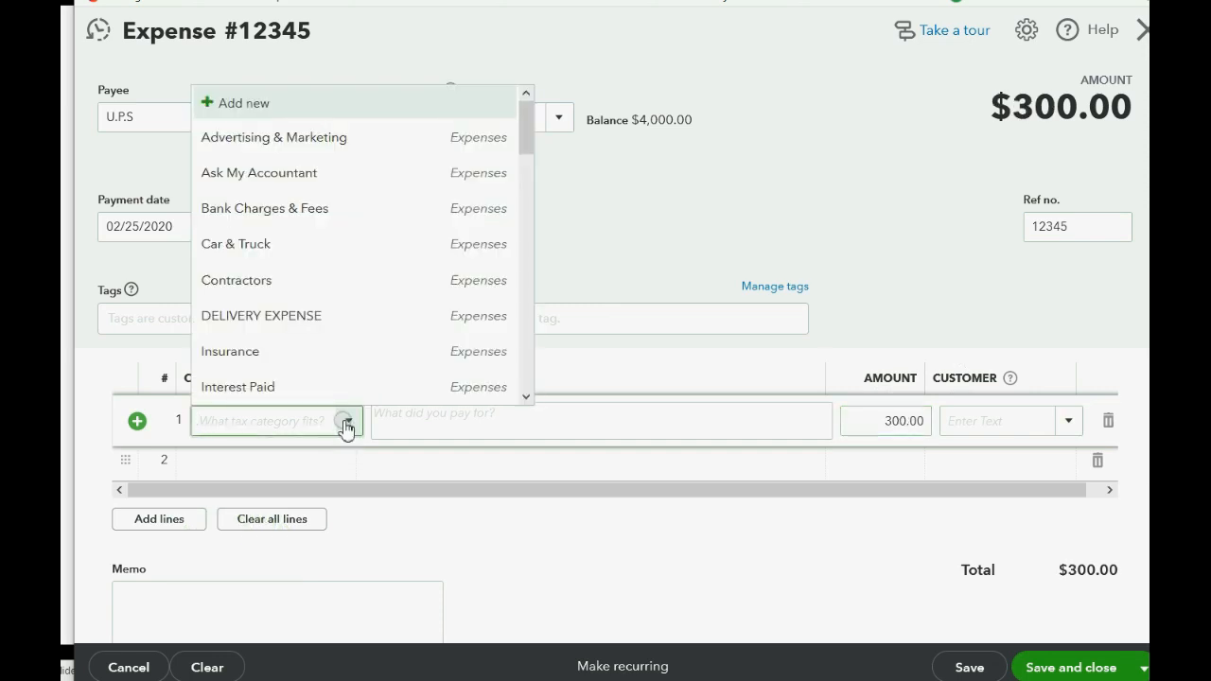
click(261, 315)
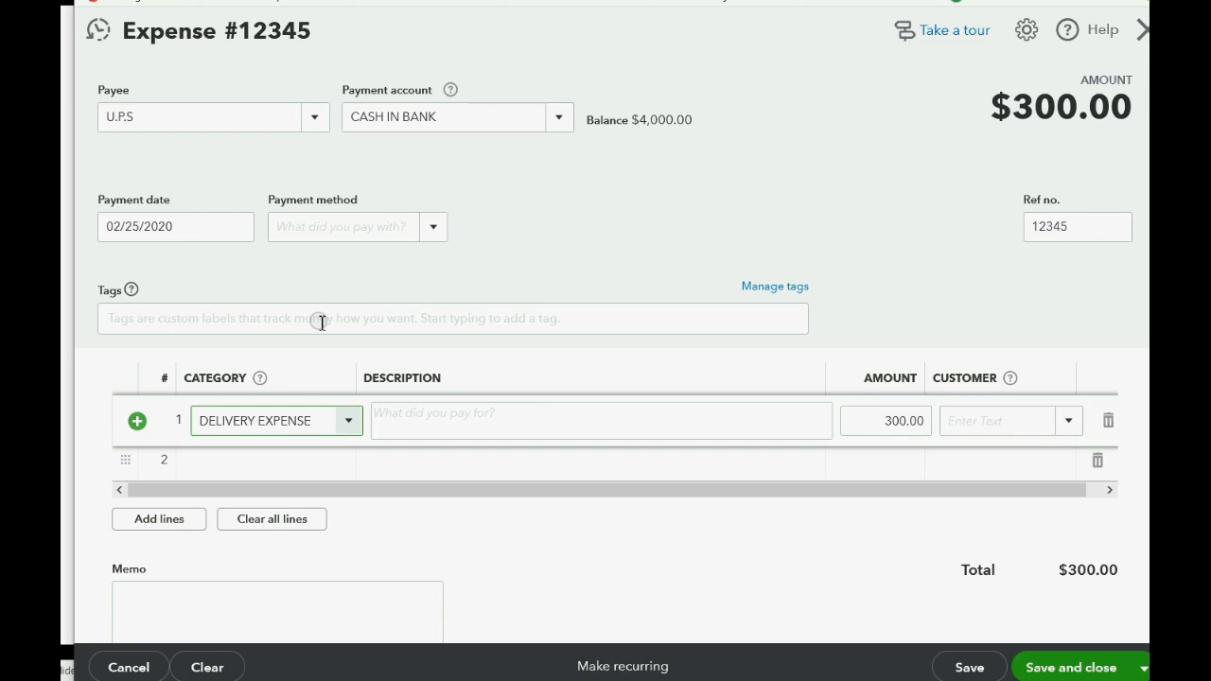
mouse_move(949, 394)
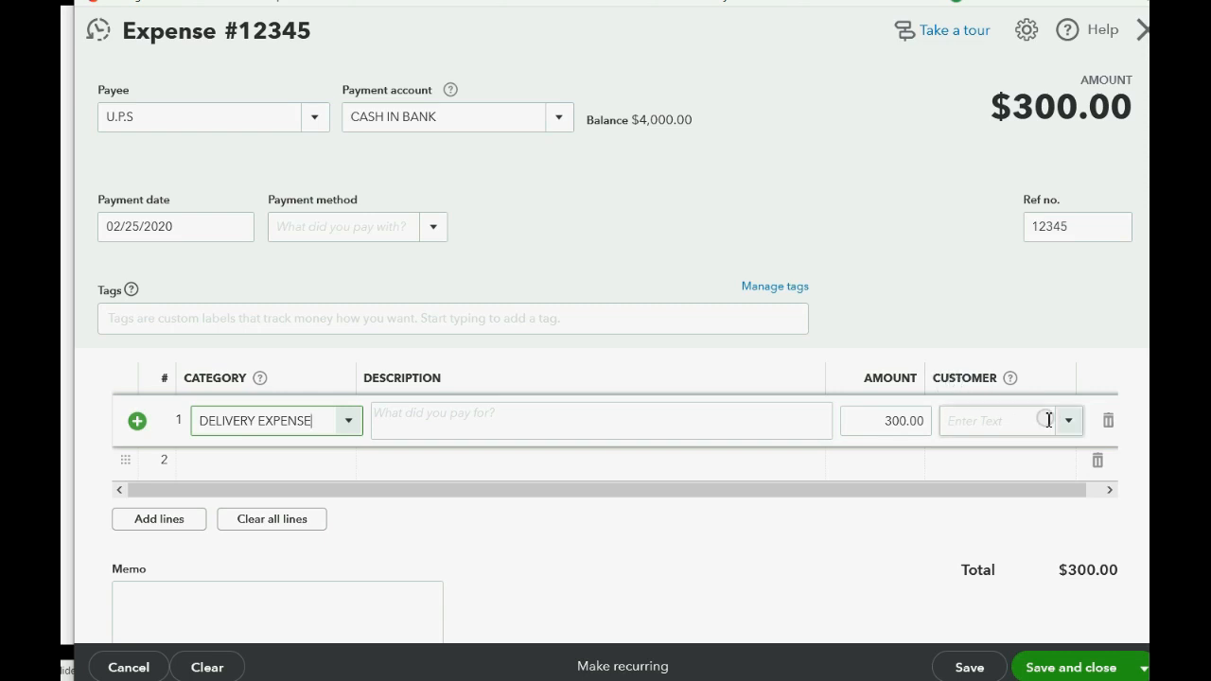
click(1068, 420)
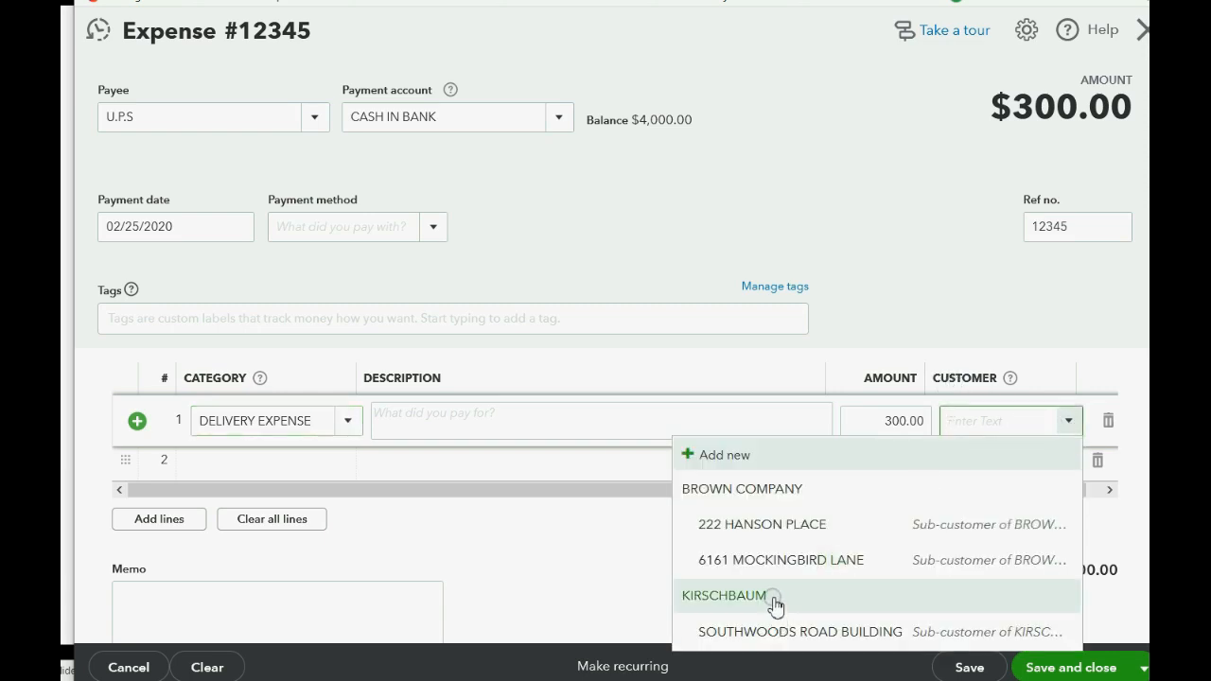
click(799, 631)
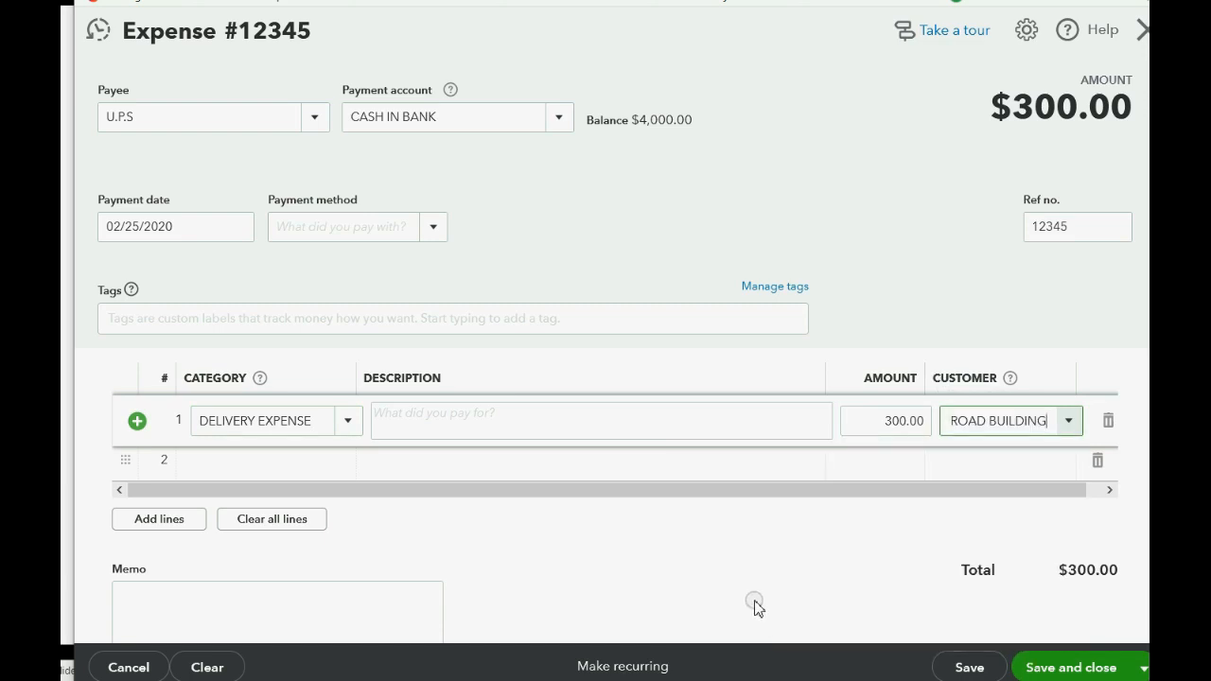
mouse_move(720, 591)
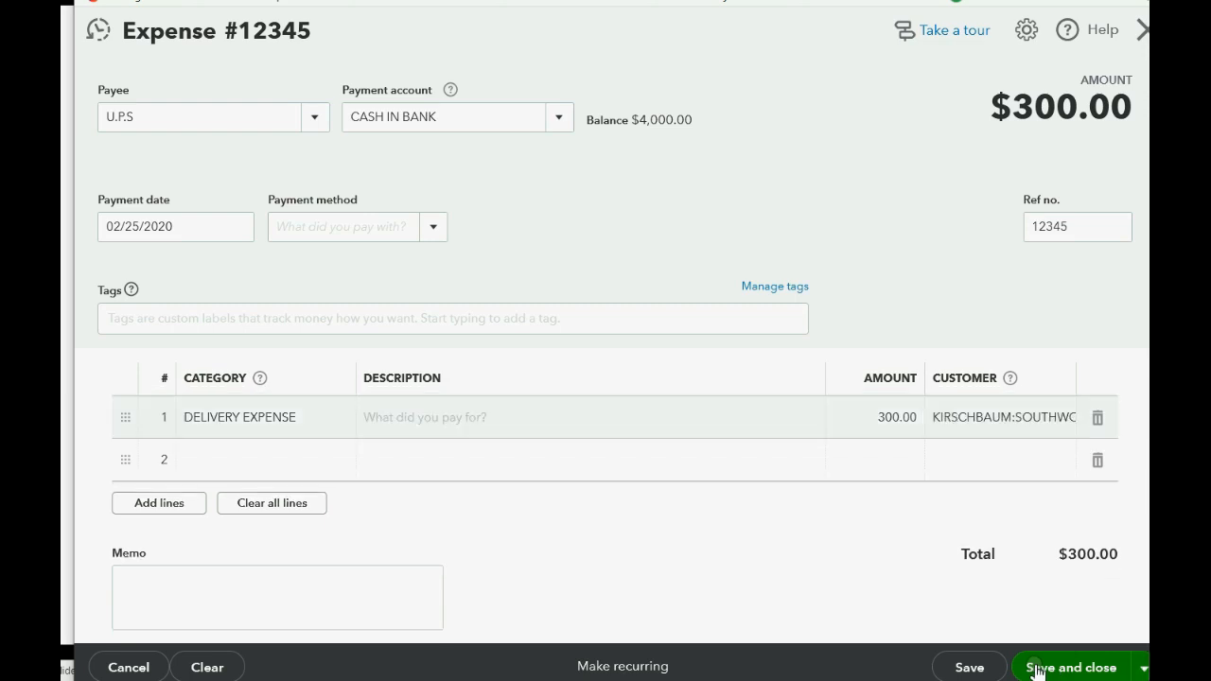
click(1072, 667)
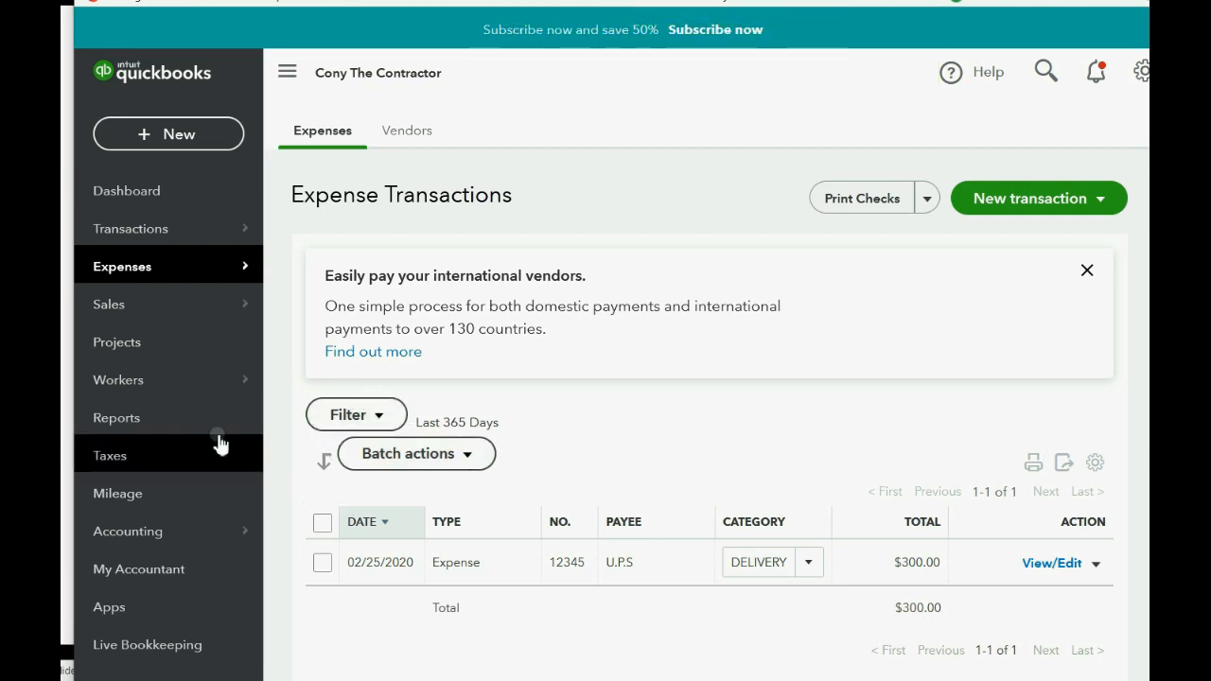
Open the saved Profit and Loss by Customer custom report from Reports.
click(116, 417)
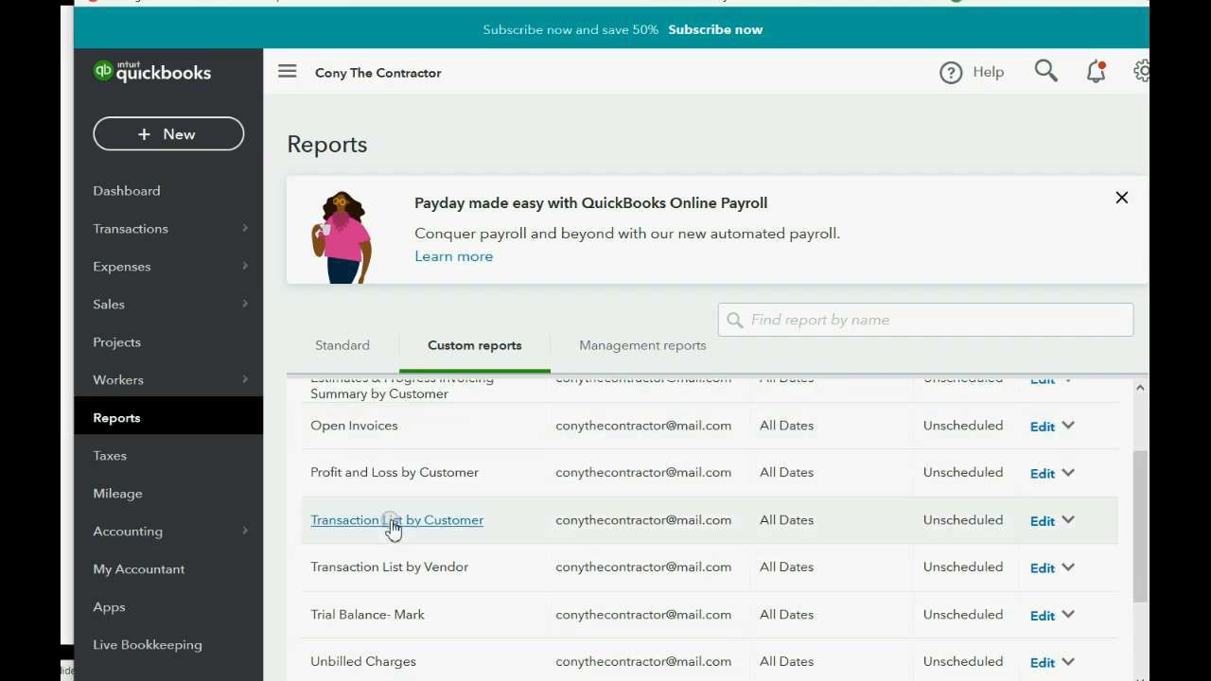
mouse_move(463, 345)
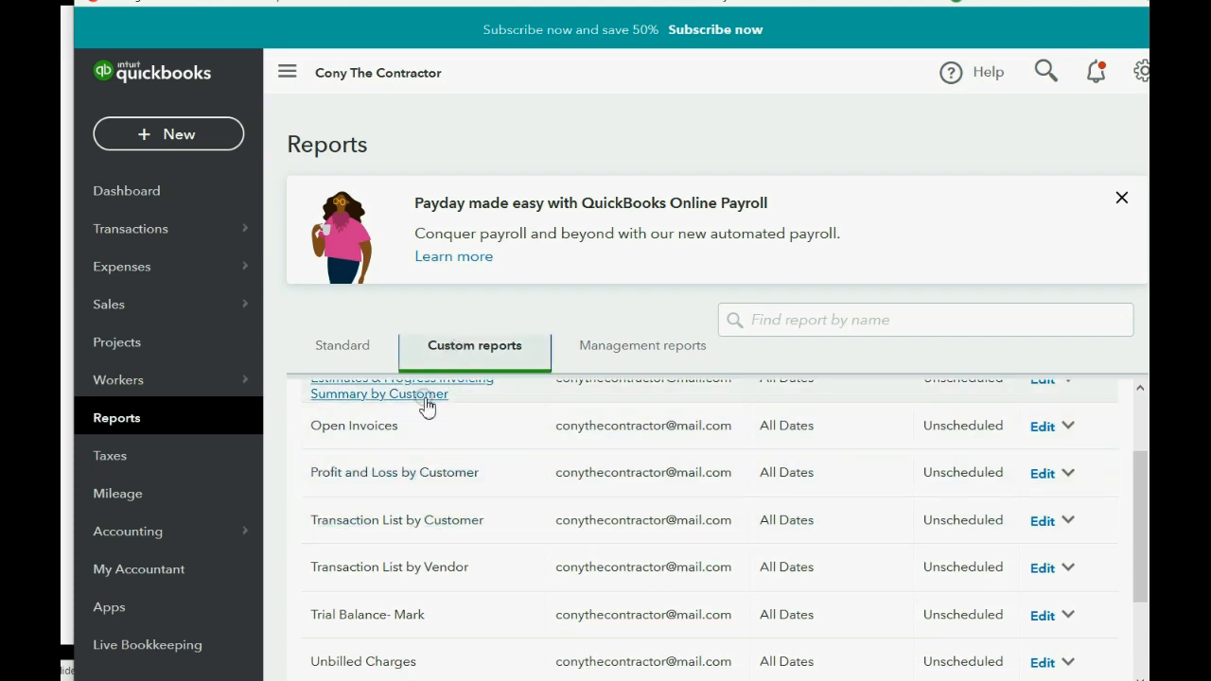
mouse_move(419, 478)
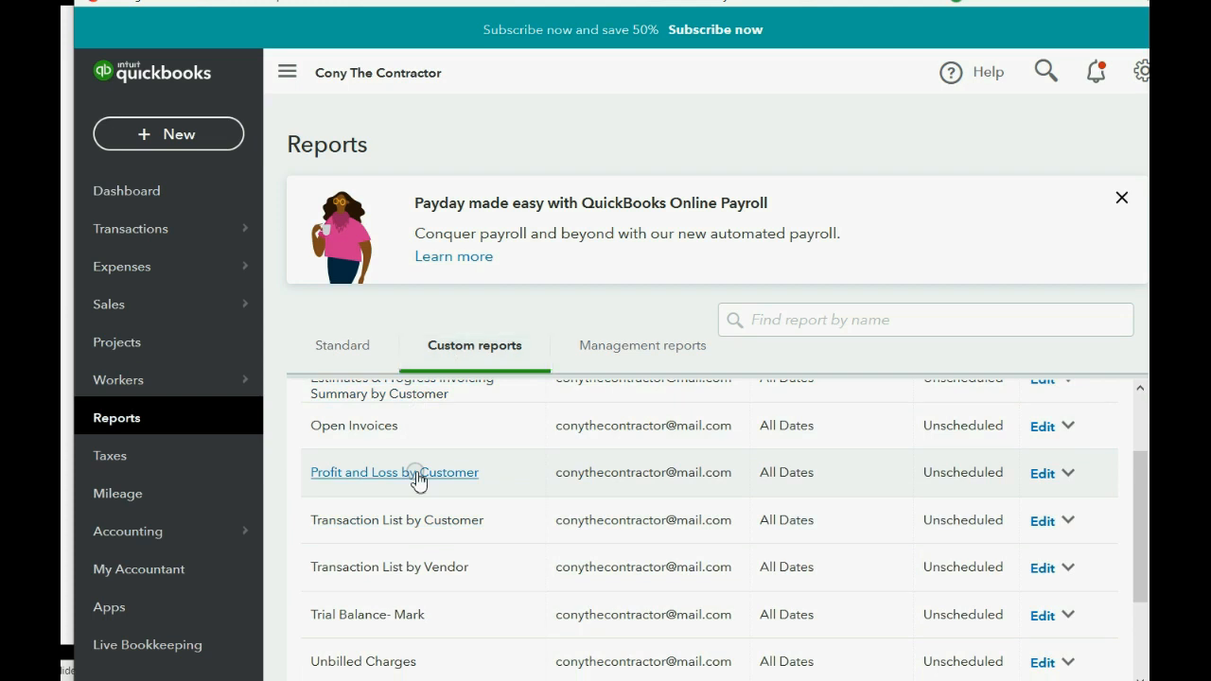
click(393, 472)
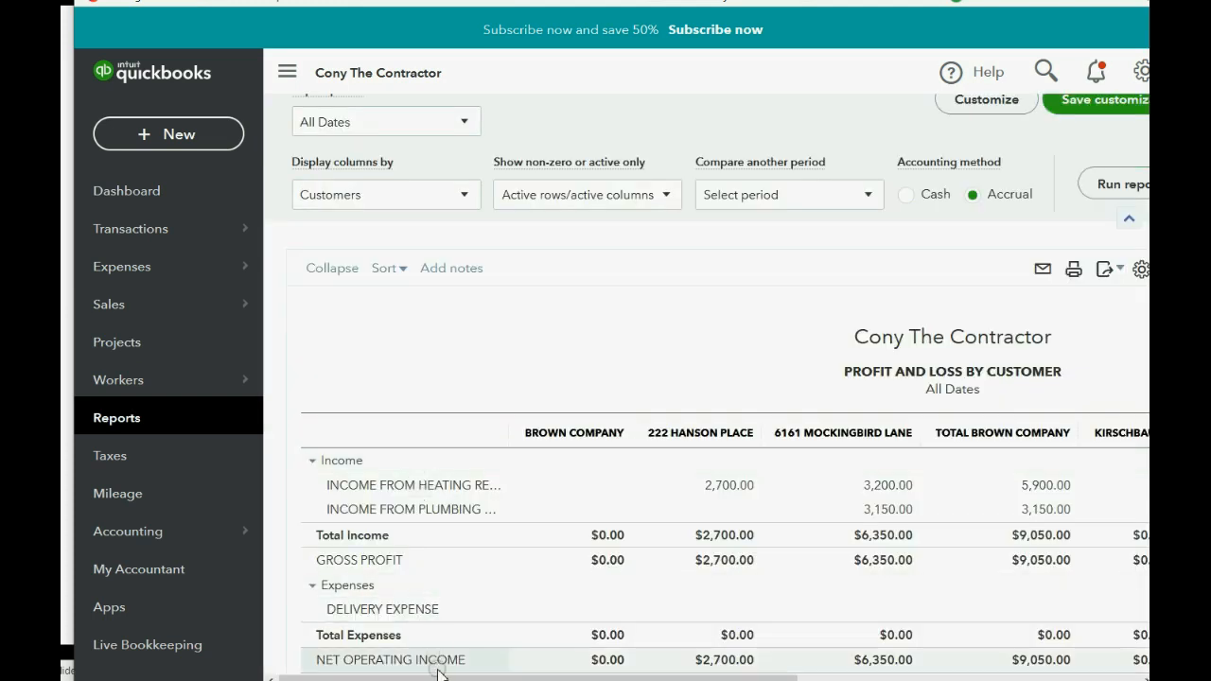
scroll(right, 3)
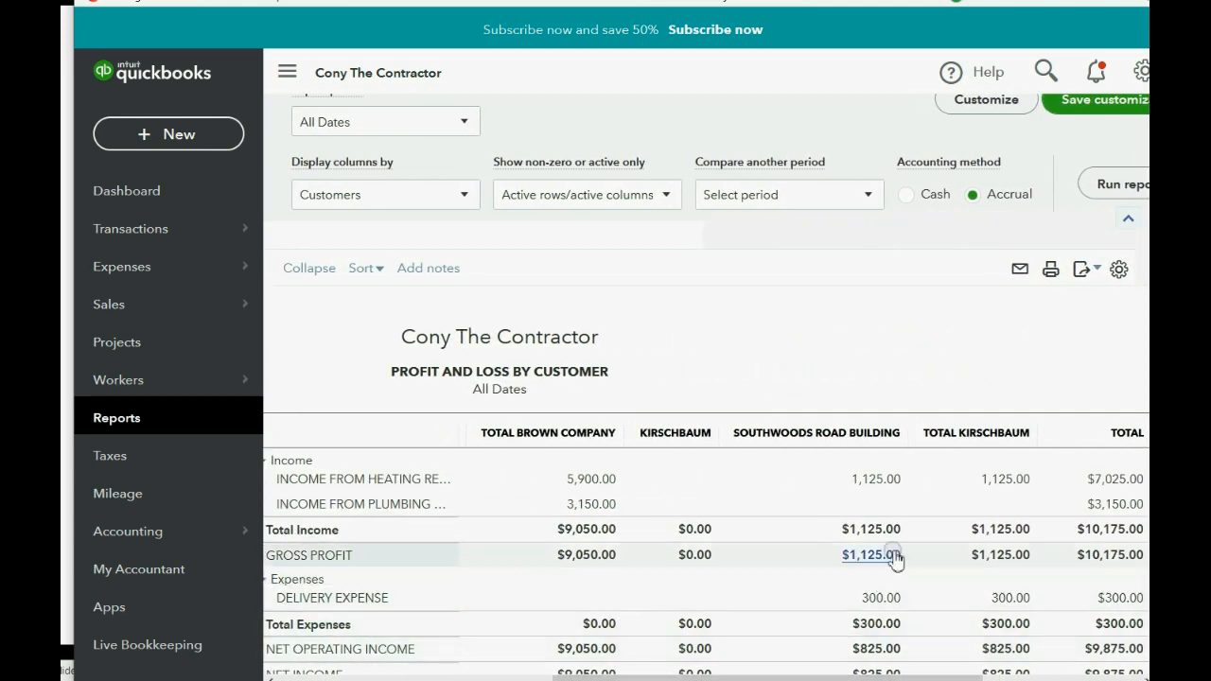
mouse_move(871, 432)
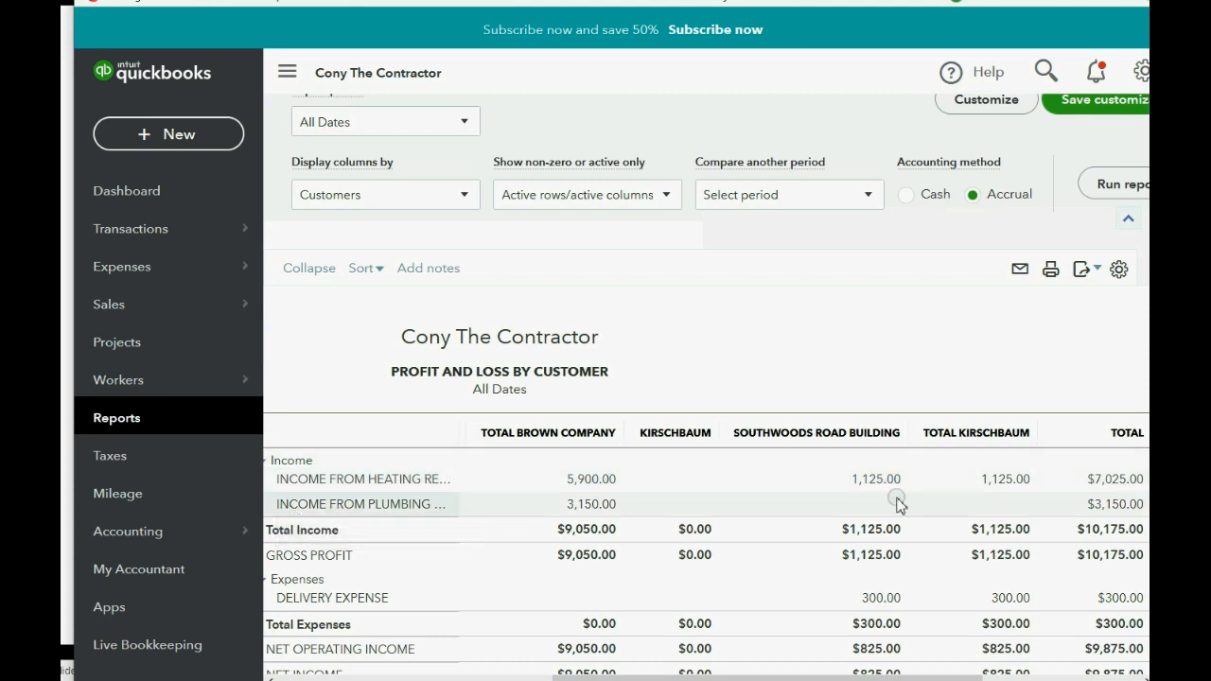
mouse_move(880, 525)
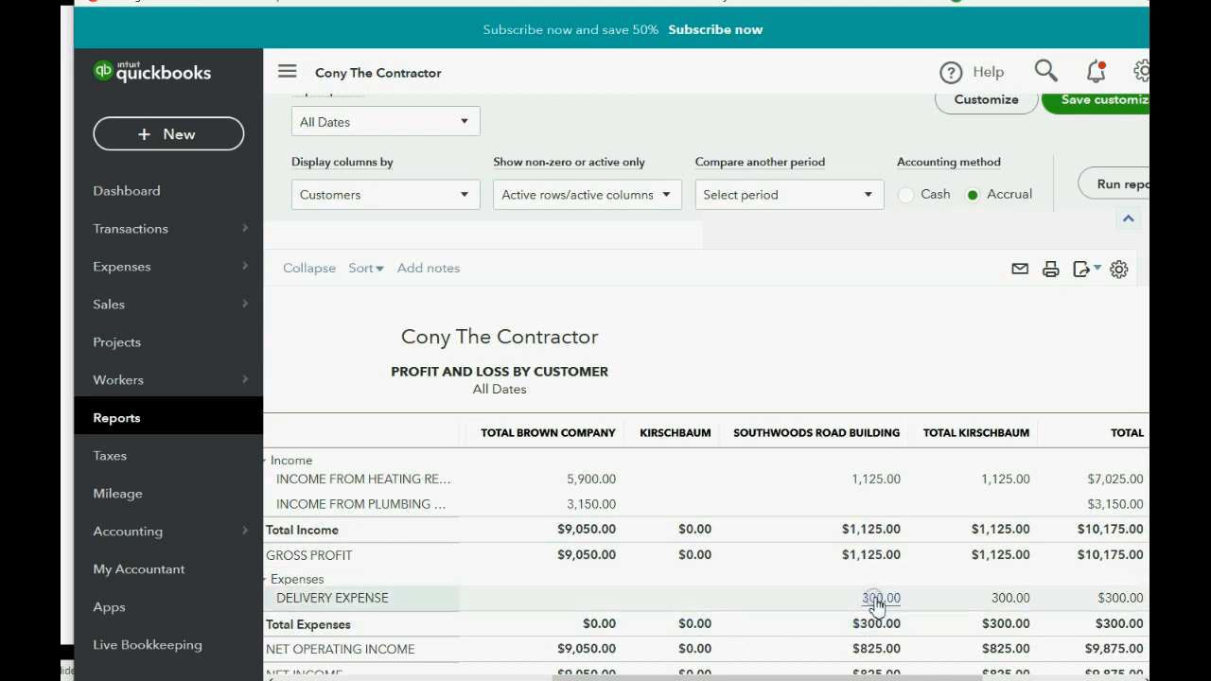
mouse_move(884, 495)
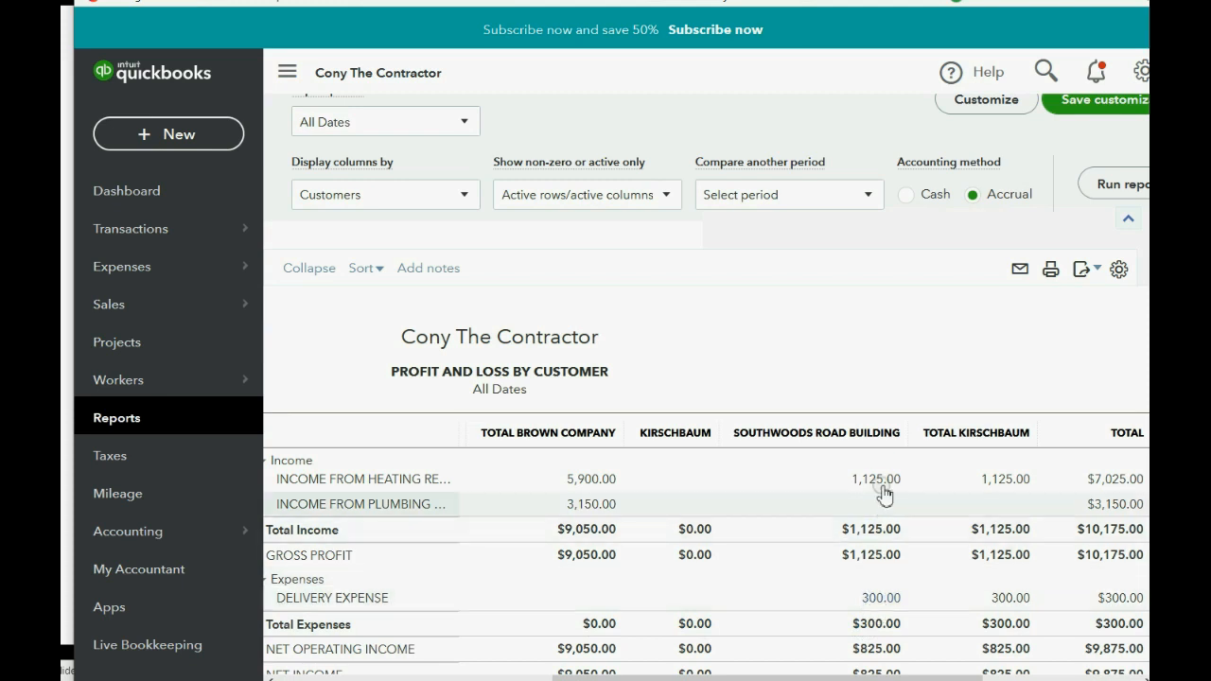
scroll(down, 3)
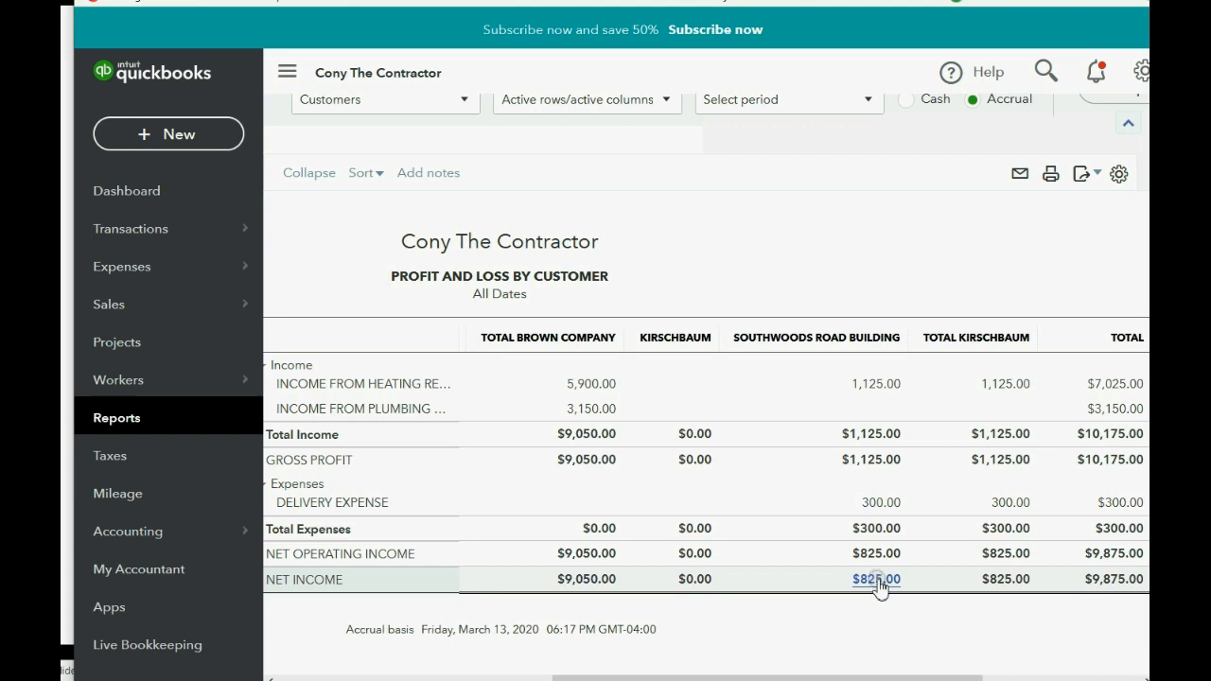
mouse_move(906, 649)
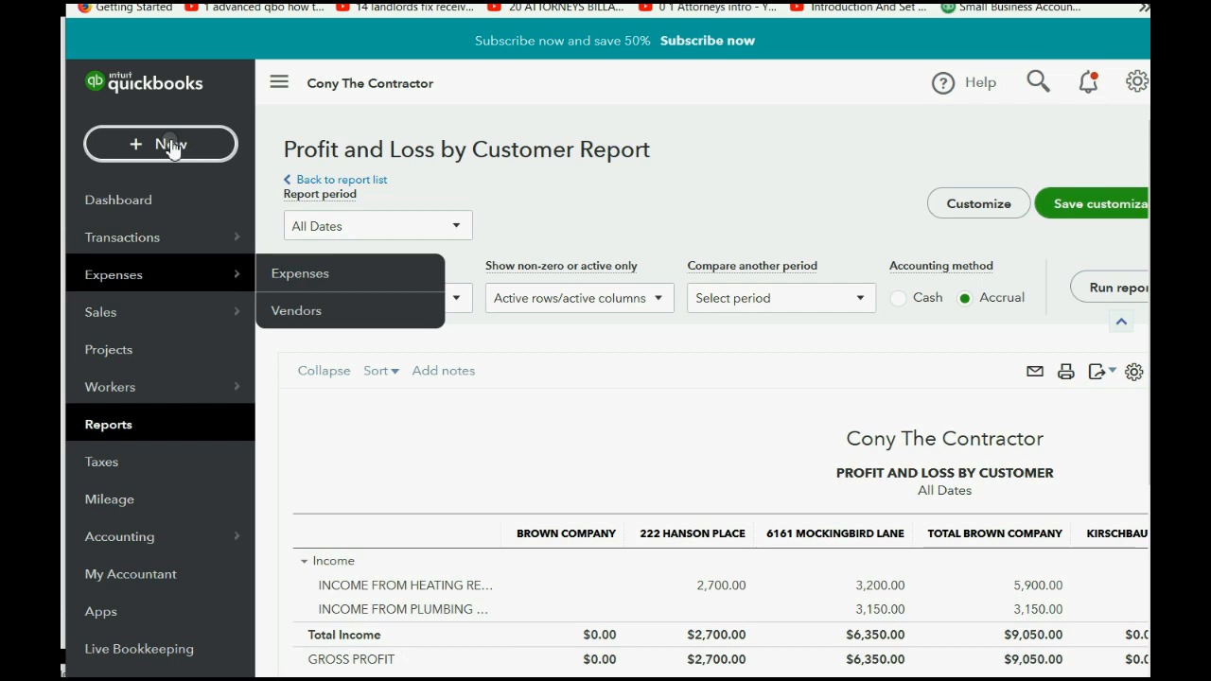
Start a new check to LANNA THE LAWYER dated 02/28/2020 with check number 28.
click(160, 144)
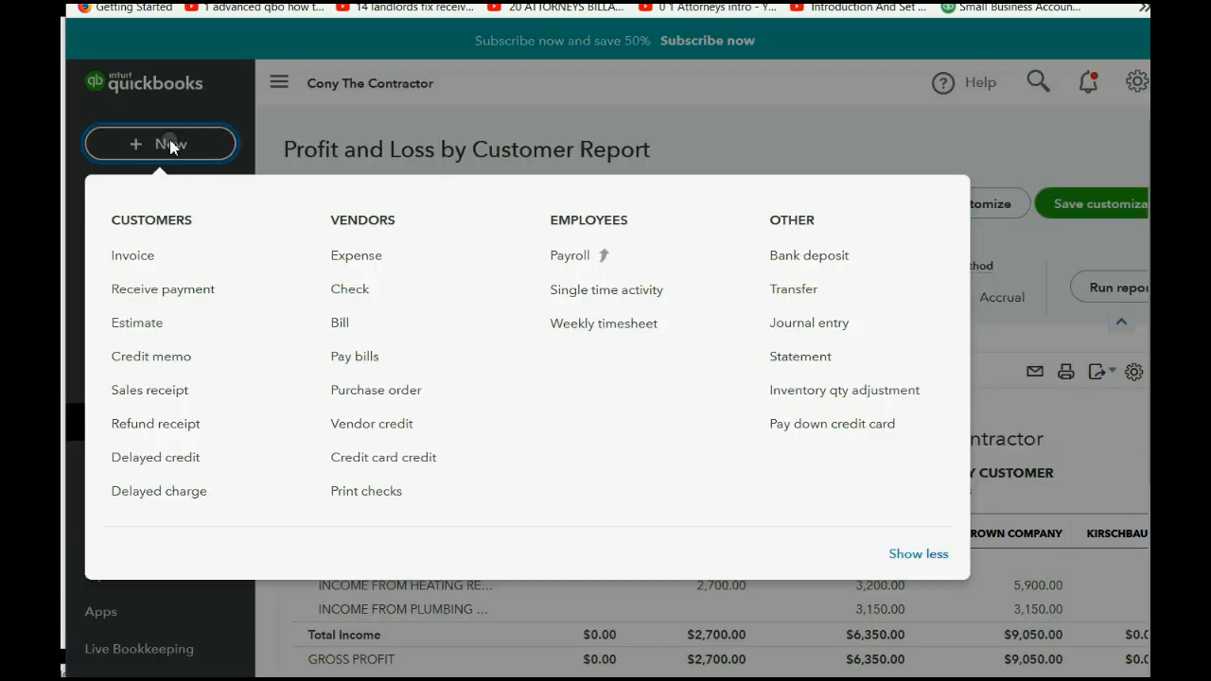
mouse_move(356, 254)
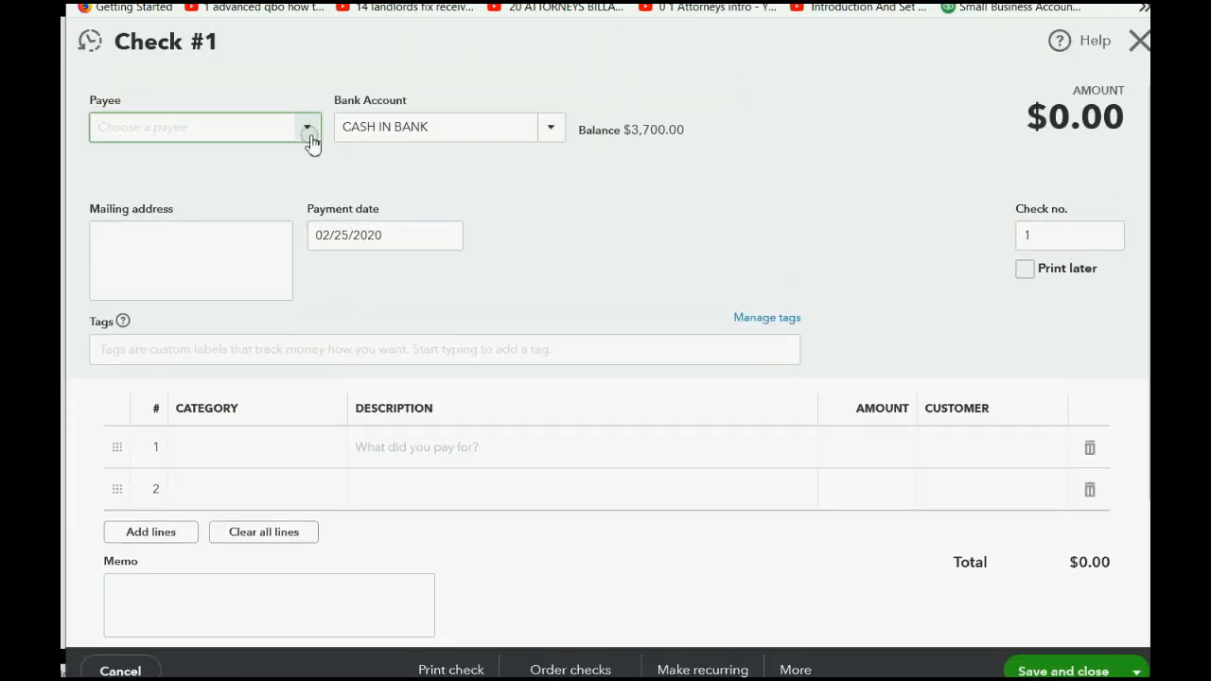
click(306, 126)
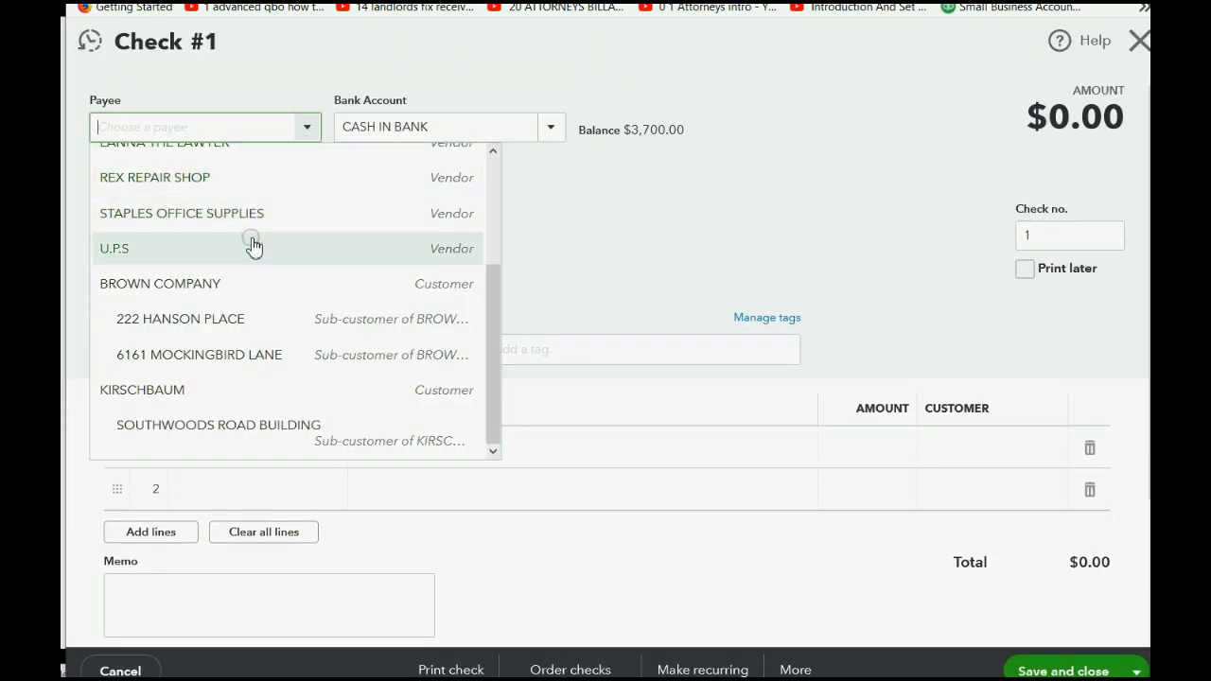
mouse_move(253, 298)
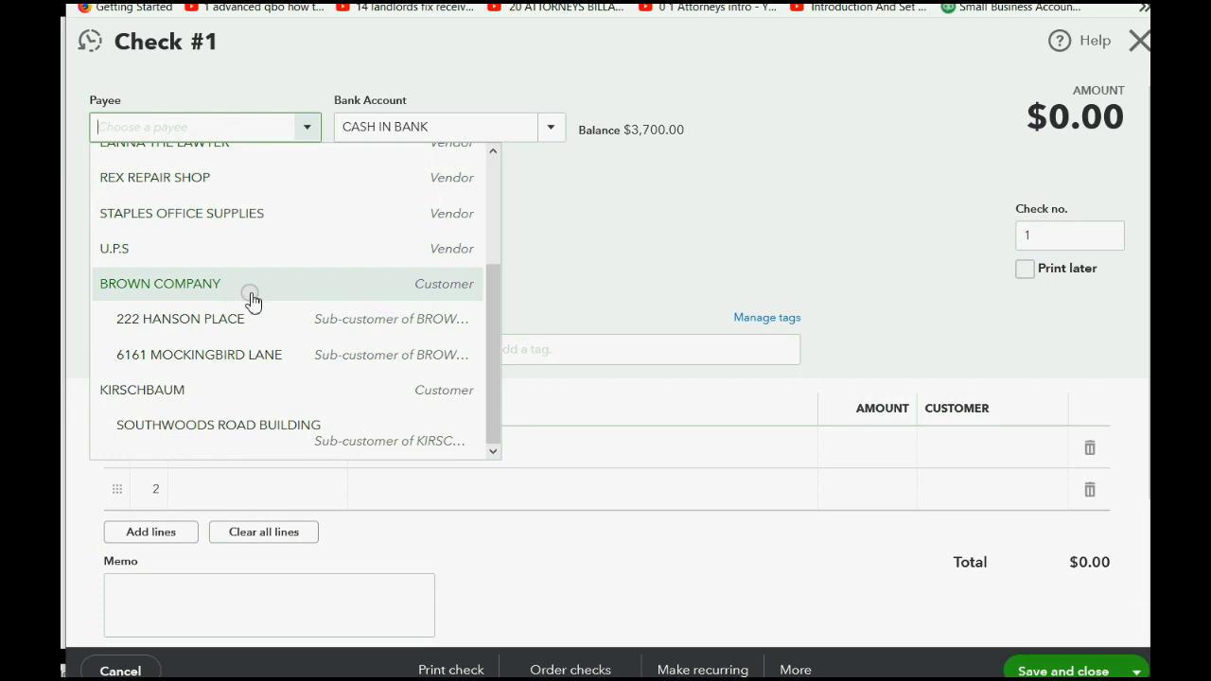
click(166, 142)
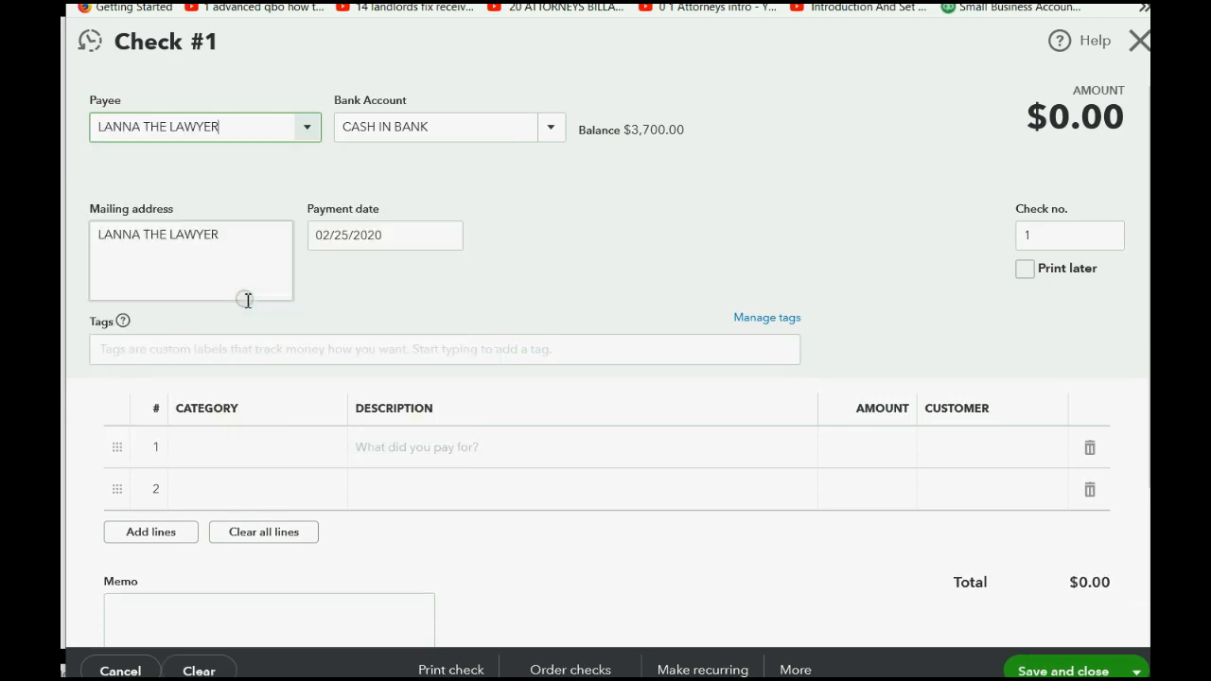
click(446, 235)
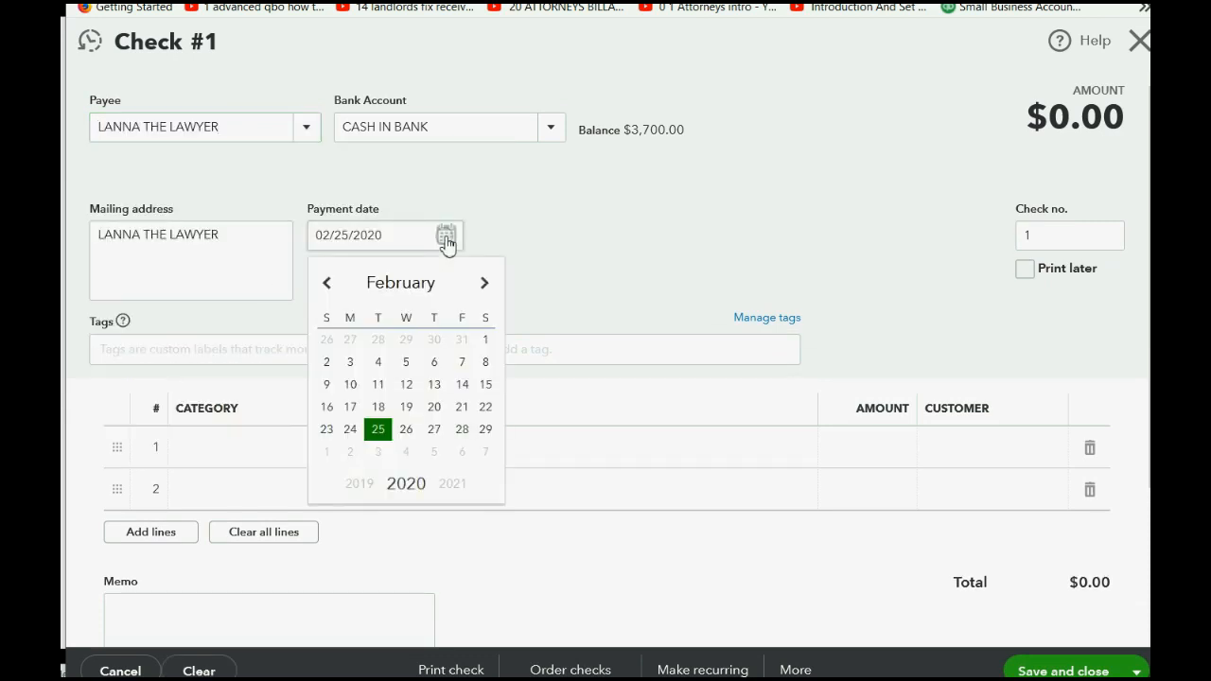
mouse_move(462, 428)
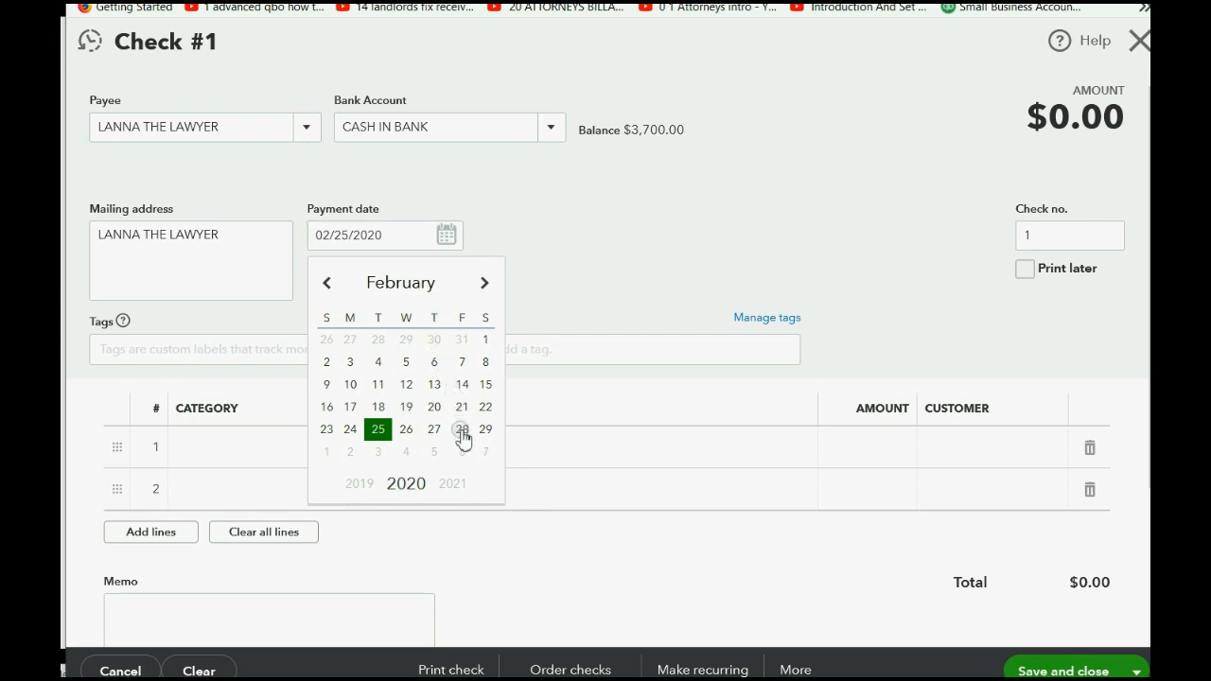
click(462, 429)
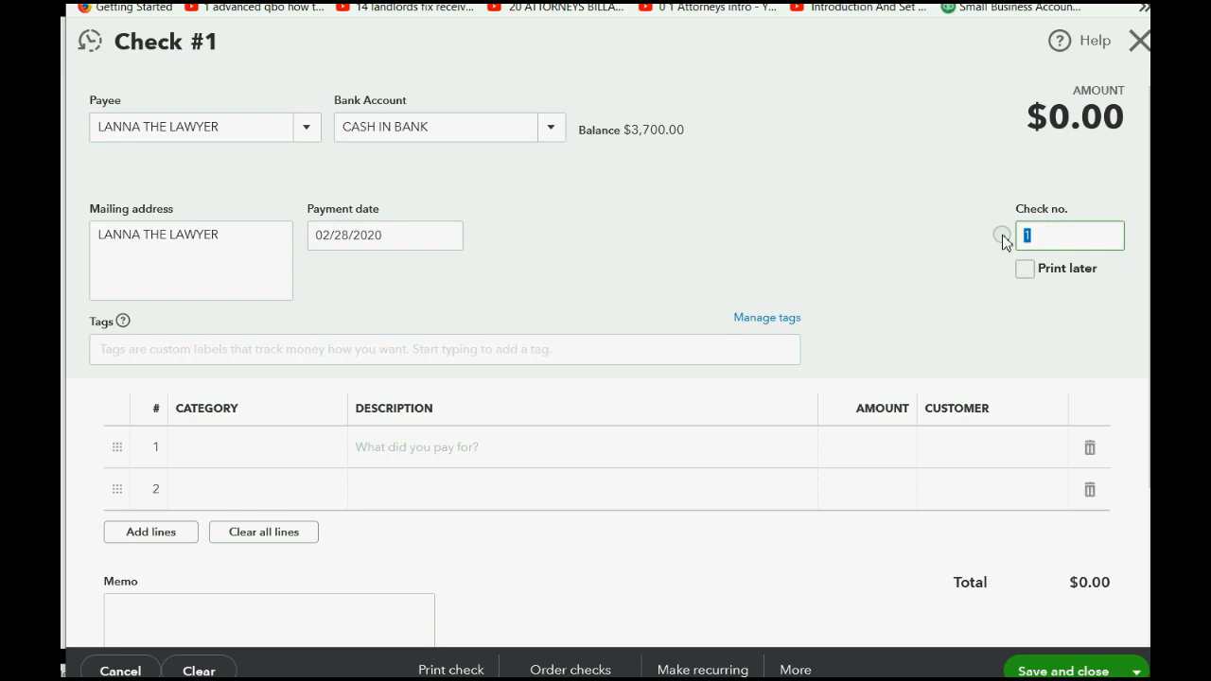
text(28)
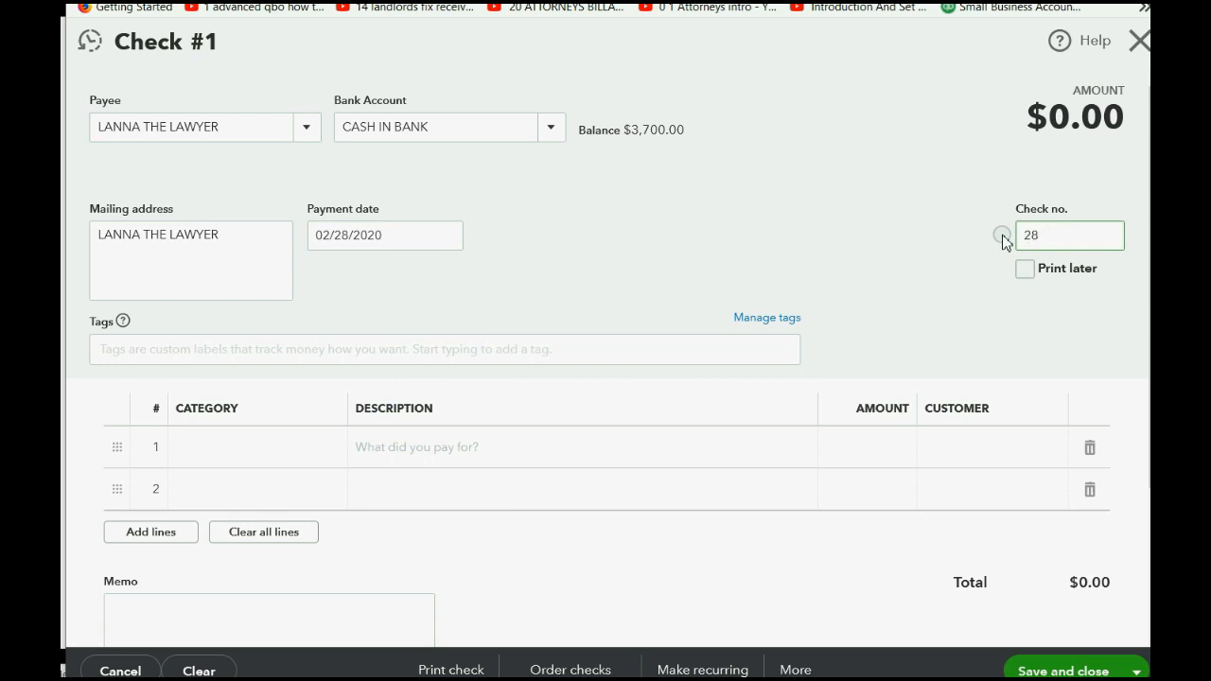
click(1024, 269)
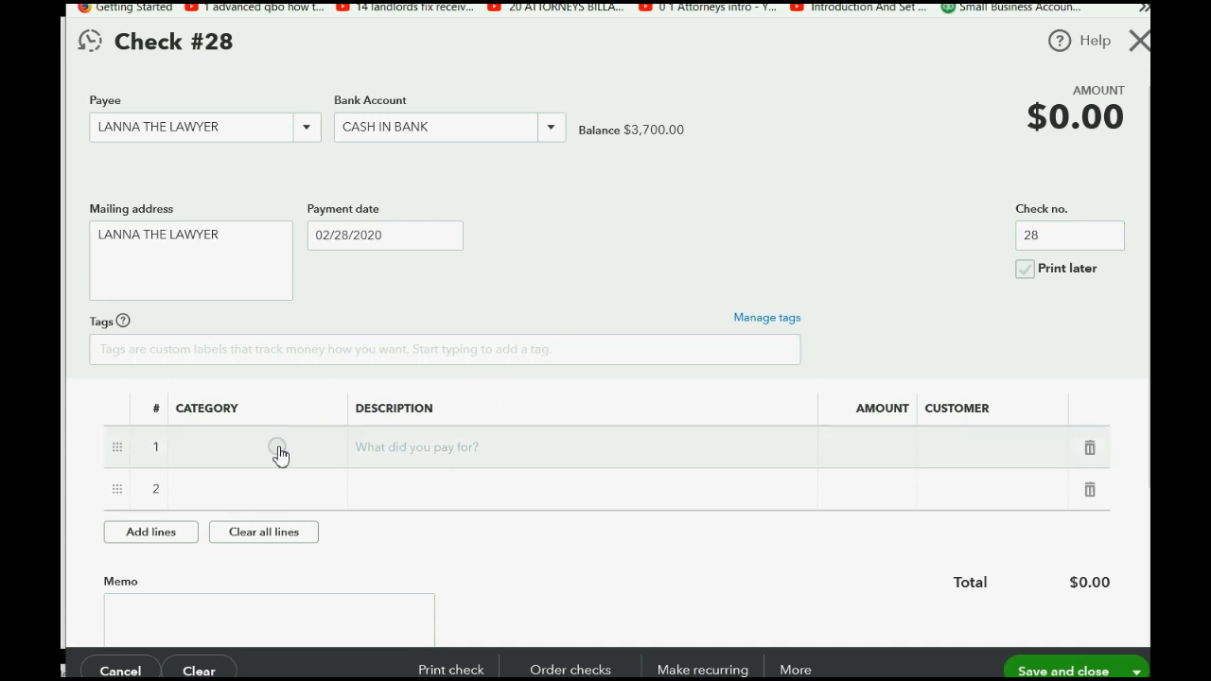
click(278, 446)
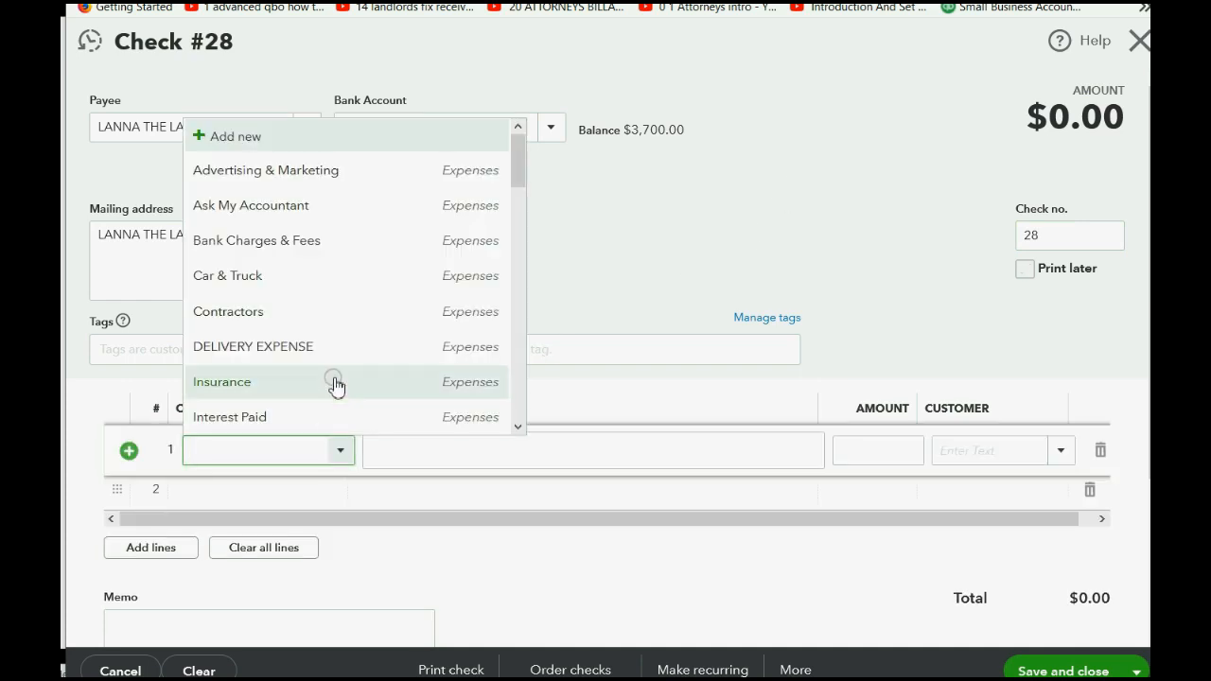
scroll(down, 3)
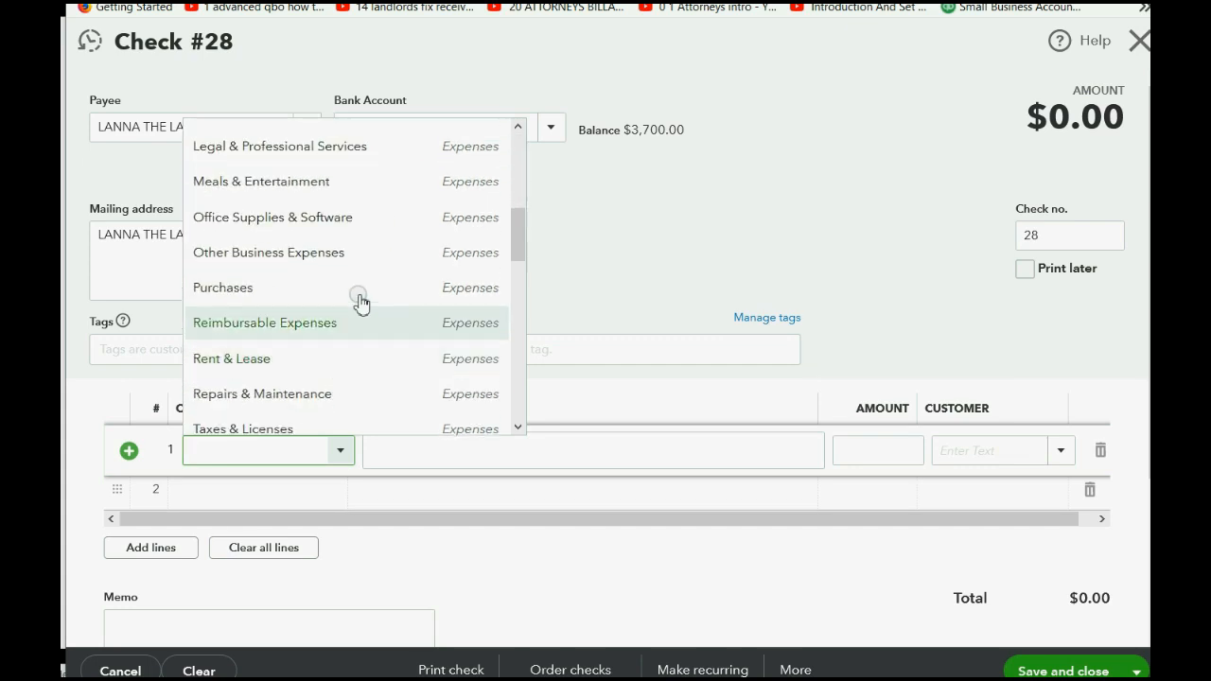
click(280, 146)
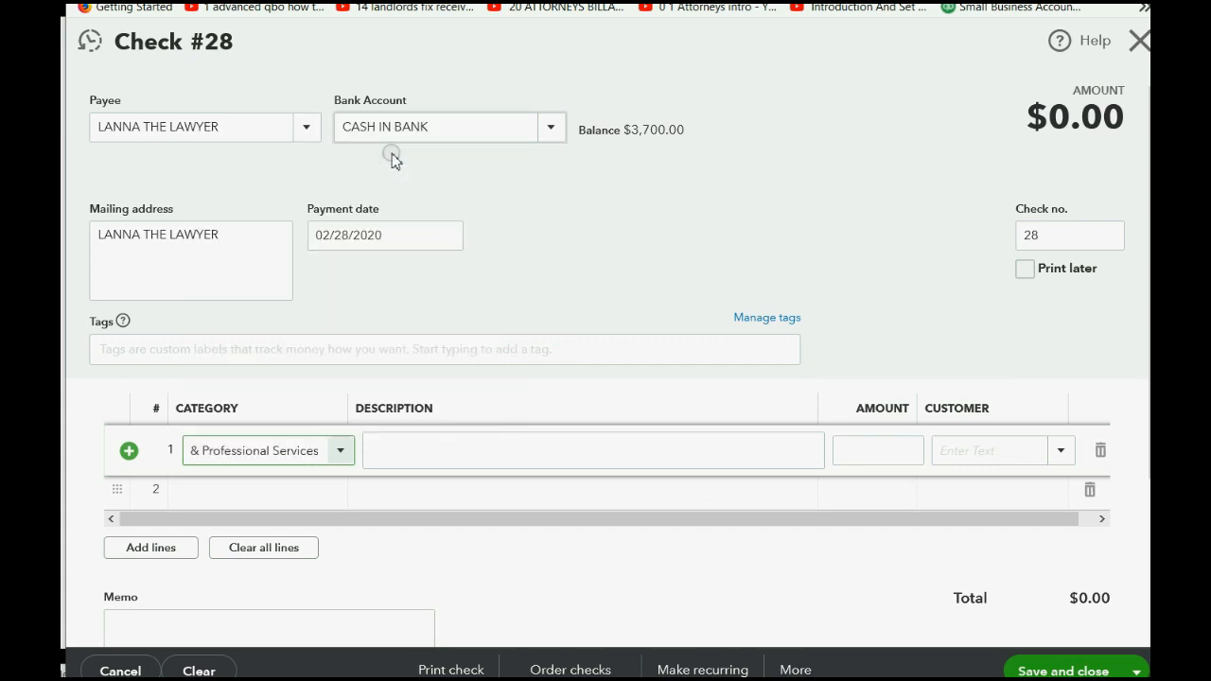
click(875, 450)
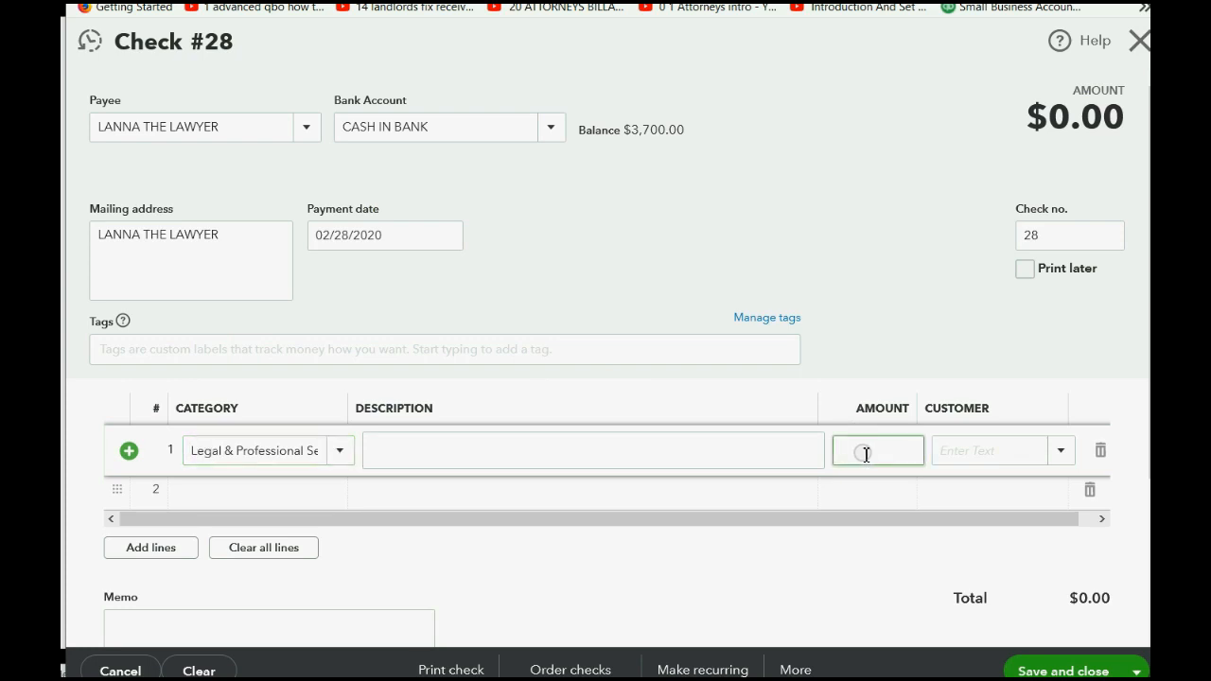
text(200)
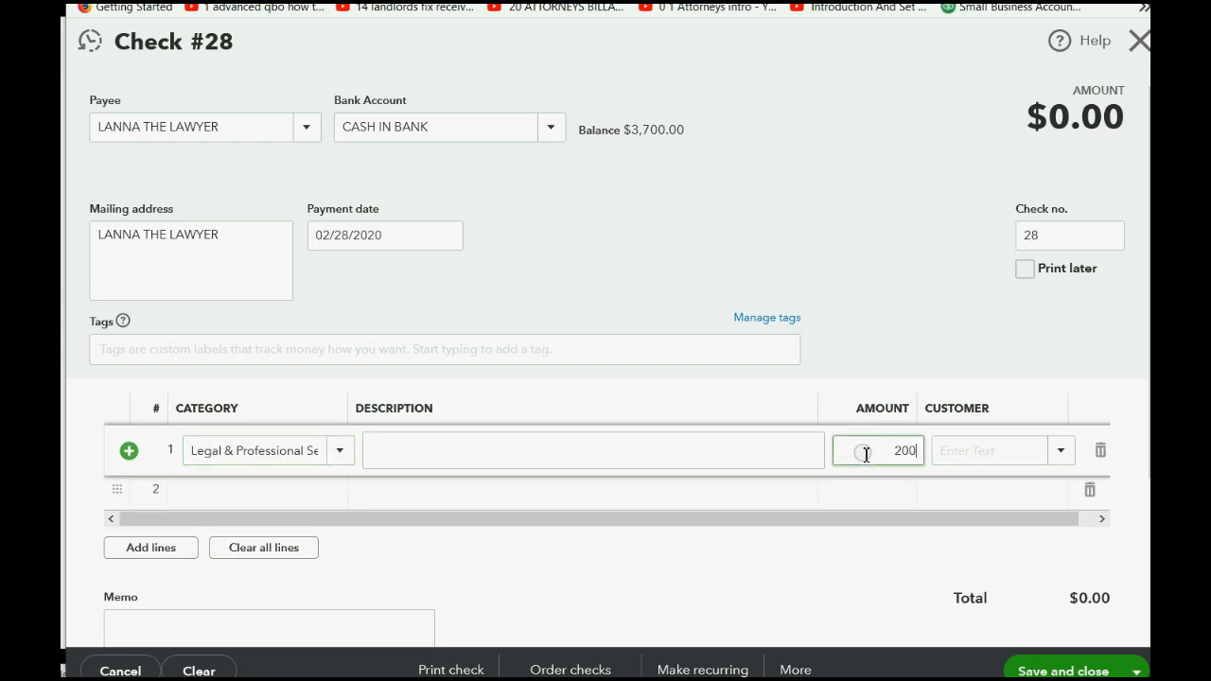
key(Tab)
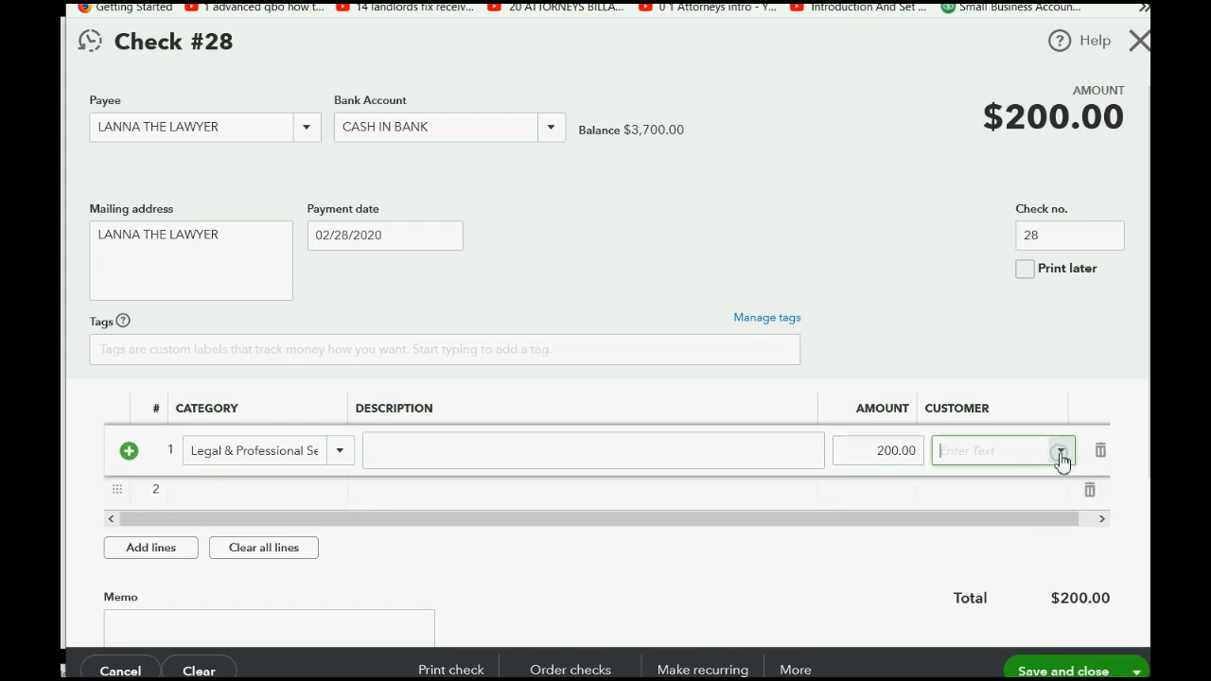
click(1058, 450)
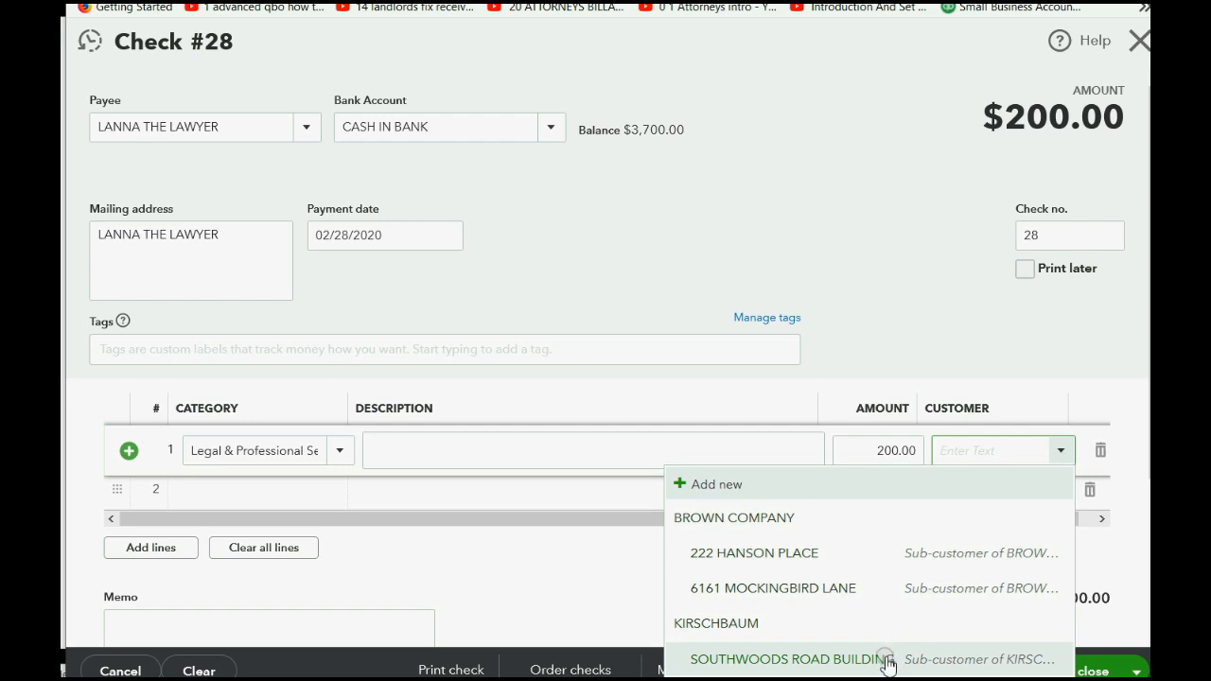
click(791, 658)
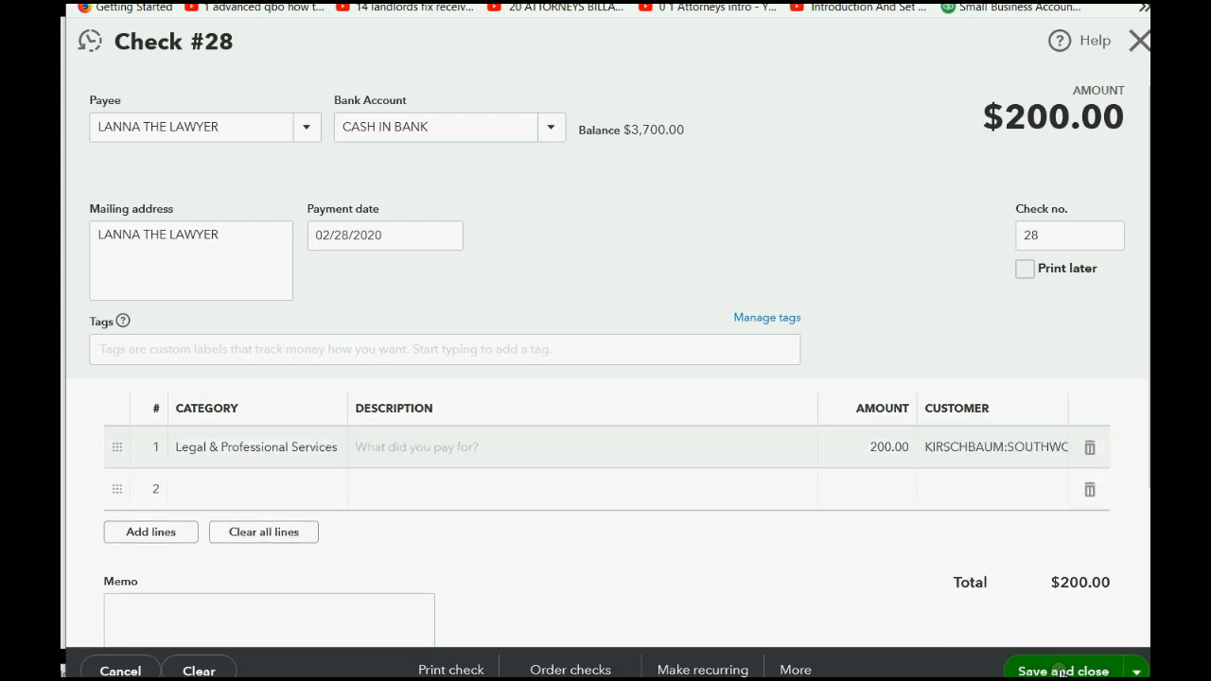
click(1063, 669)
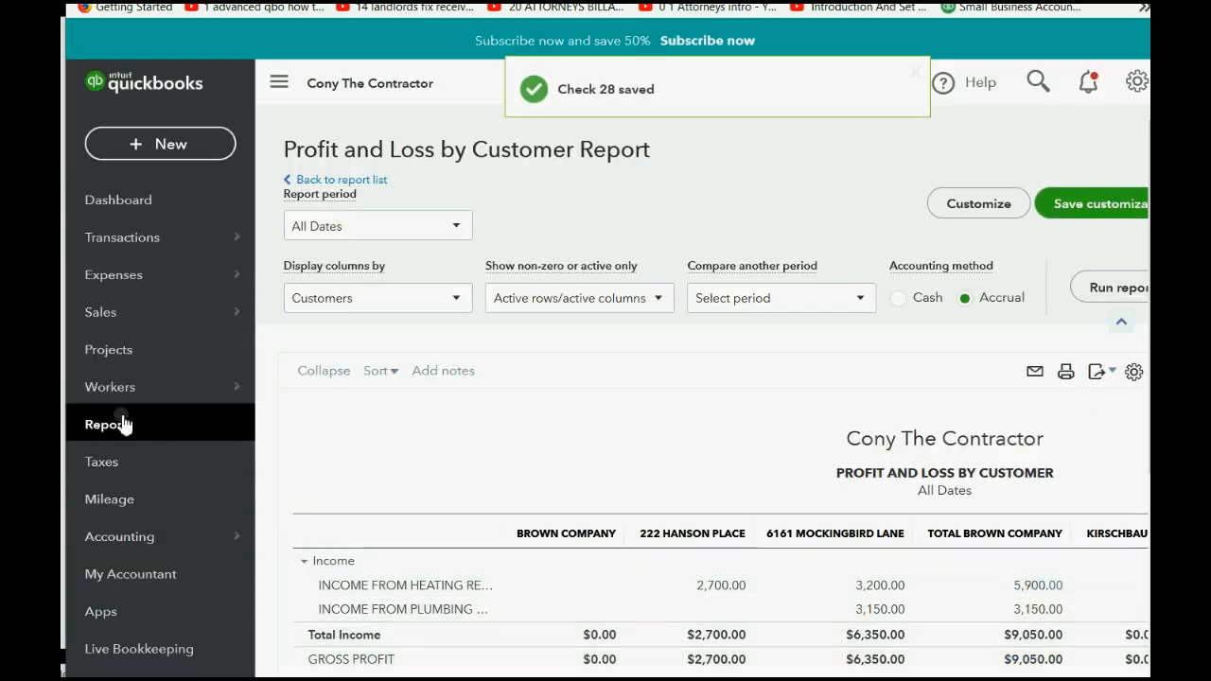
click(107, 424)
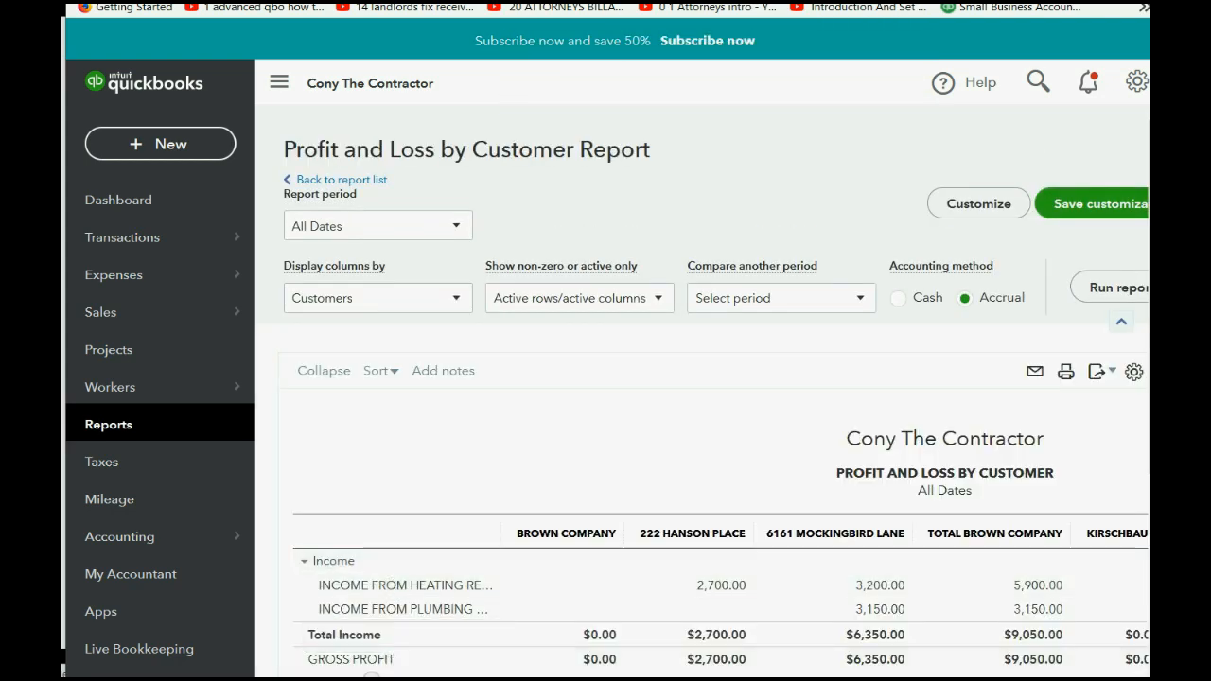
scroll(right, 3)
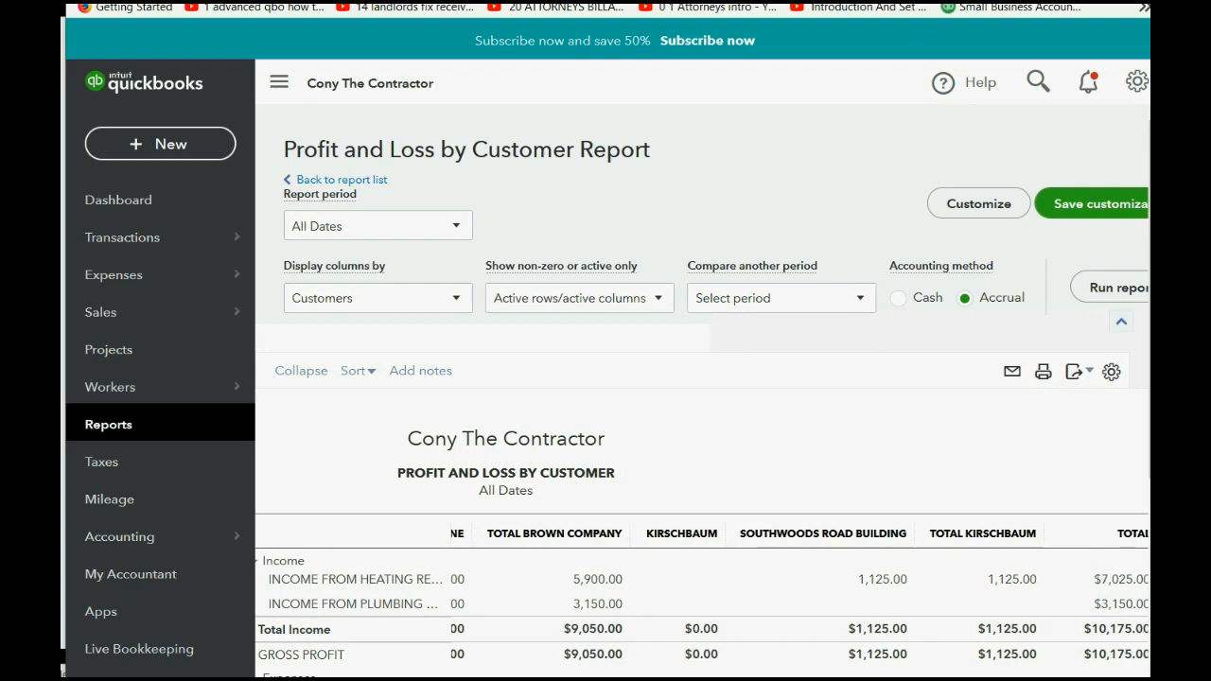
scroll(down, 3)
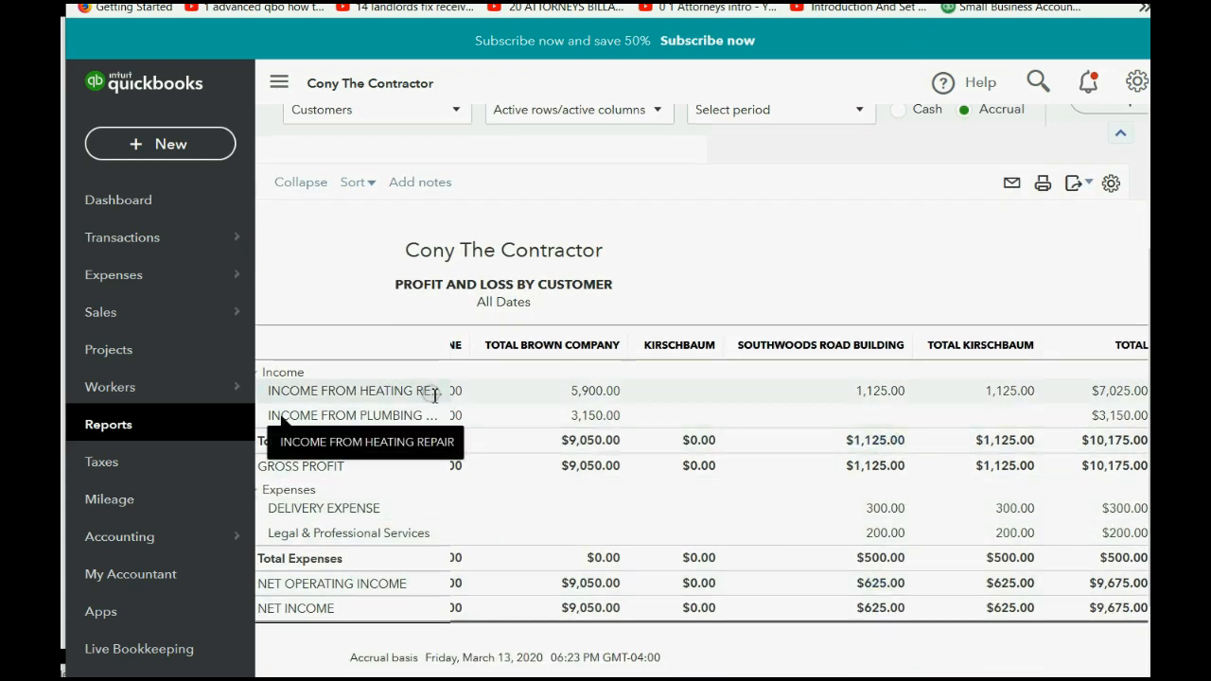
mouse_move(878, 391)
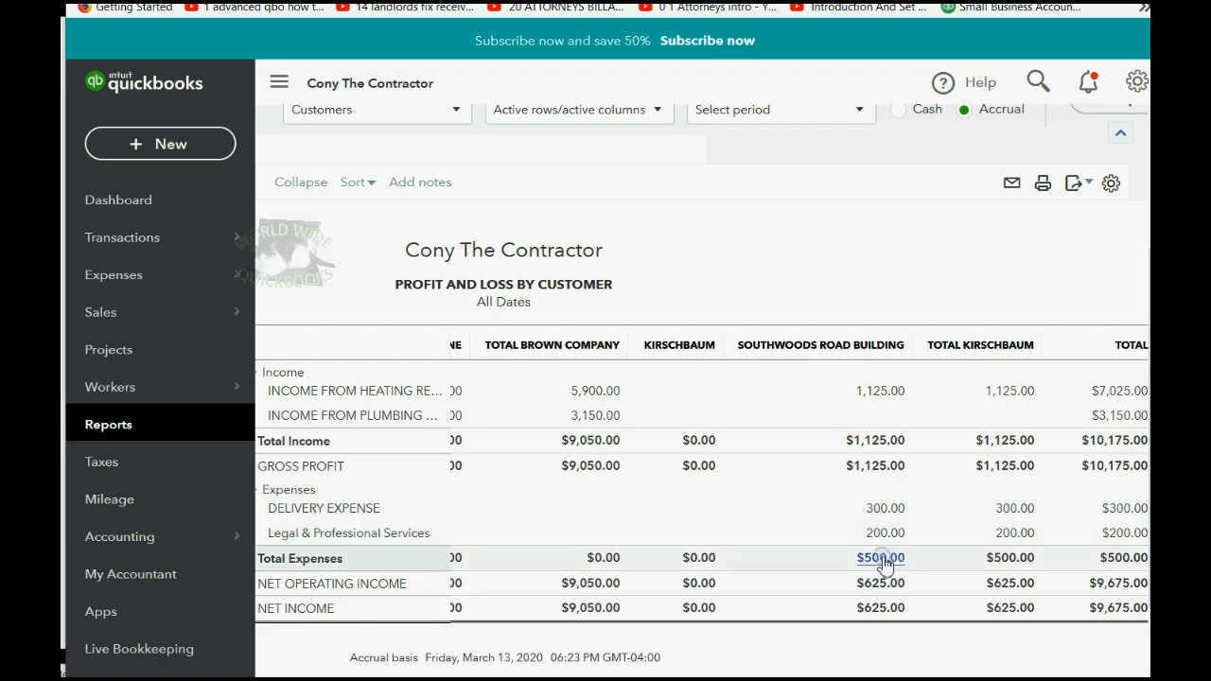
mouse_move(880, 582)
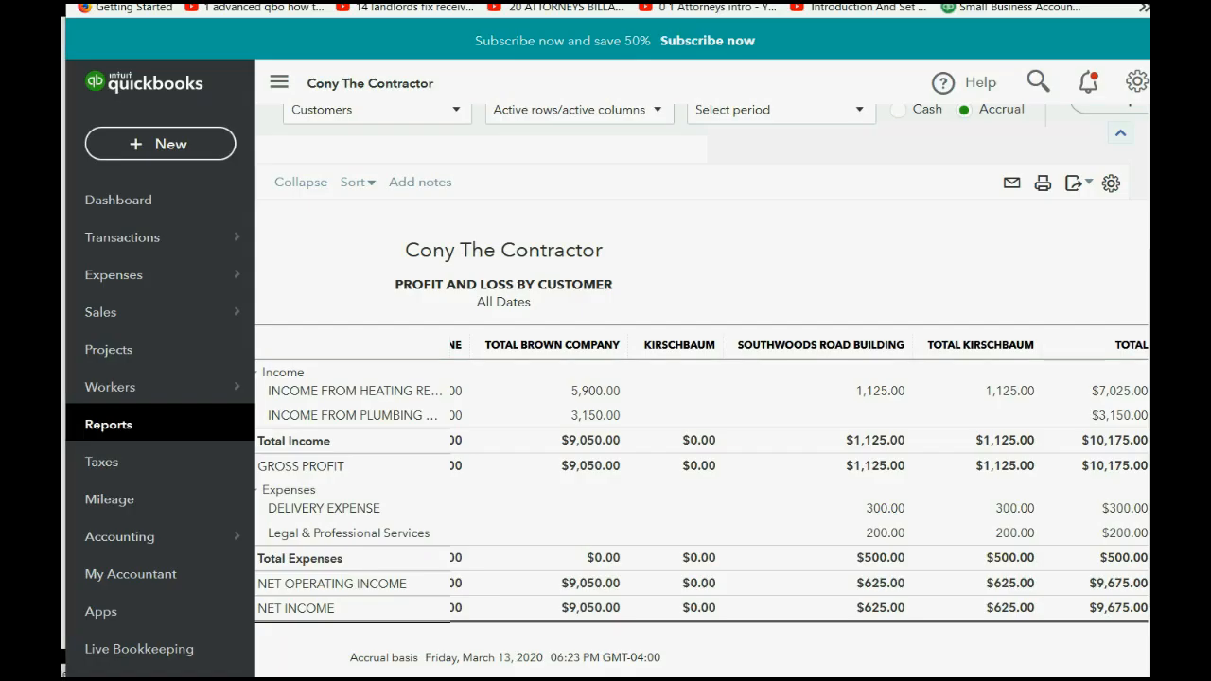
Open the saved Trial Balance custom report from the Reports list.
click(107, 423)
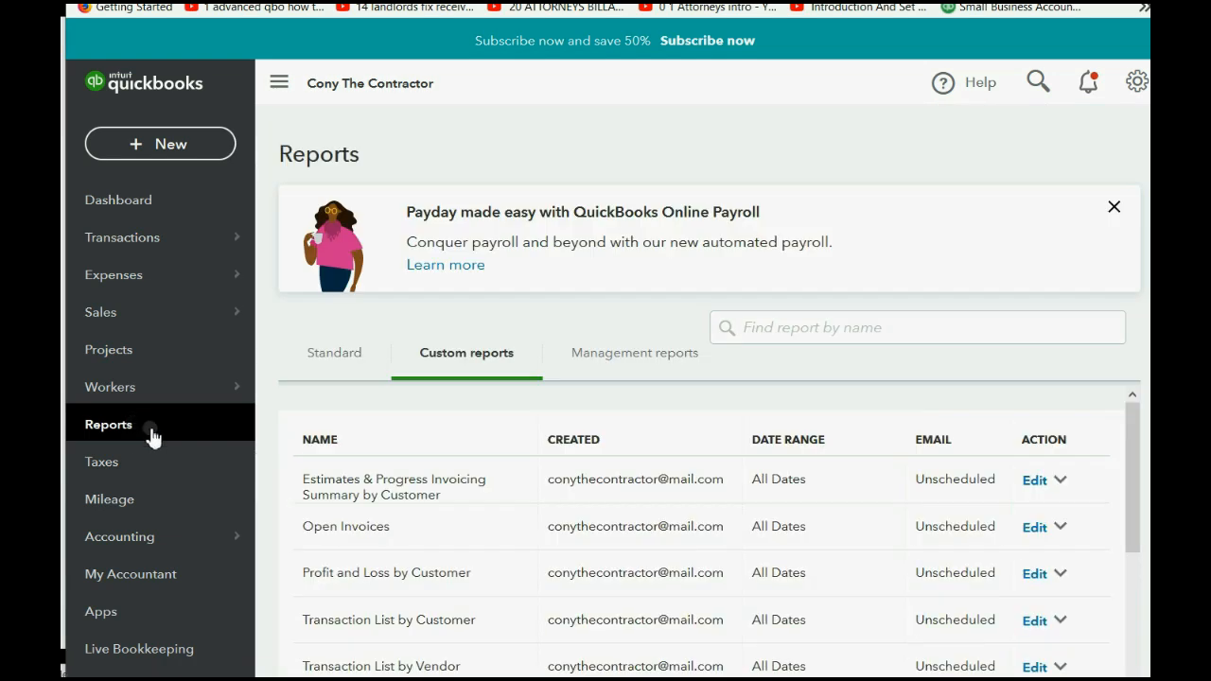
scroll(down, 3)
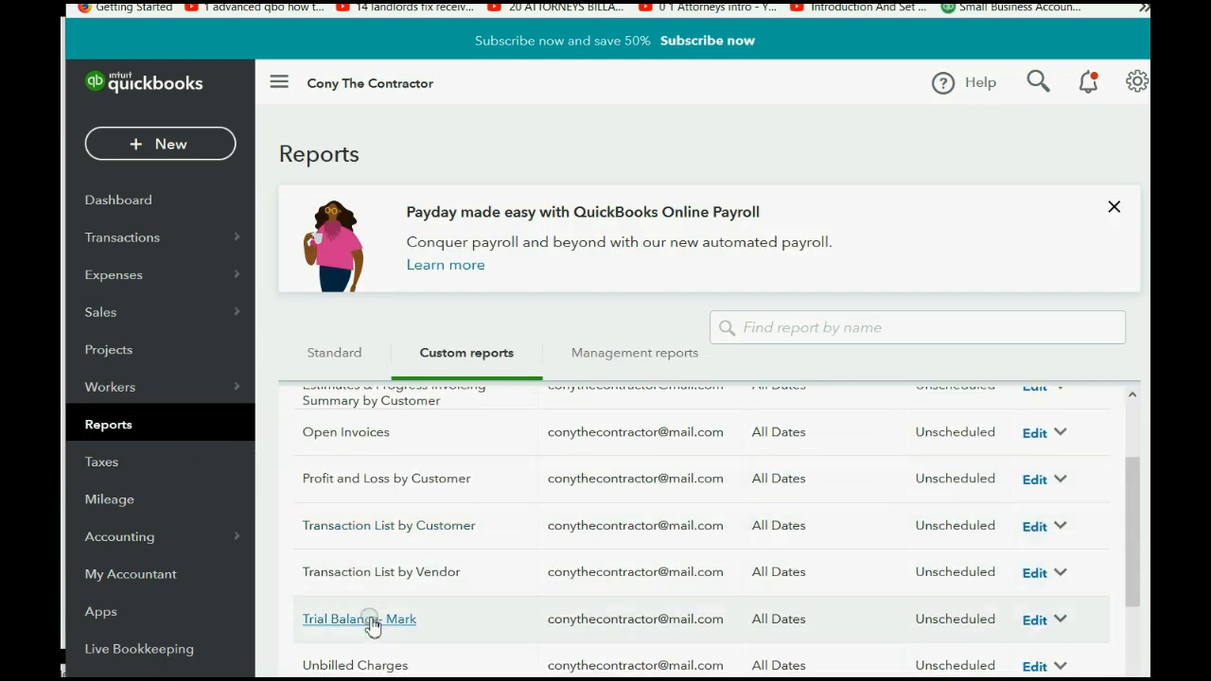
click(359, 619)
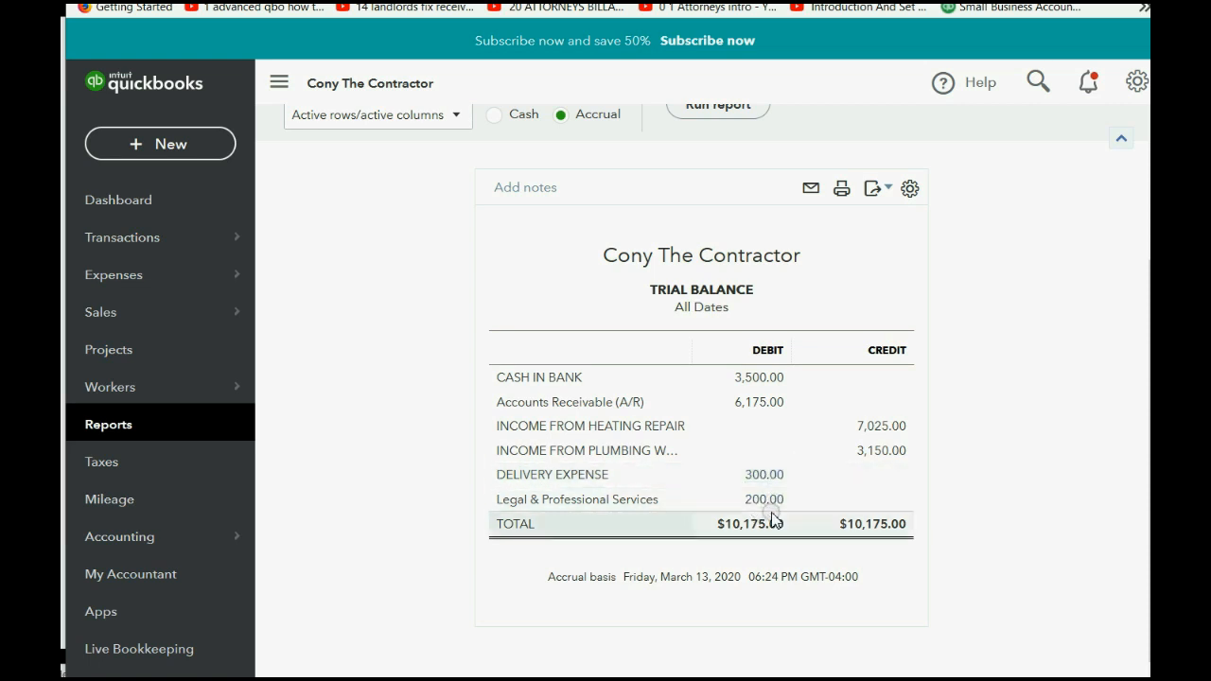
mouse_move(762, 449)
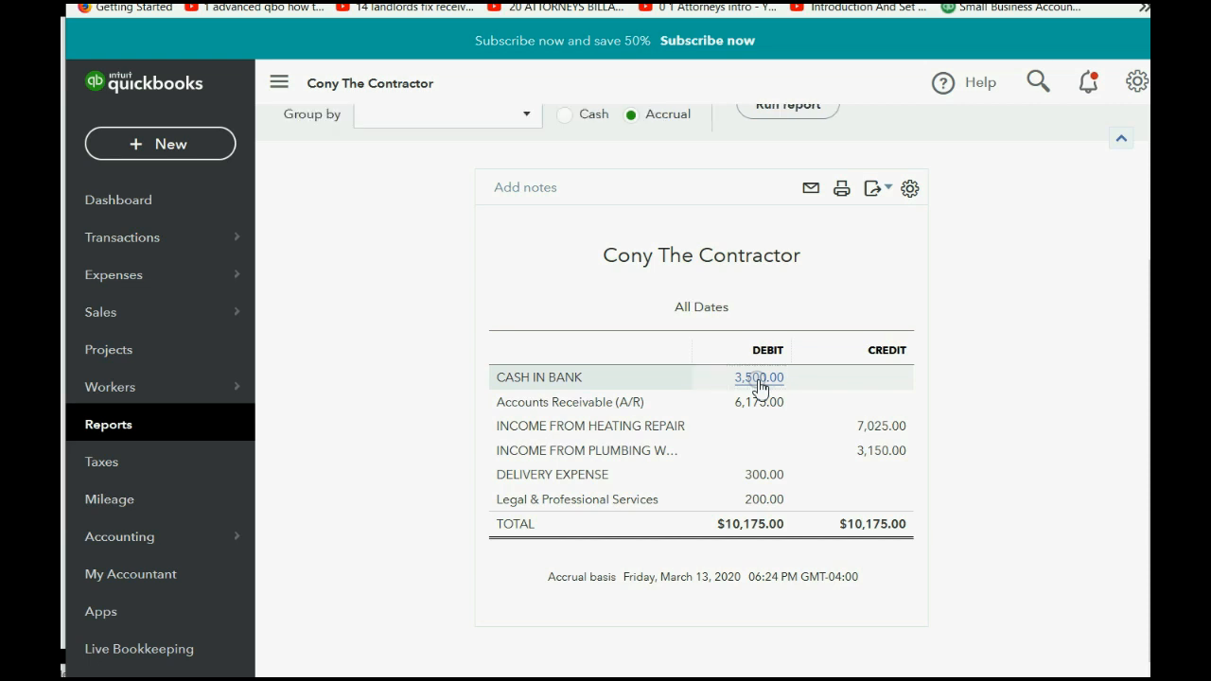
Drill into the 3,500.00 CASH IN BANK debit and view its Split and Balance columns.
click(759, 377)
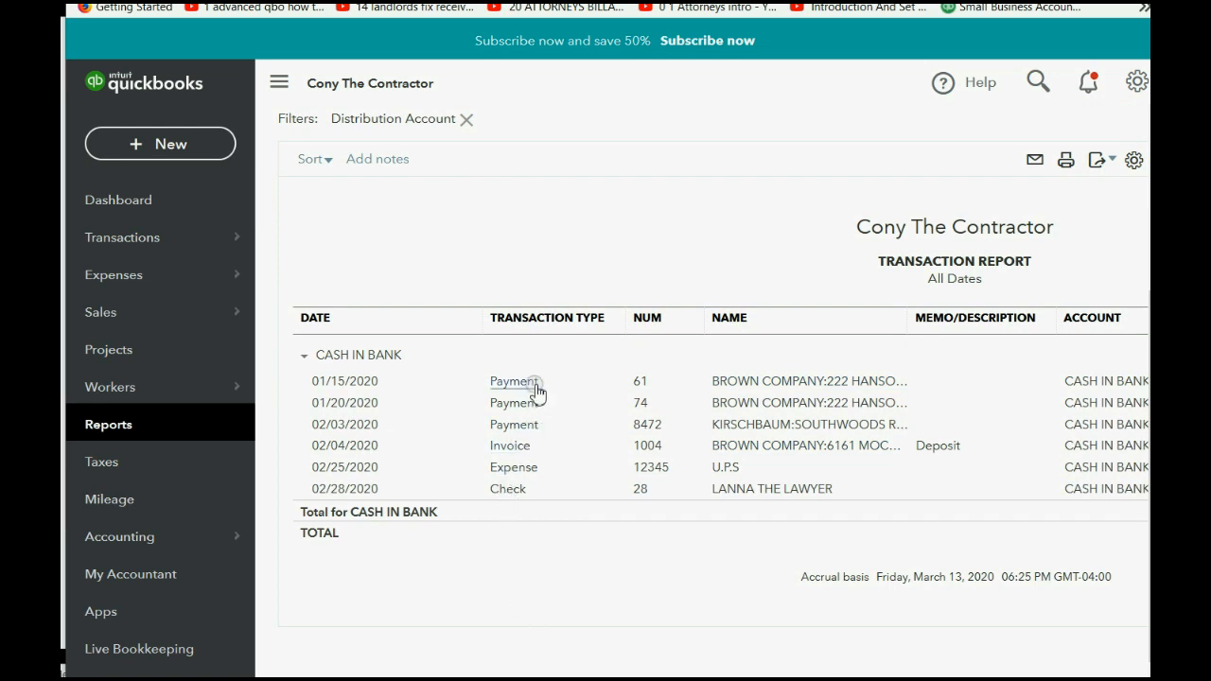
mouse_move(513, 424)
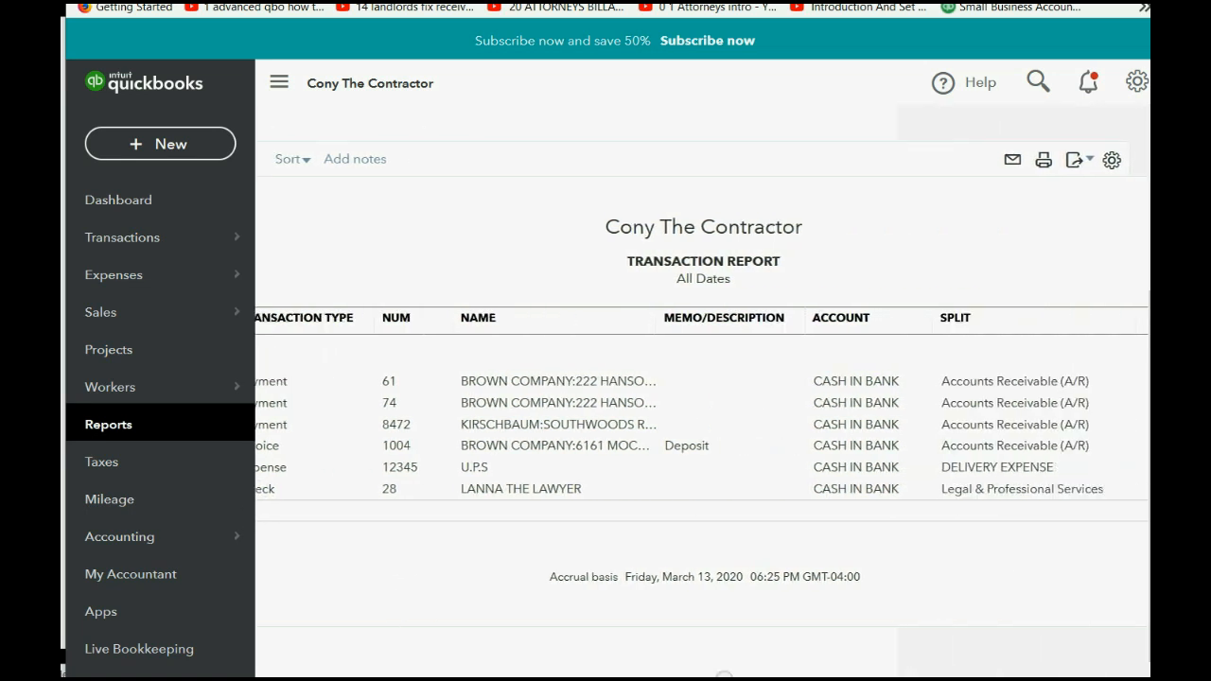
scroll(right, 3)
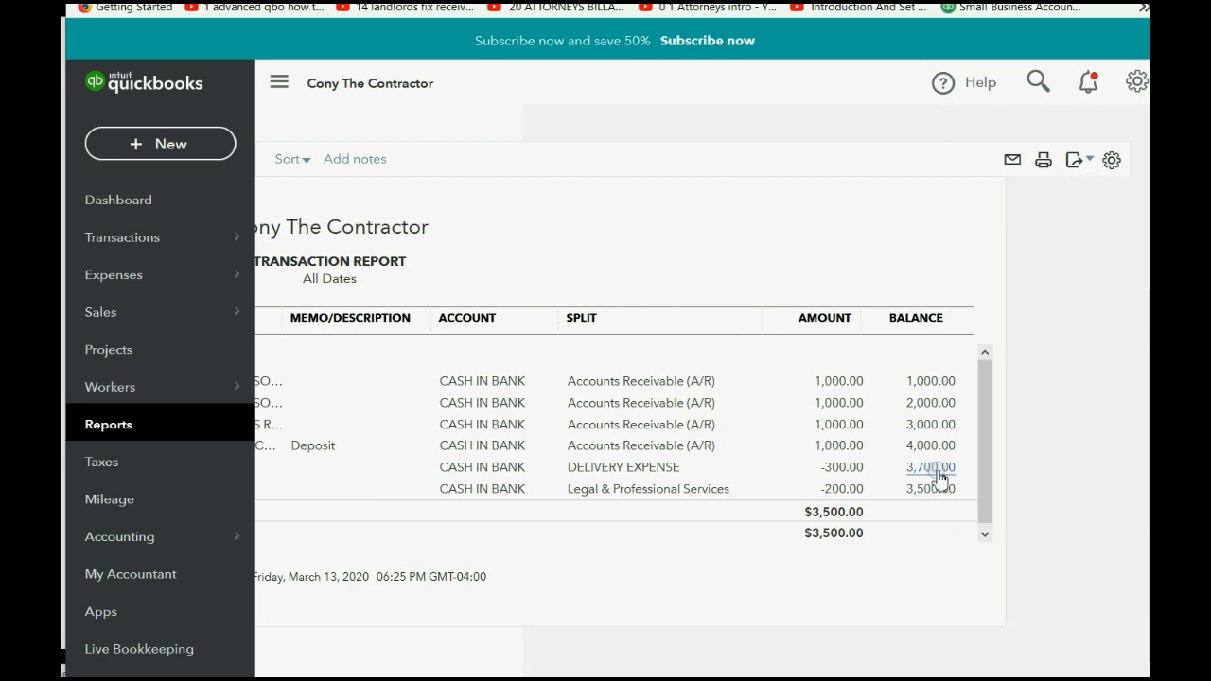